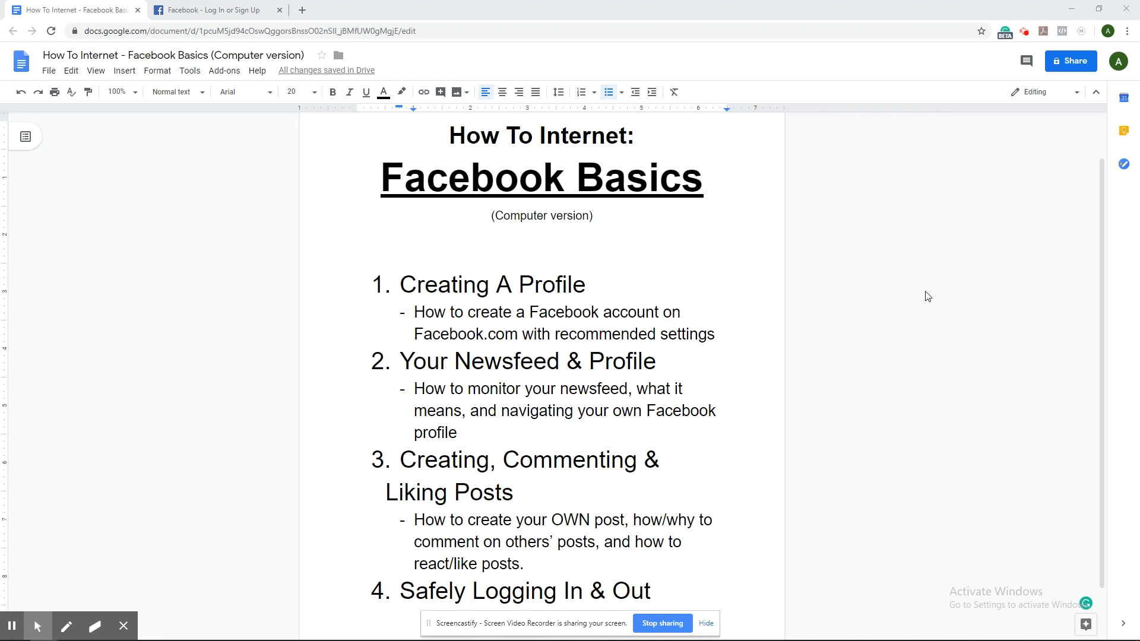
pyautogui.moveTo(944, 333)
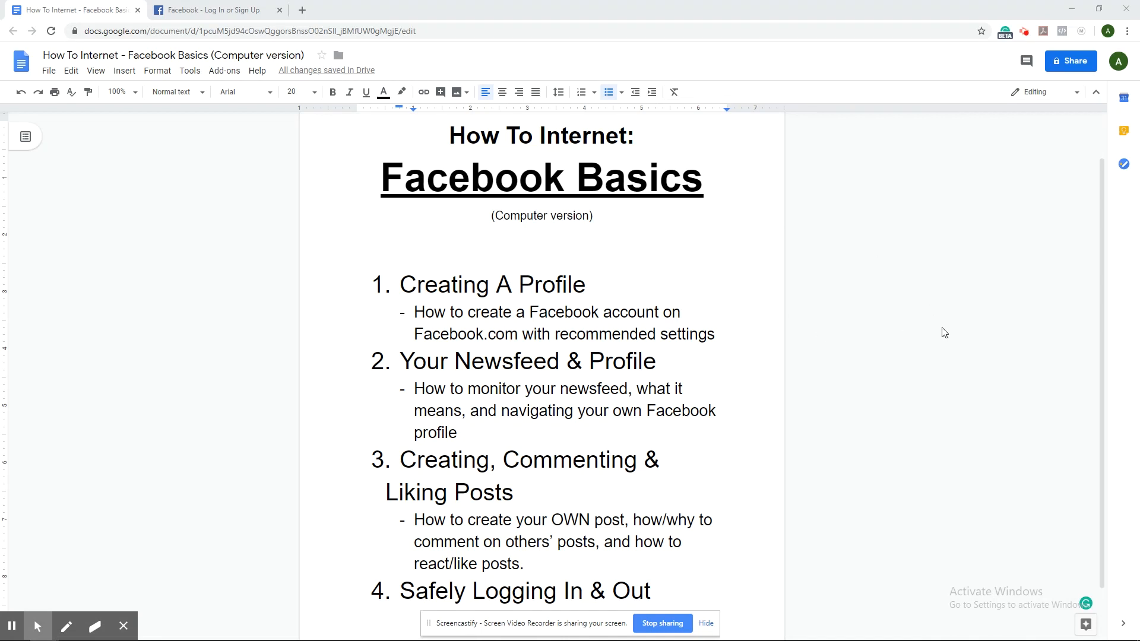
pyautogui.moveTo(878, 285)
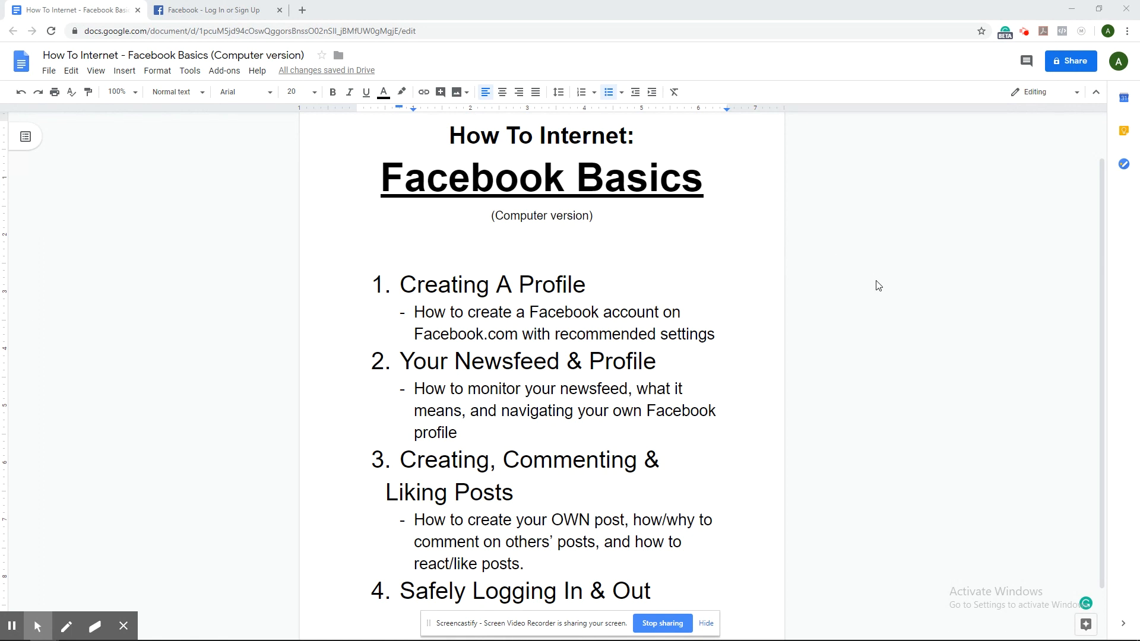
pyautogui.moveTo(843, 241)
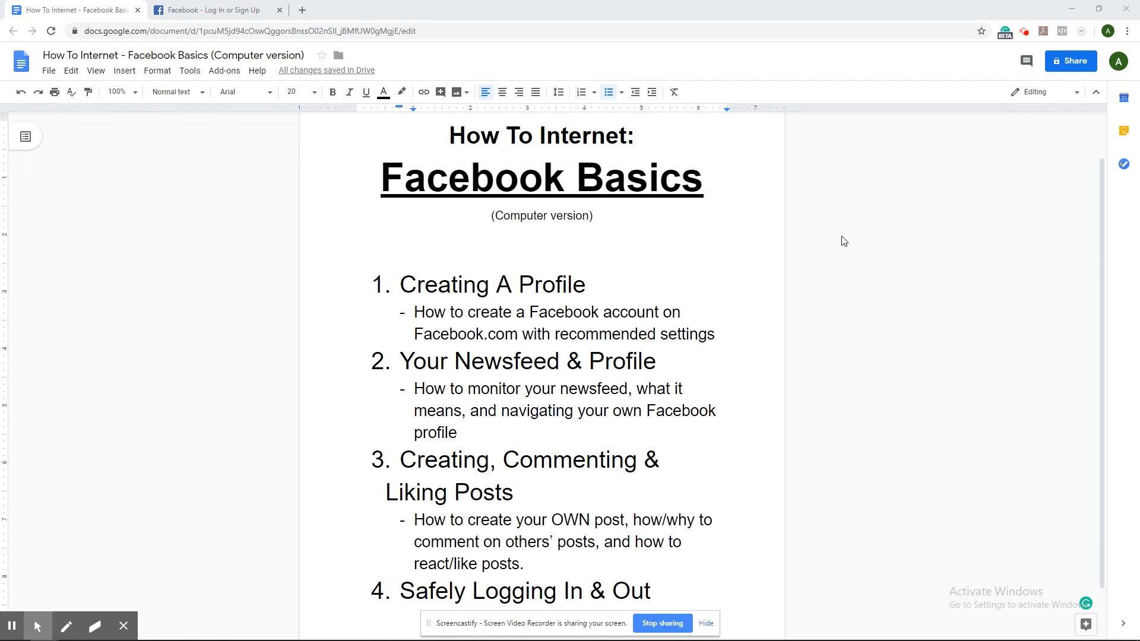
pyautogui.moveTo(841, 263)
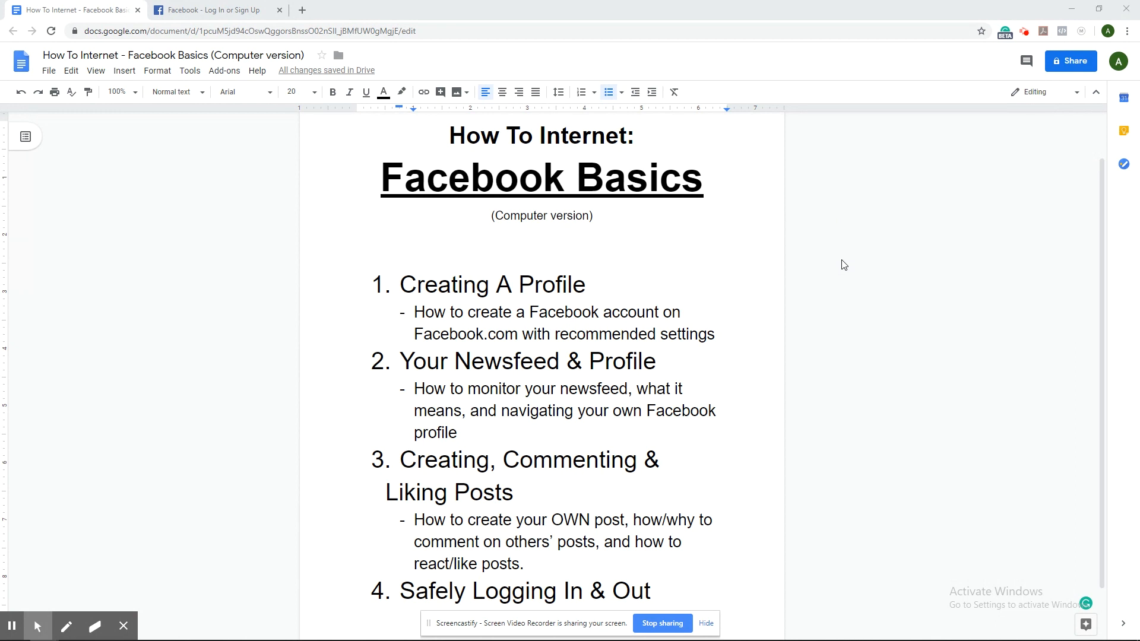
pyautogui.moveTo(836, 225)
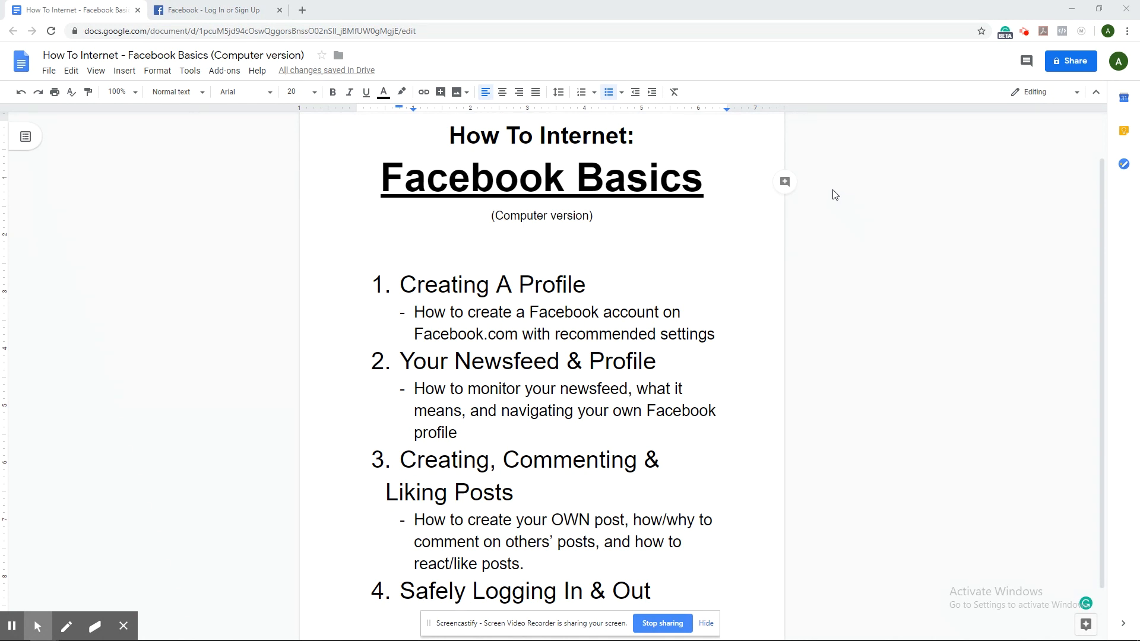
pyautogui.moveTo(817, 184)
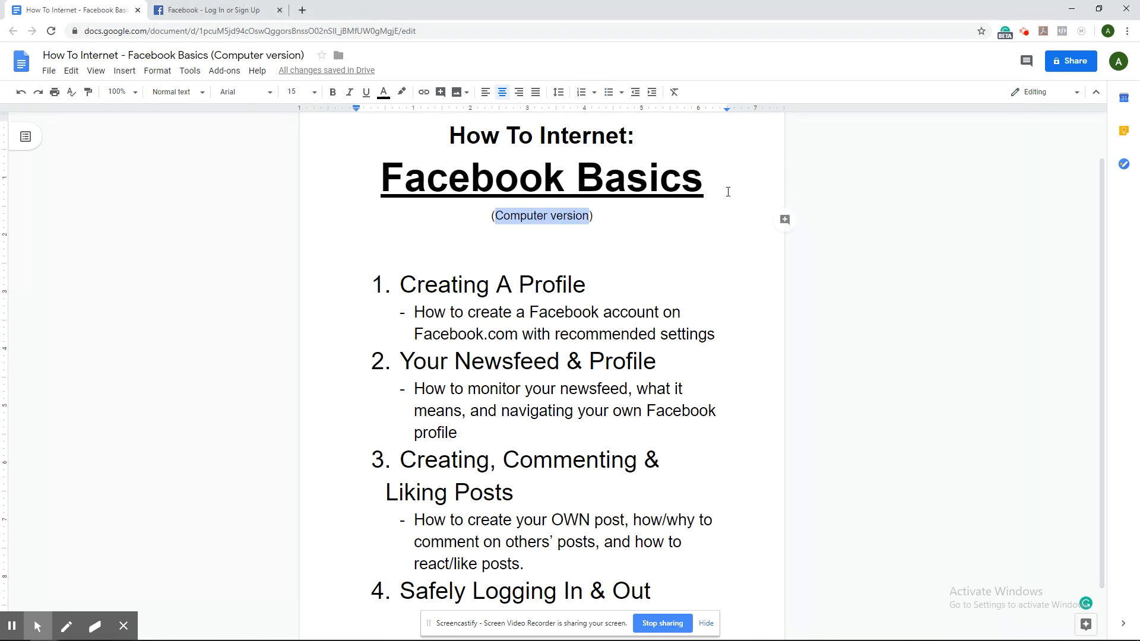
pyautogui.moveTo(873, 188)
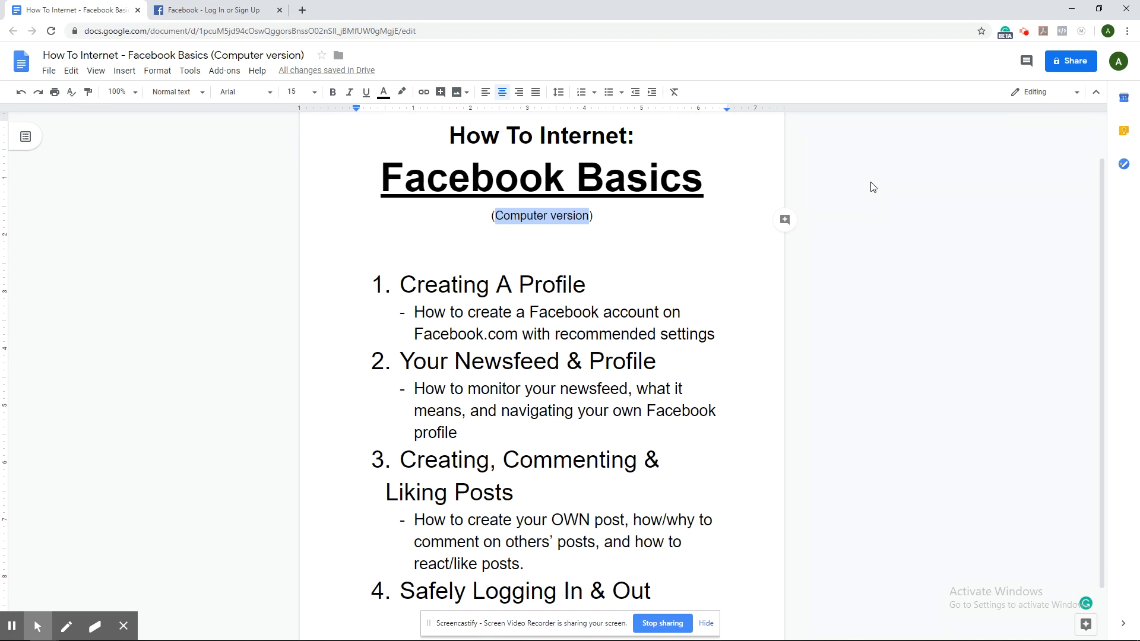
pyautogui.moveTo(789, 235)
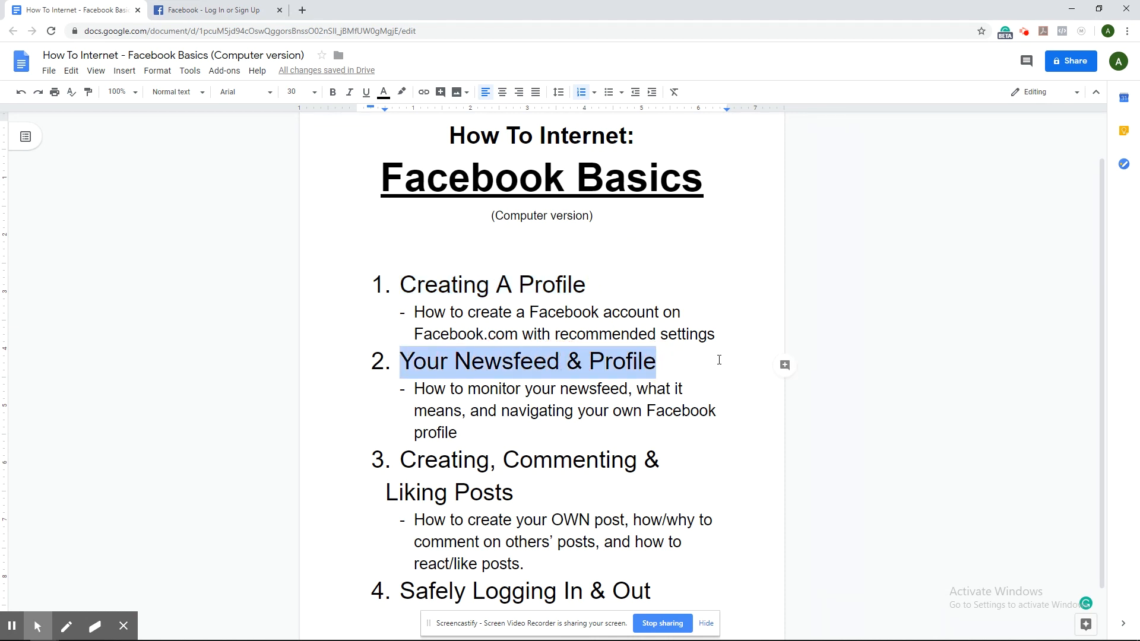
# - Highlight the outline's heading about creating posts, then bring the Facebook login page forward
pyautogui.click(414, 460)
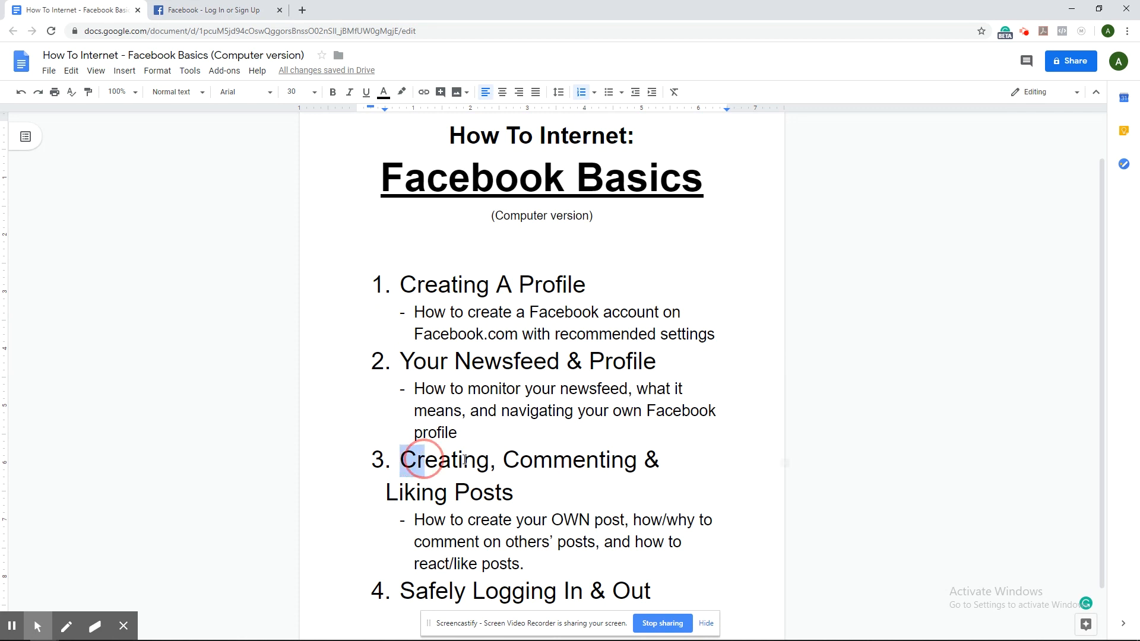
pyautogui.moveTo(403, 459); pyautogui.dragTo(514, 492)
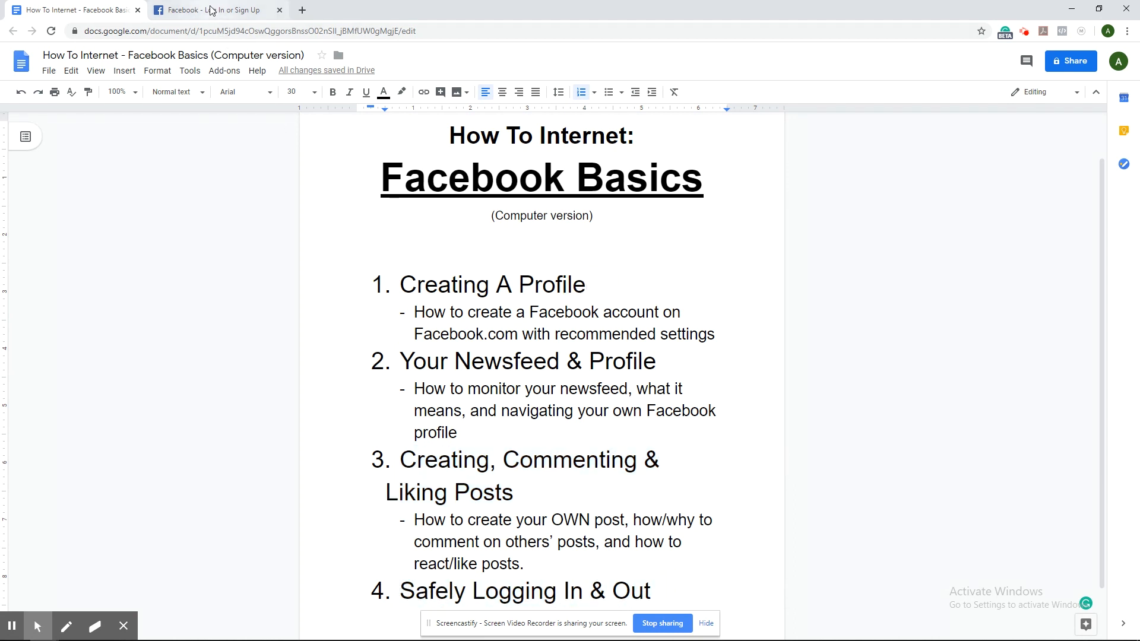
pyautogui.click(212, 10)
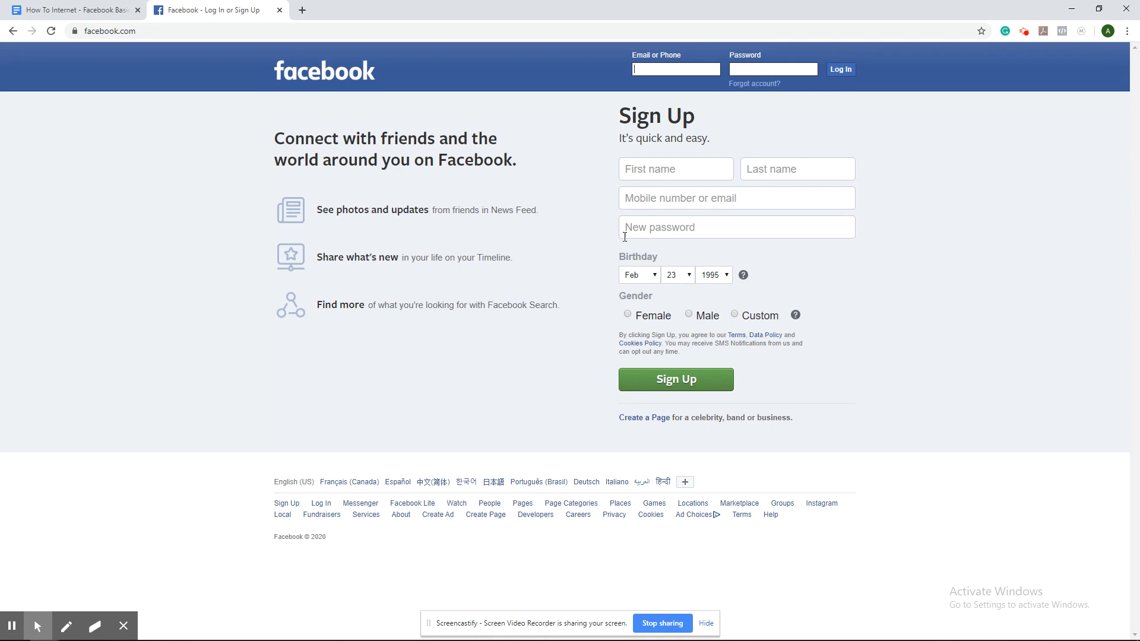
pyautogui.moveTo(723, 315)
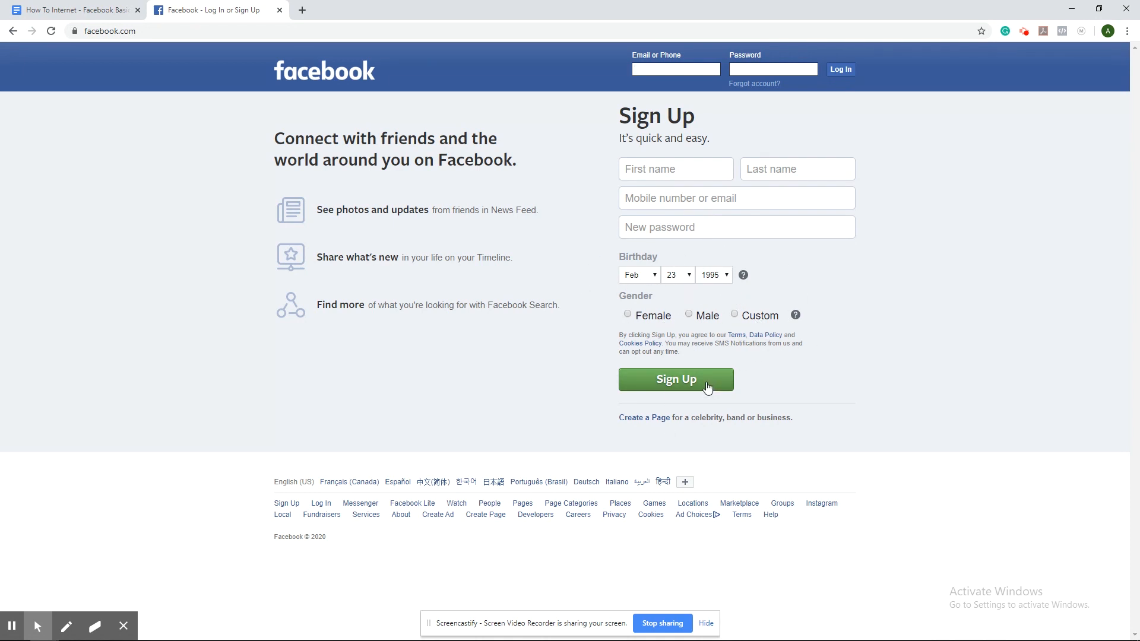
pyautogui.moveTo(800, 353)
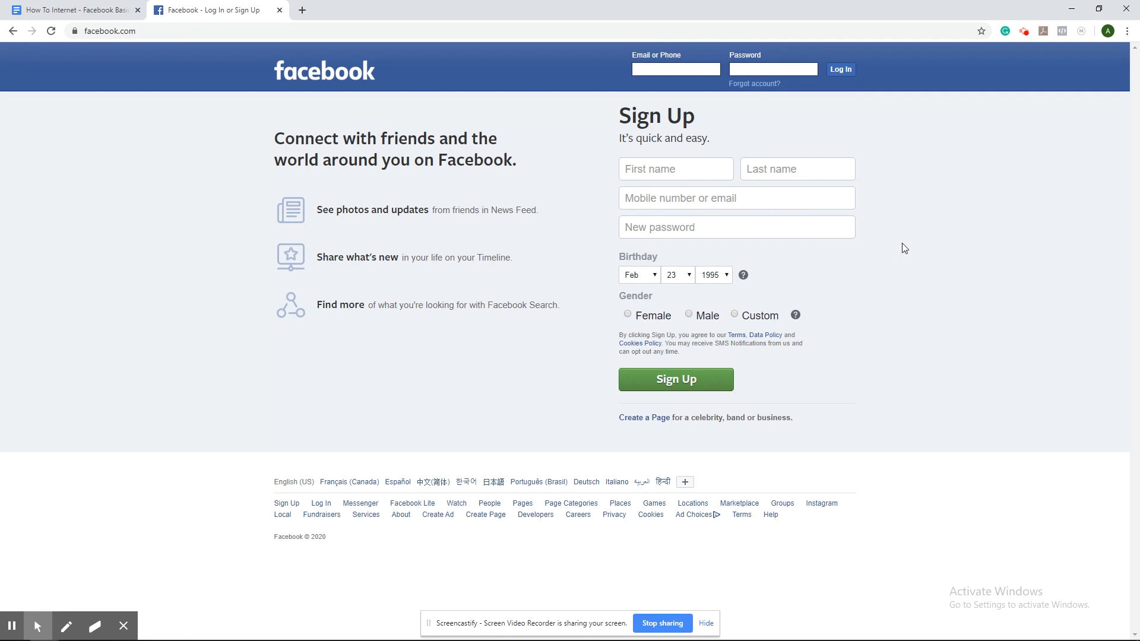
pyautogui.click(674, 69)
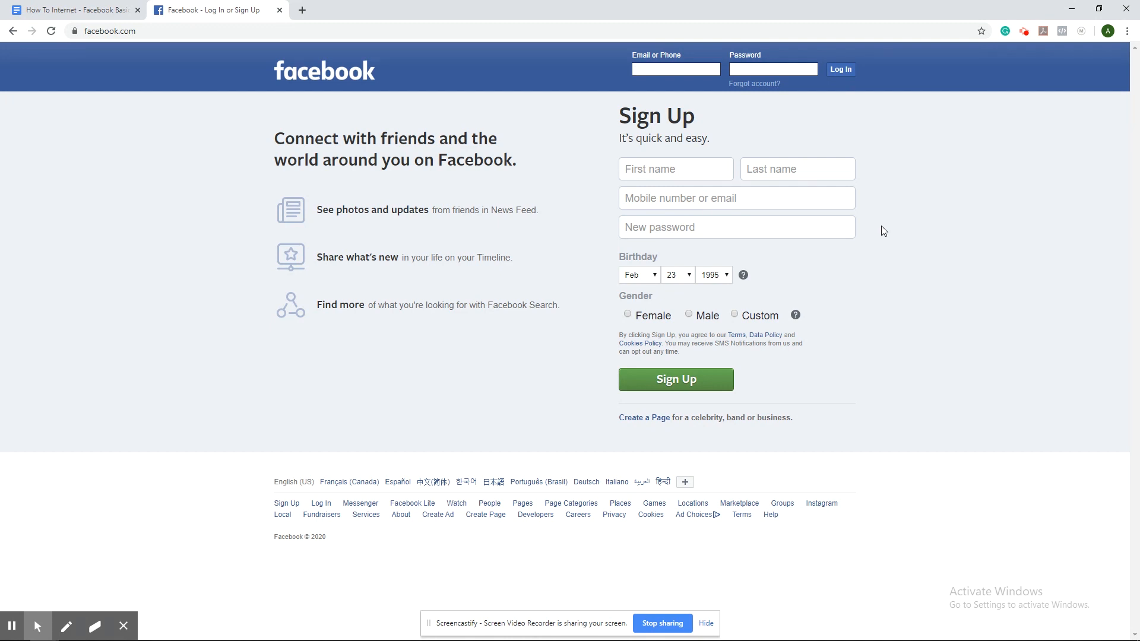
pyautogui.click(674, 68)
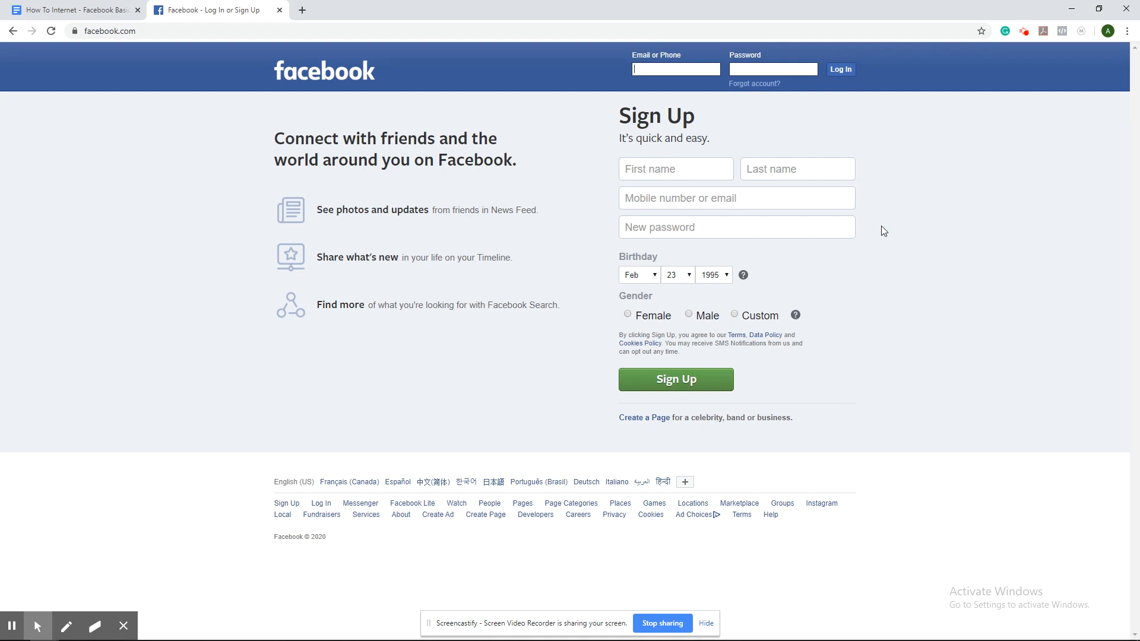
pyautogui.click(674, 69)
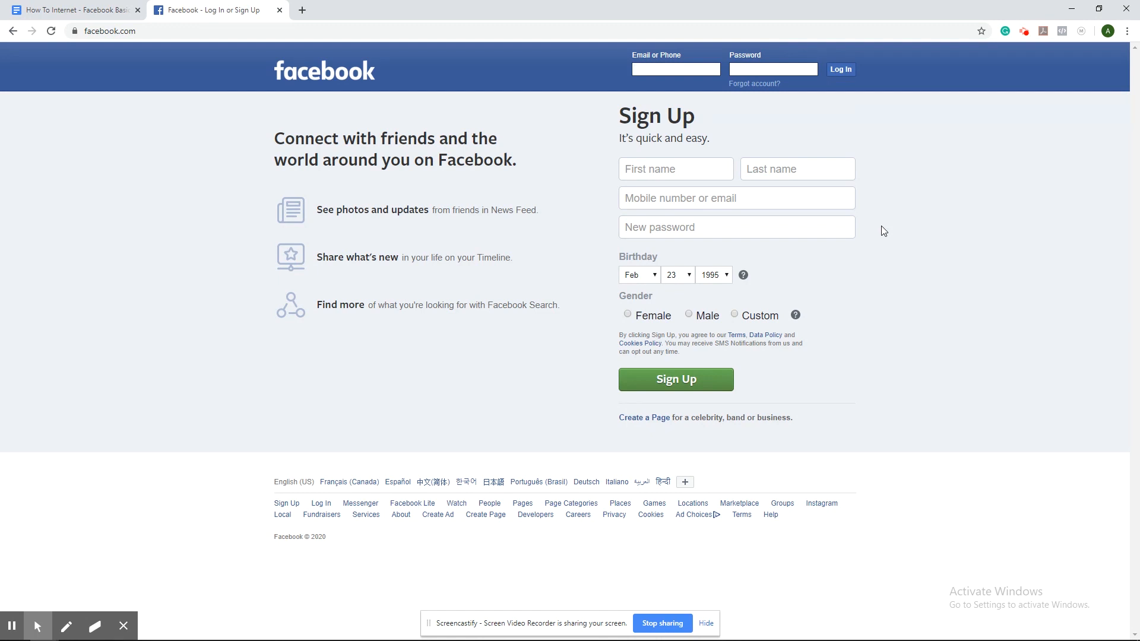
pyautogui.click(674, 69)
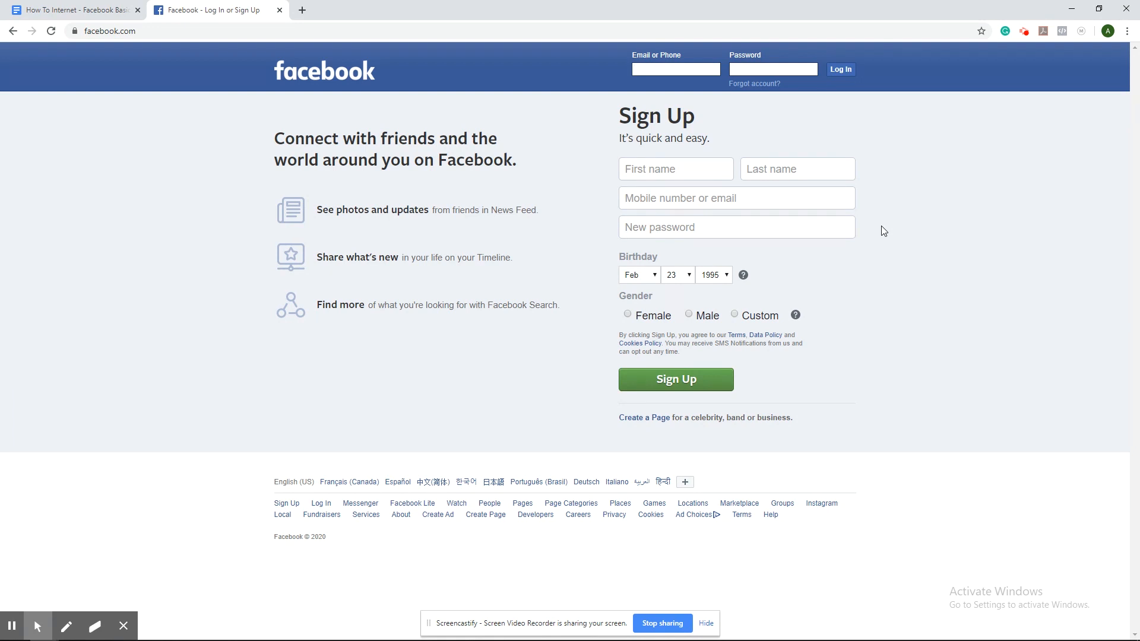
pyautogui.click(674, 69)
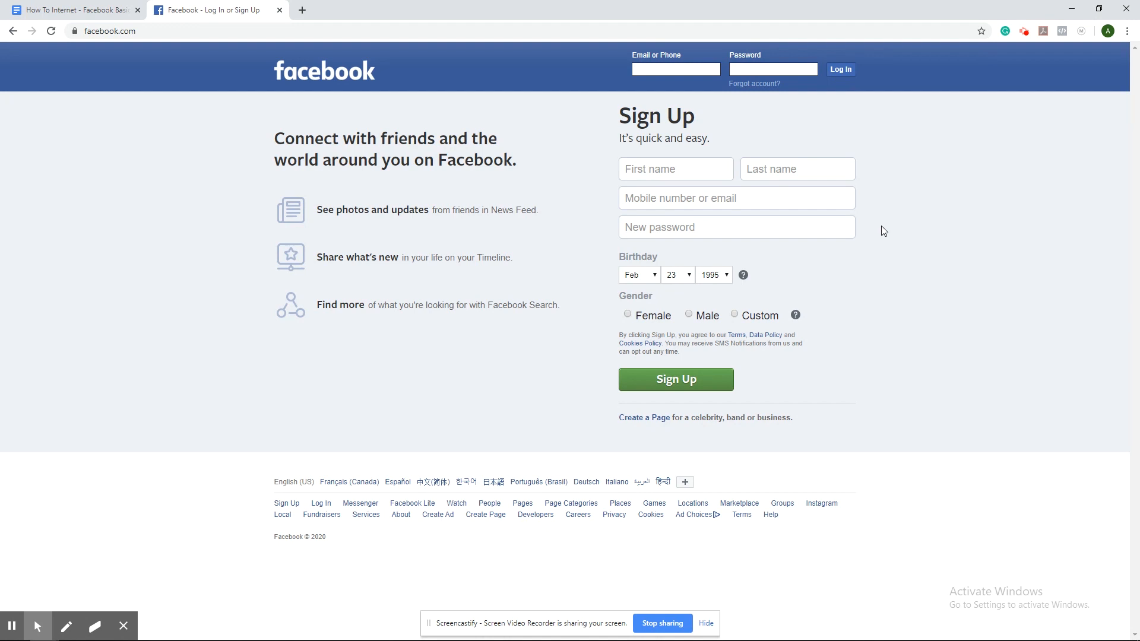
pyautogui.moveTo(828, 258)
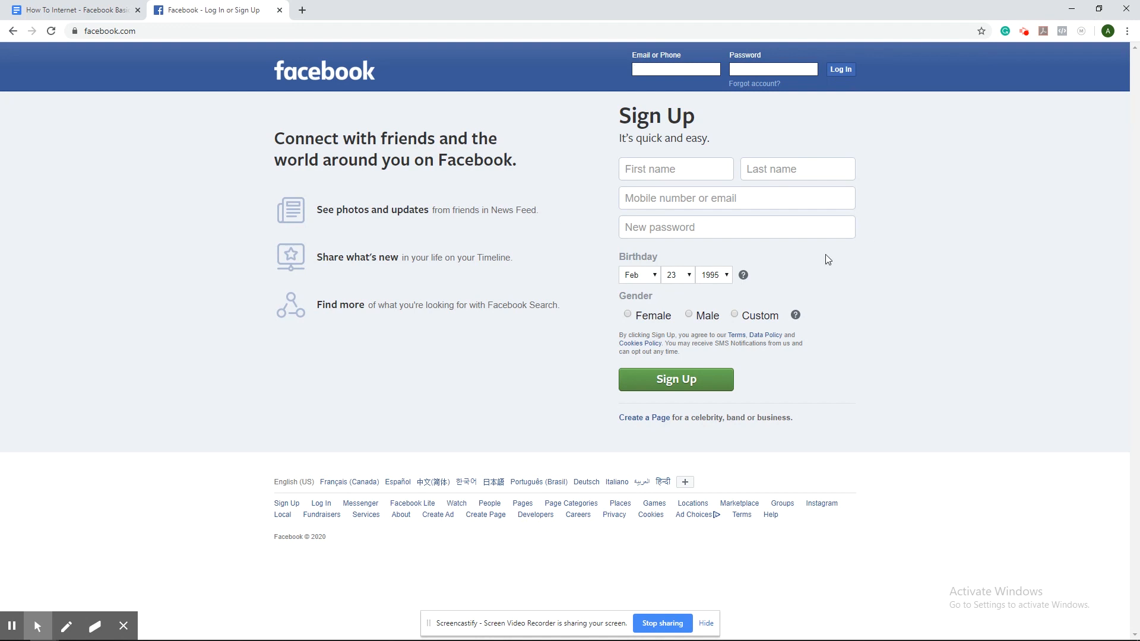
pyautogui.moveTo(586, 122)
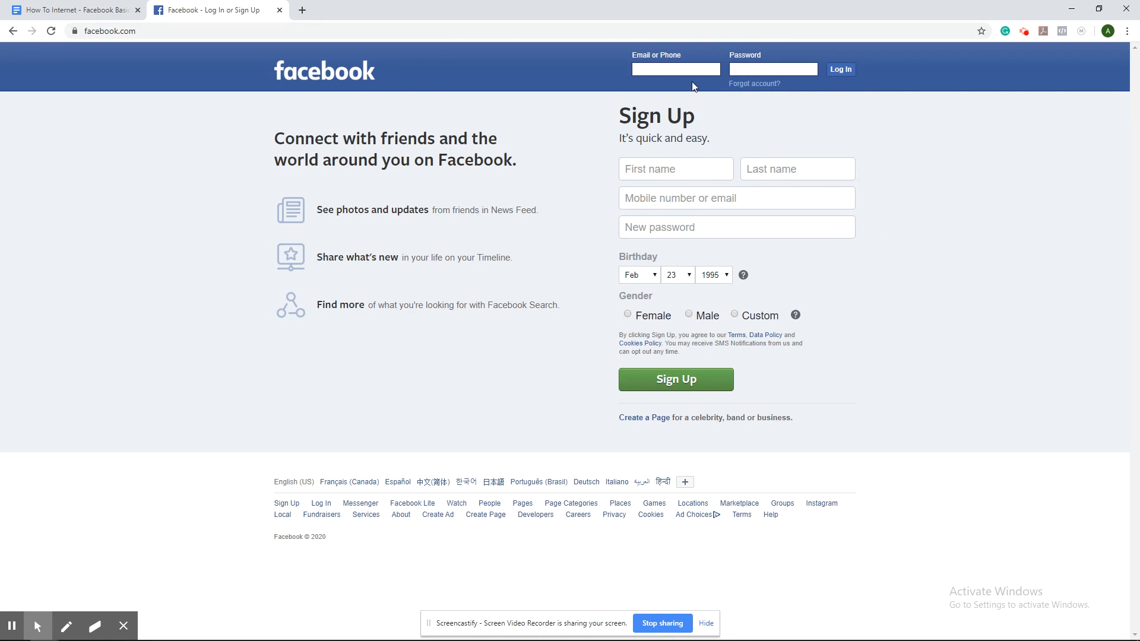
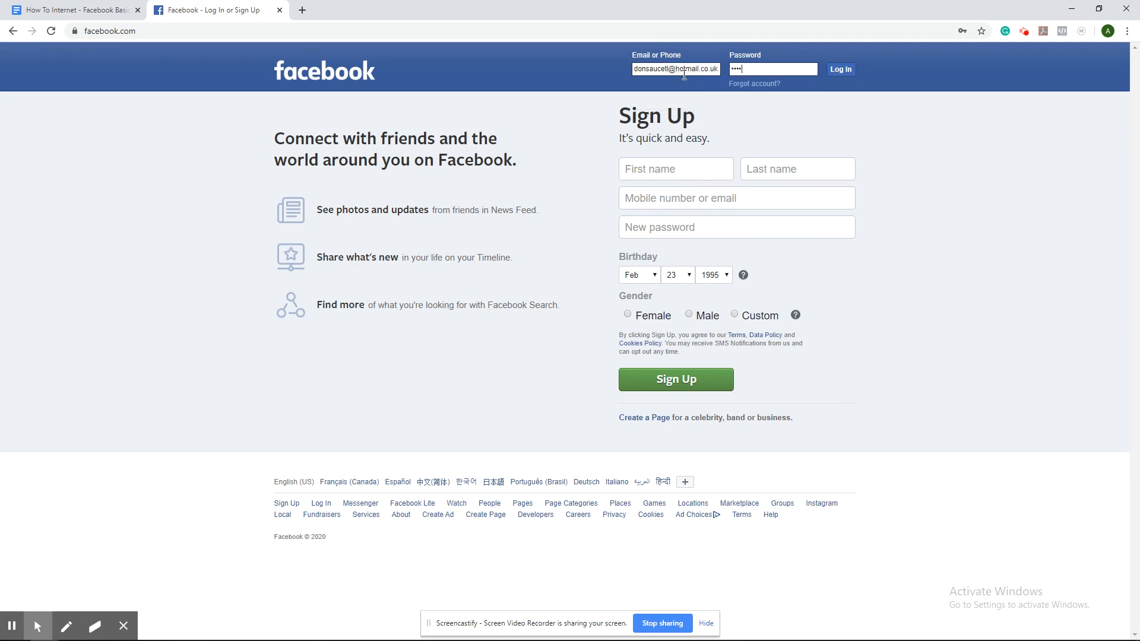
# - Enter the password and log in to reach the account's News Feed
pyautogui.click(841, 69)
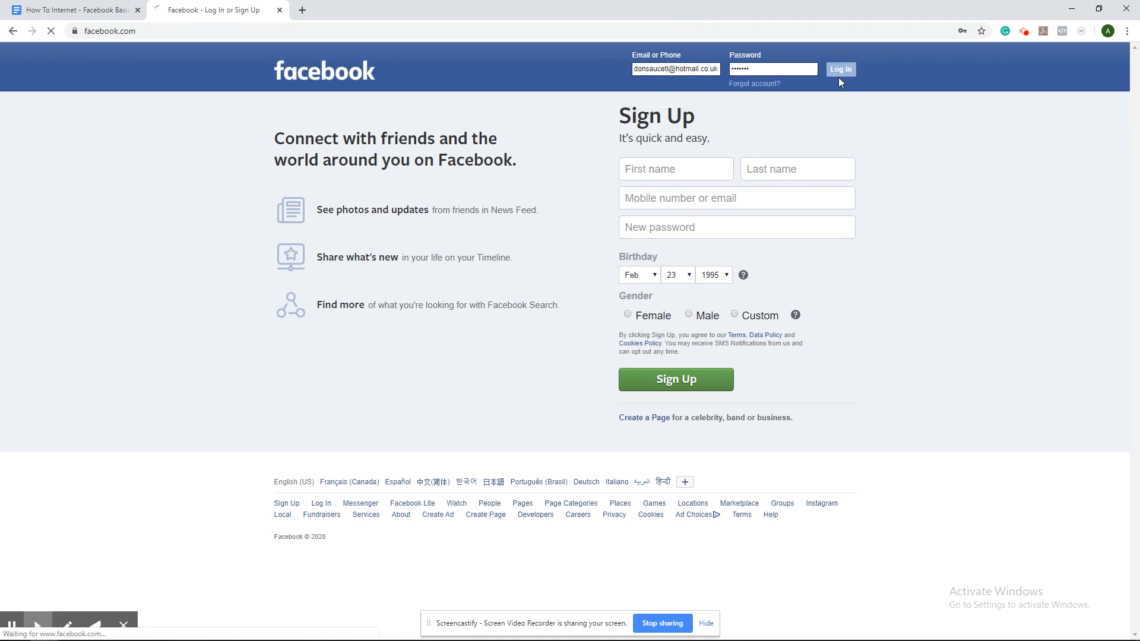
pyautogui.click(839, 69)
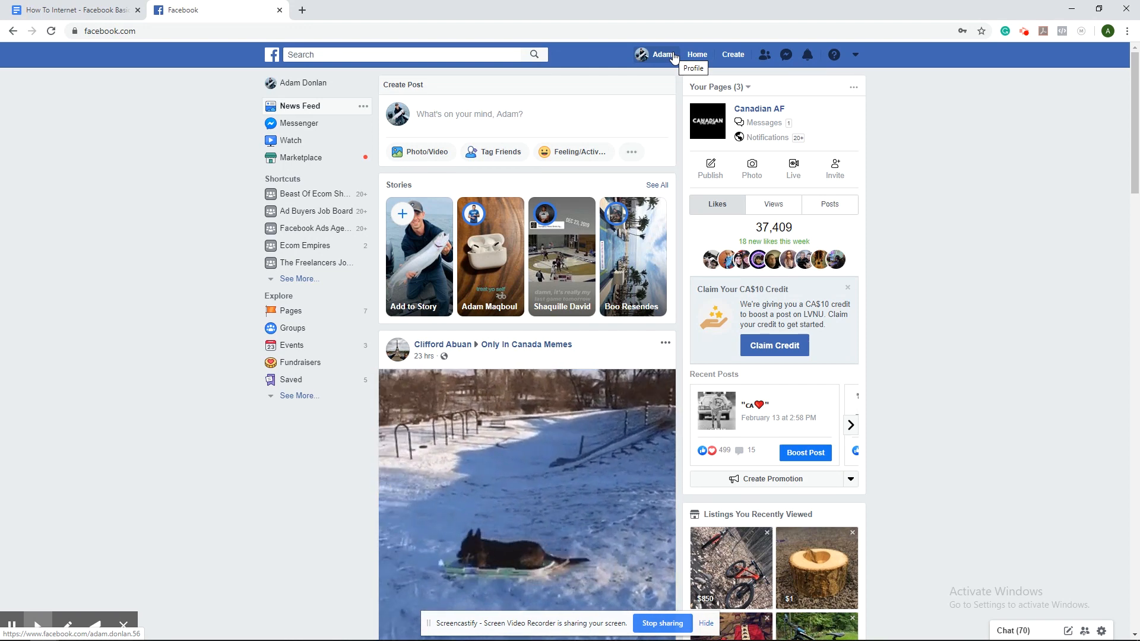
pyautogui.scroll(-3)
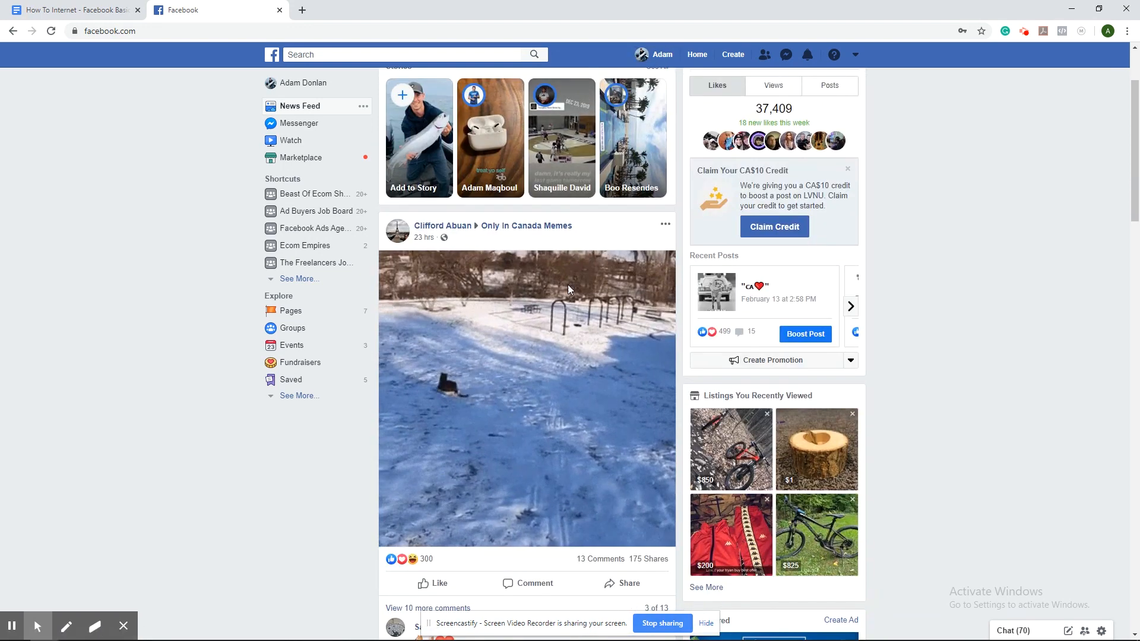
pyautogui.scroll(-3)
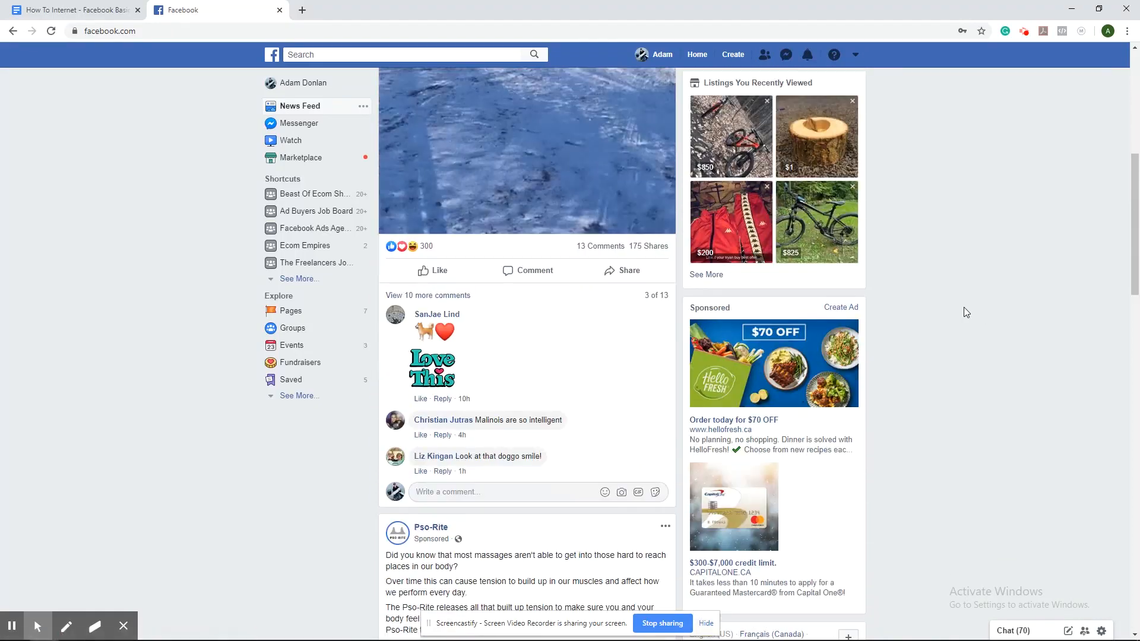
pyautogui.scroll(-3)
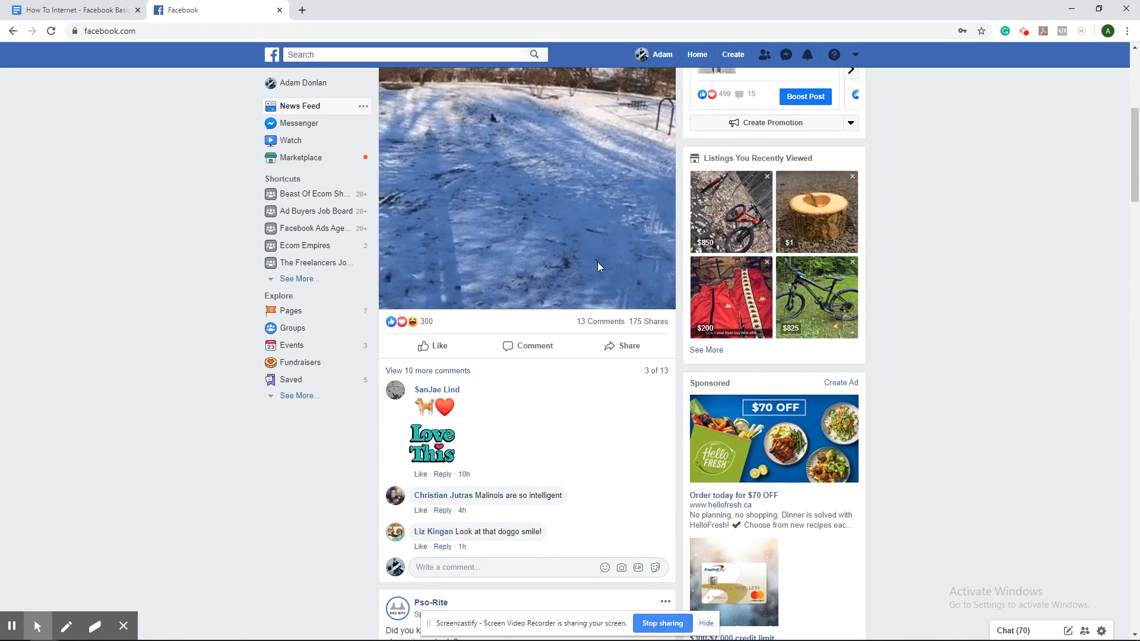
pyautogui.scroll(-3)
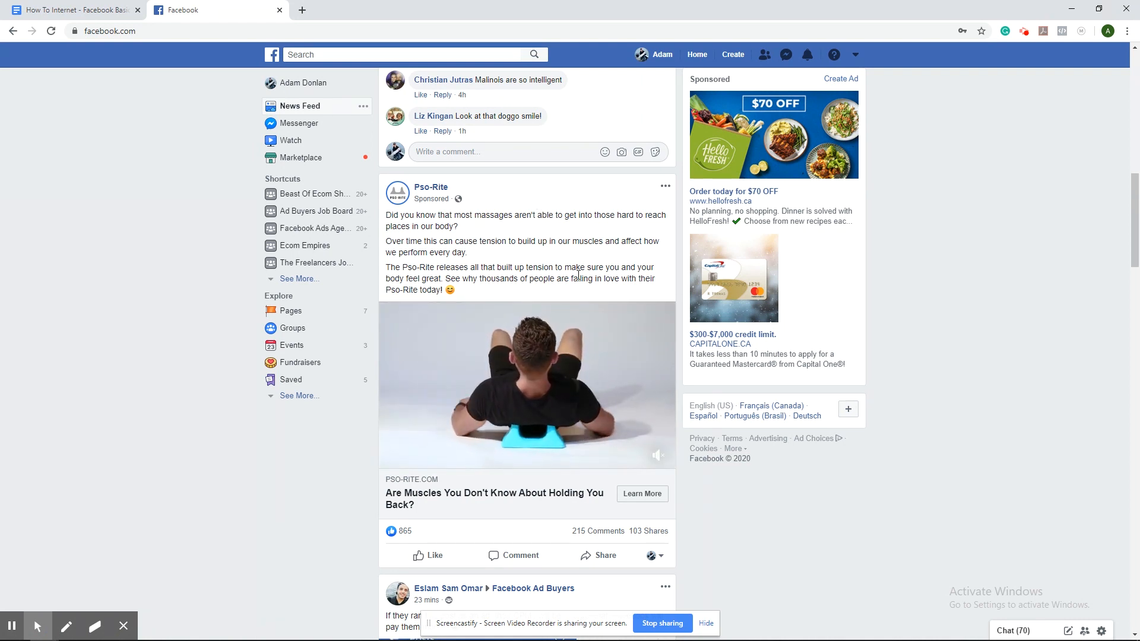
pyautogui.click(526, 384)
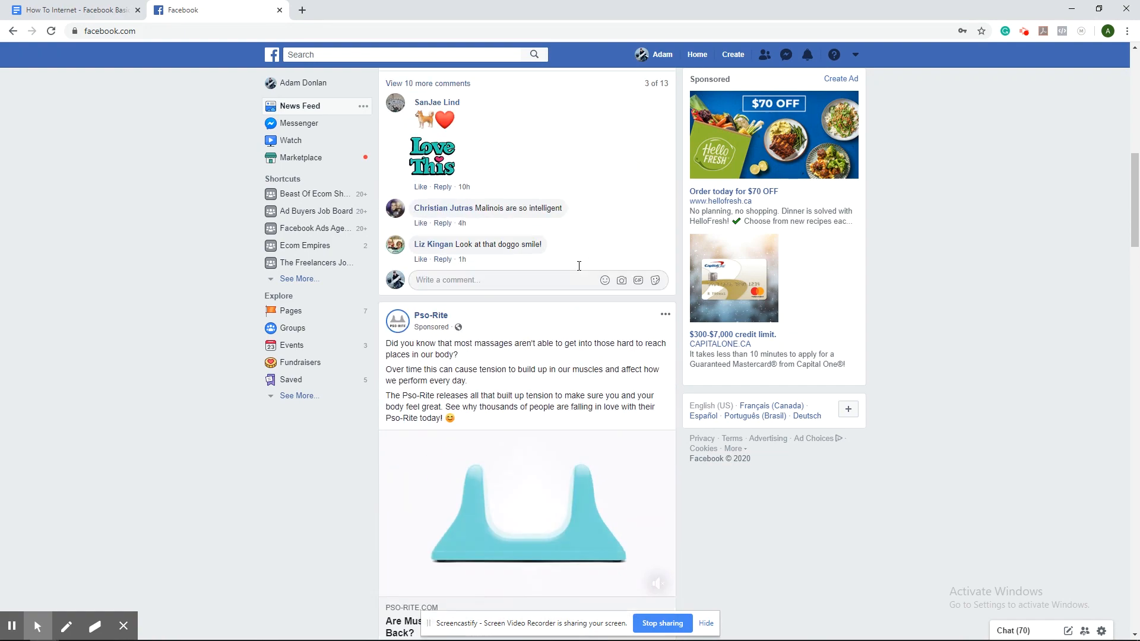
# - Like the 'Once you see results' post in the feed, then return to the Google Docs outline
pyautogui.scroll(3)
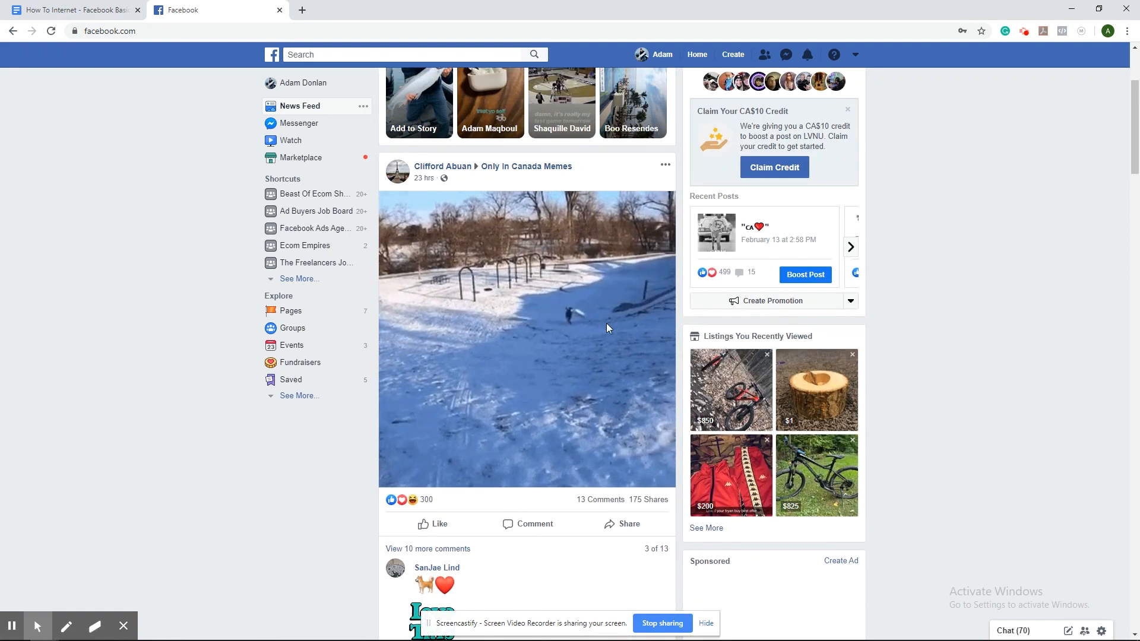
pyautogui.scroll(-3)
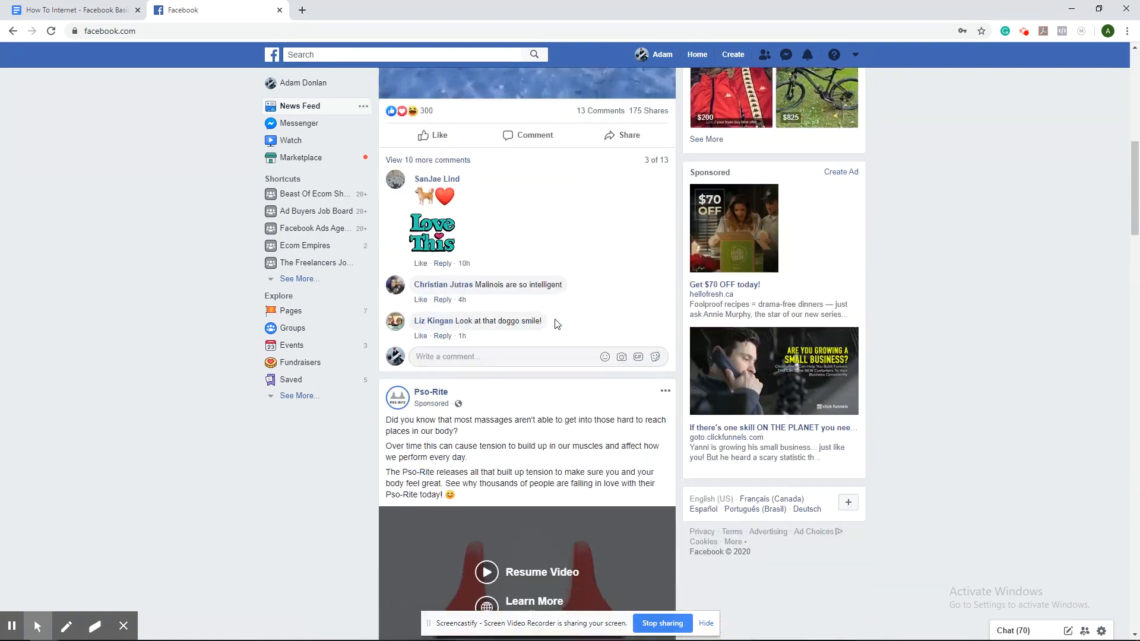
pyautogui.scroll(-3)
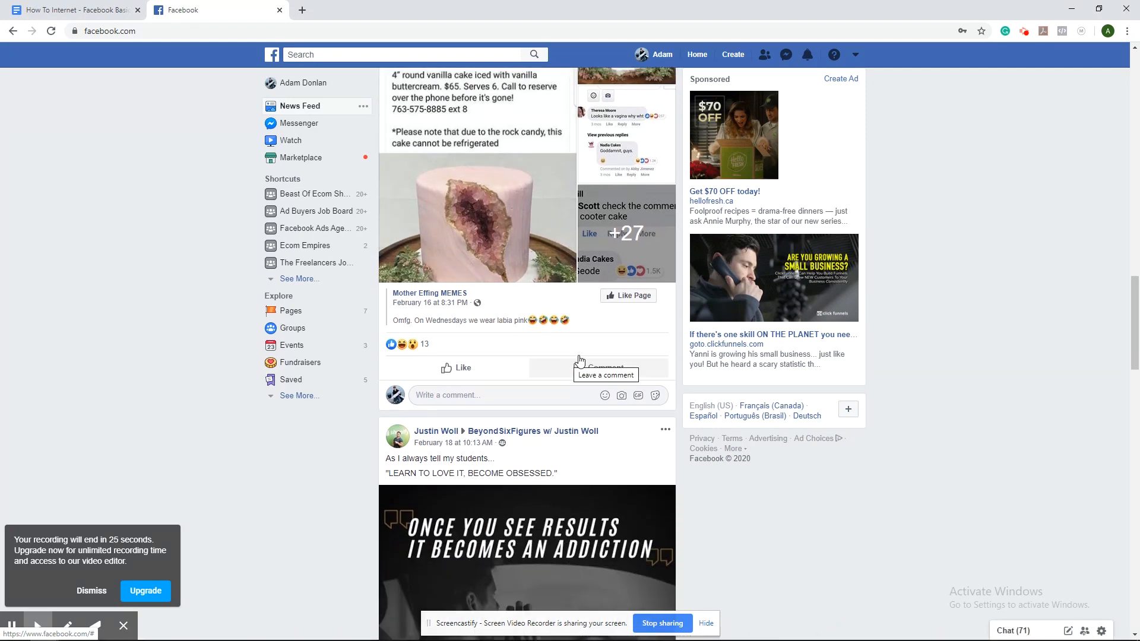
pyautogui.scroll(-3)
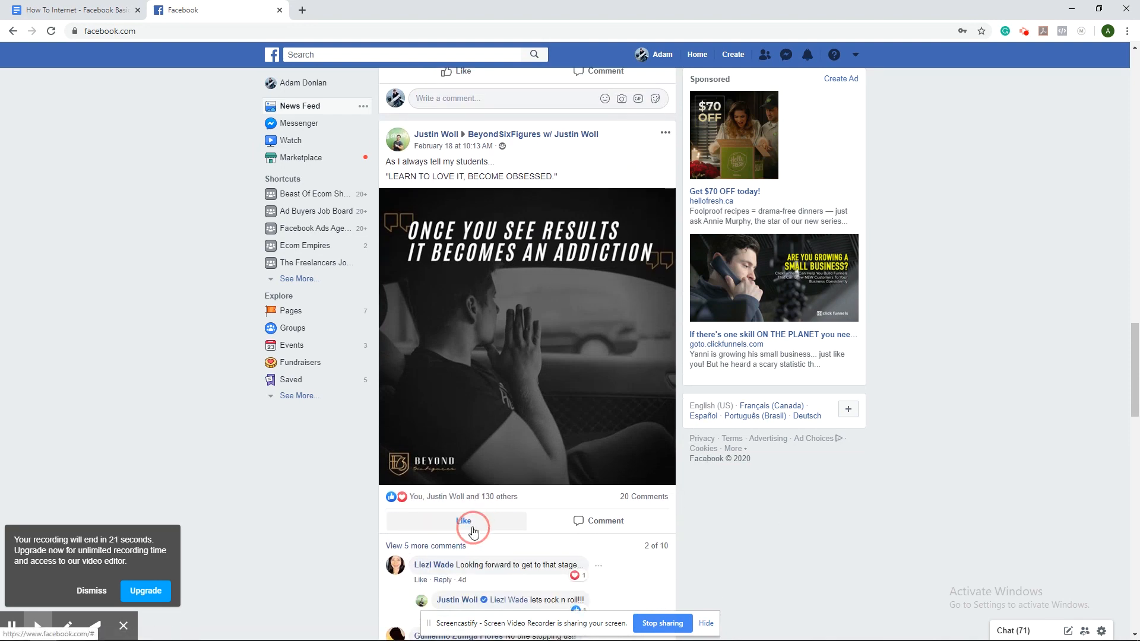
pyautogui.click(462, 520)
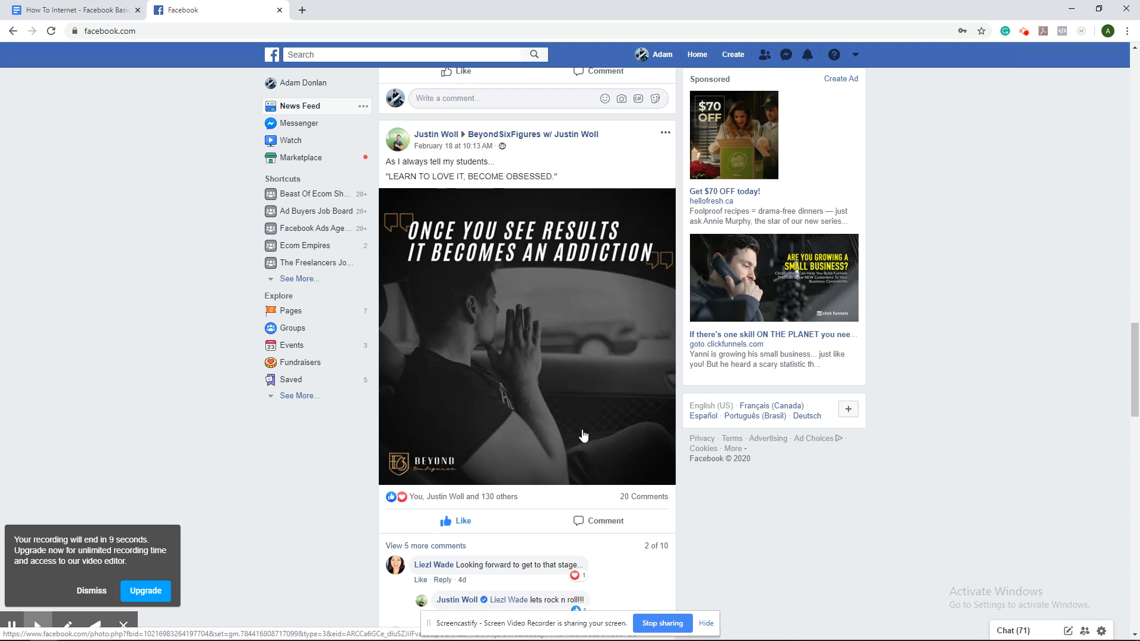
pyautogui.moveTo(575, 429)
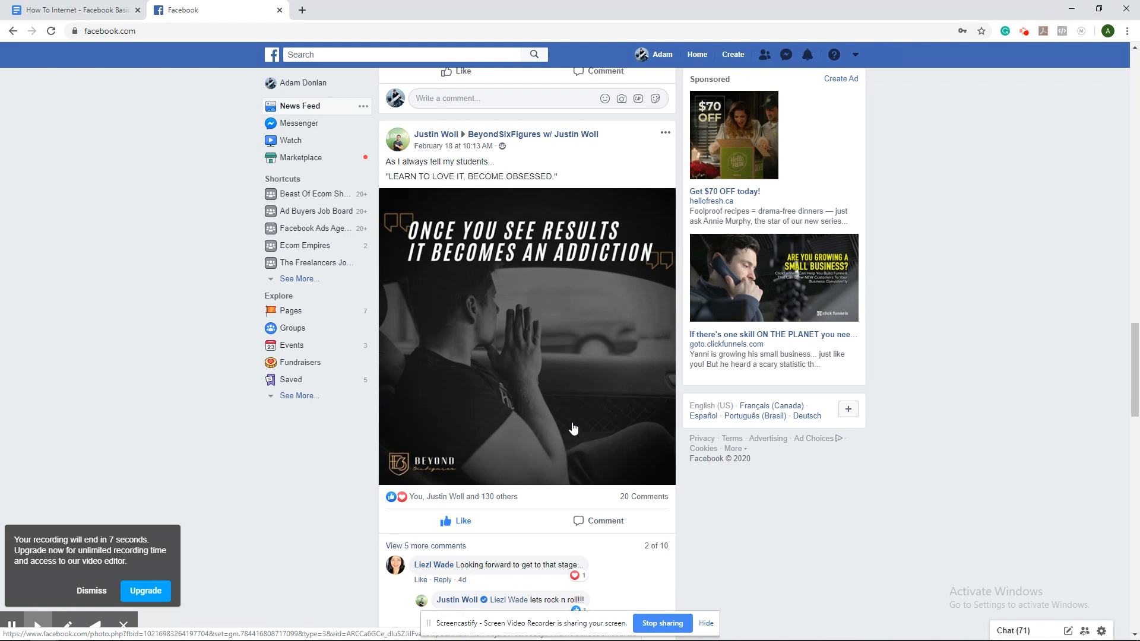
pyautogui.moveTo(552, 445)
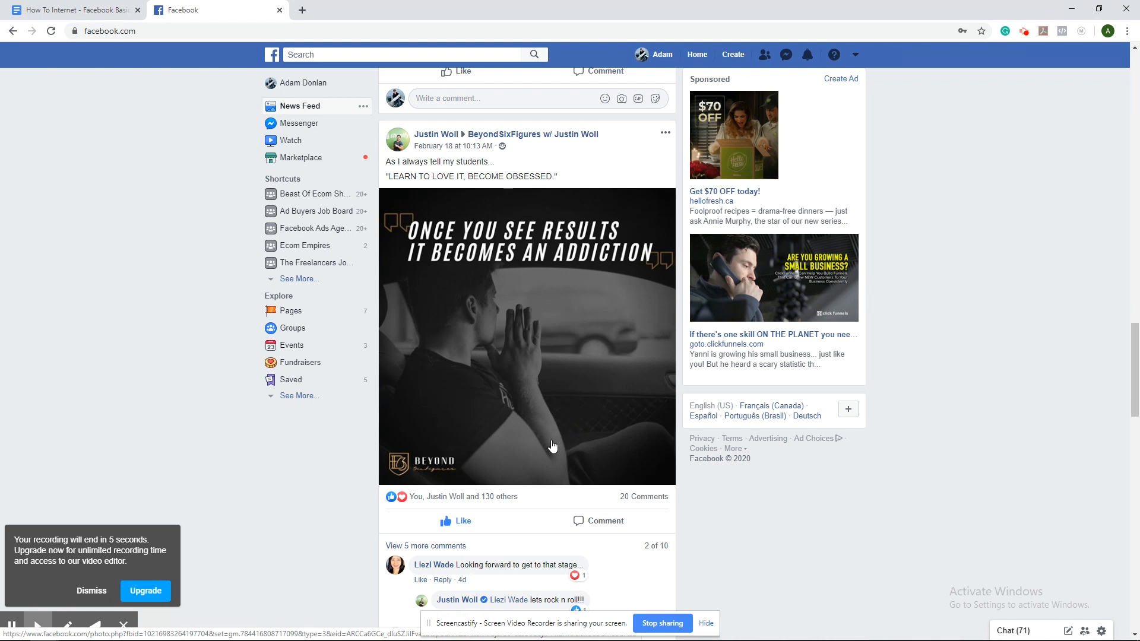
pyautogui.moveTo(554, 449)
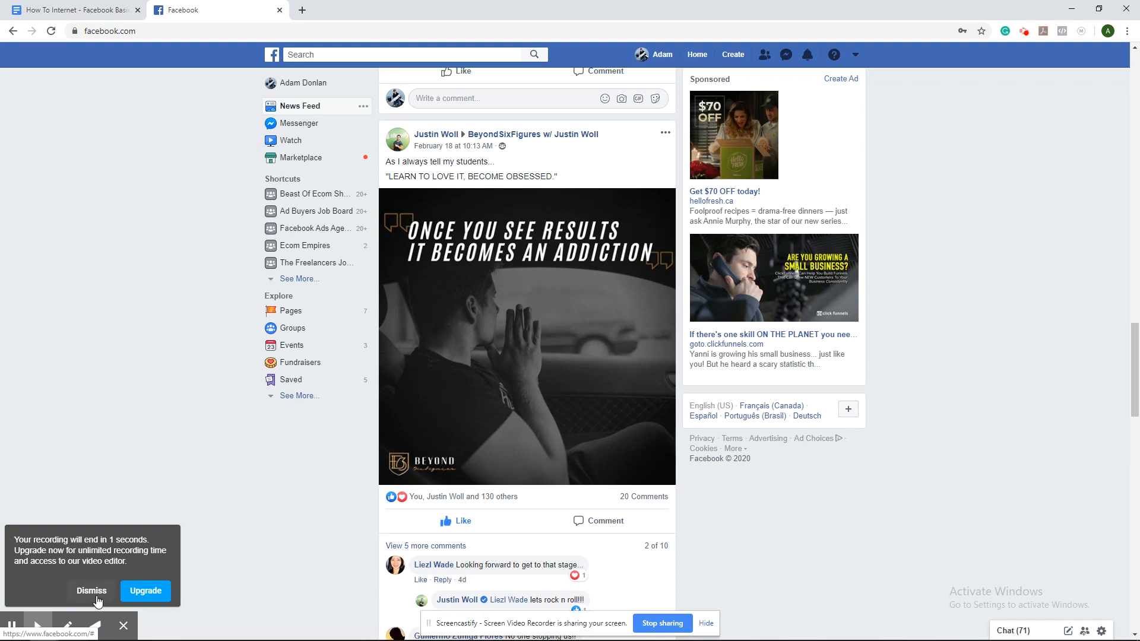
pyautogui.click(72, 9)
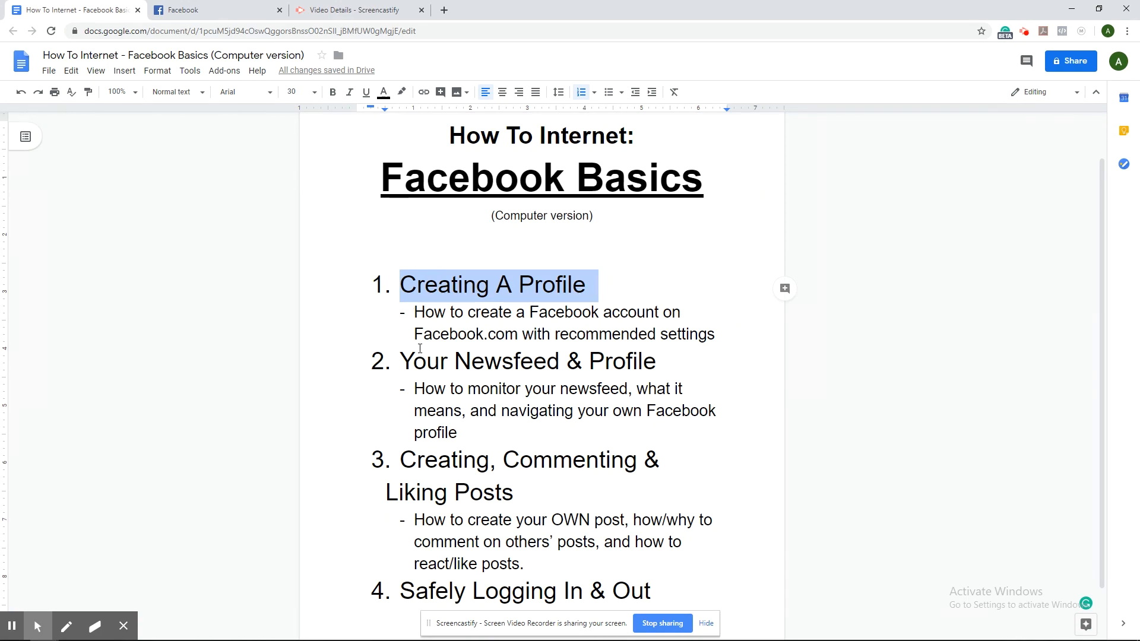
# - Return to the Facebook tab and scroll through the News Feed posts
pyautogui.click(211, 9)
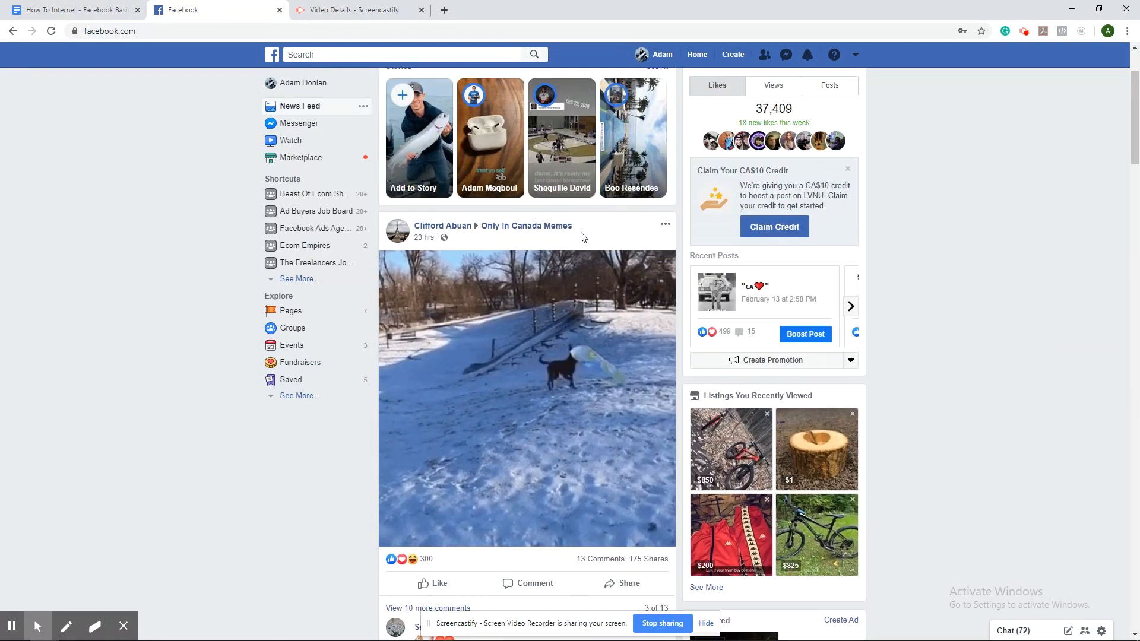
pyautogui.scroll(-3)
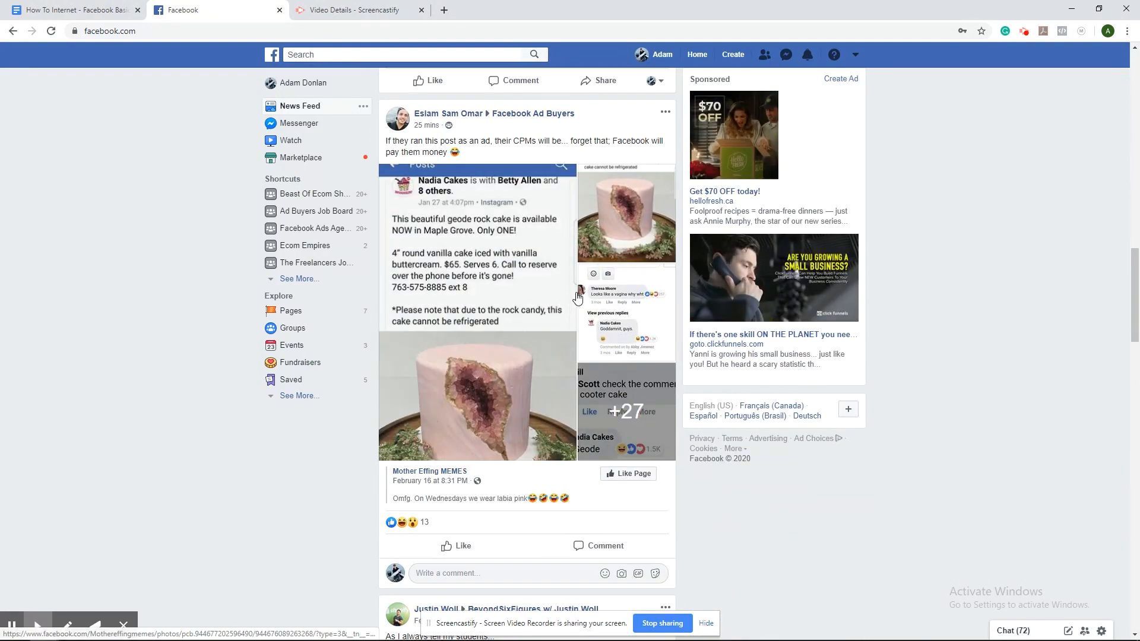
pyautogui.scroll(-3)
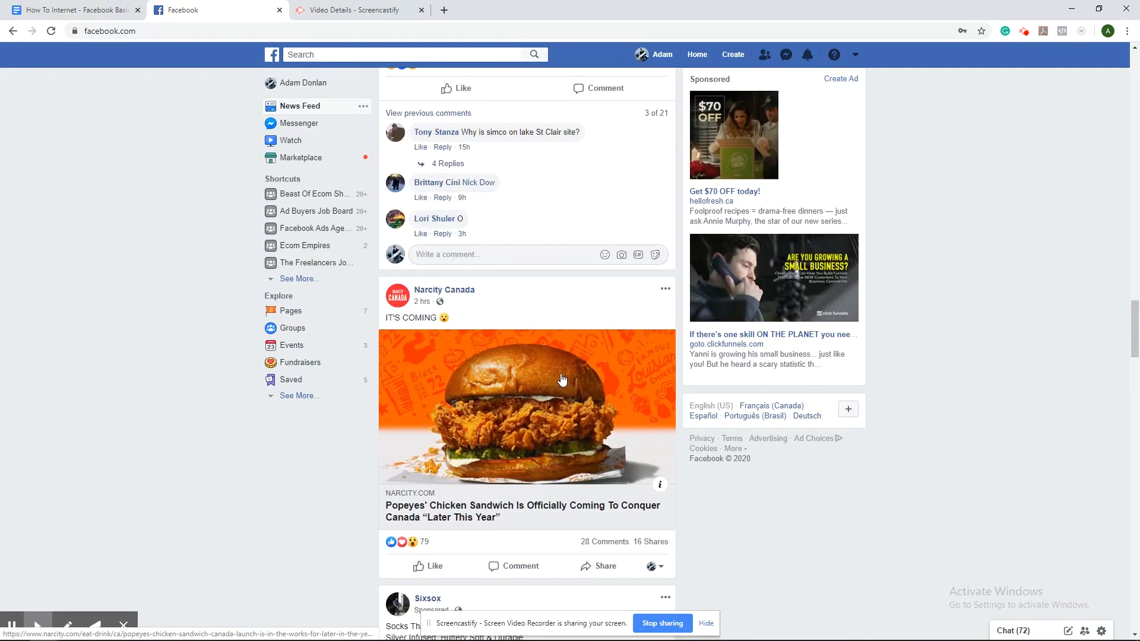
pyautogui.scroll(-3)
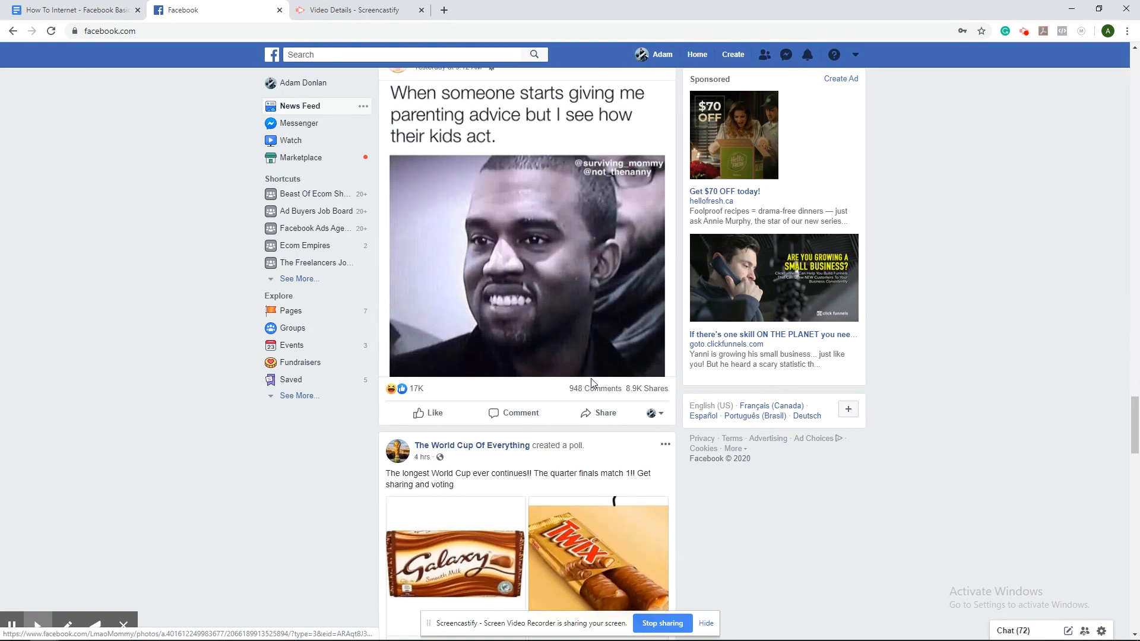
pyautogui.scroll(-3)
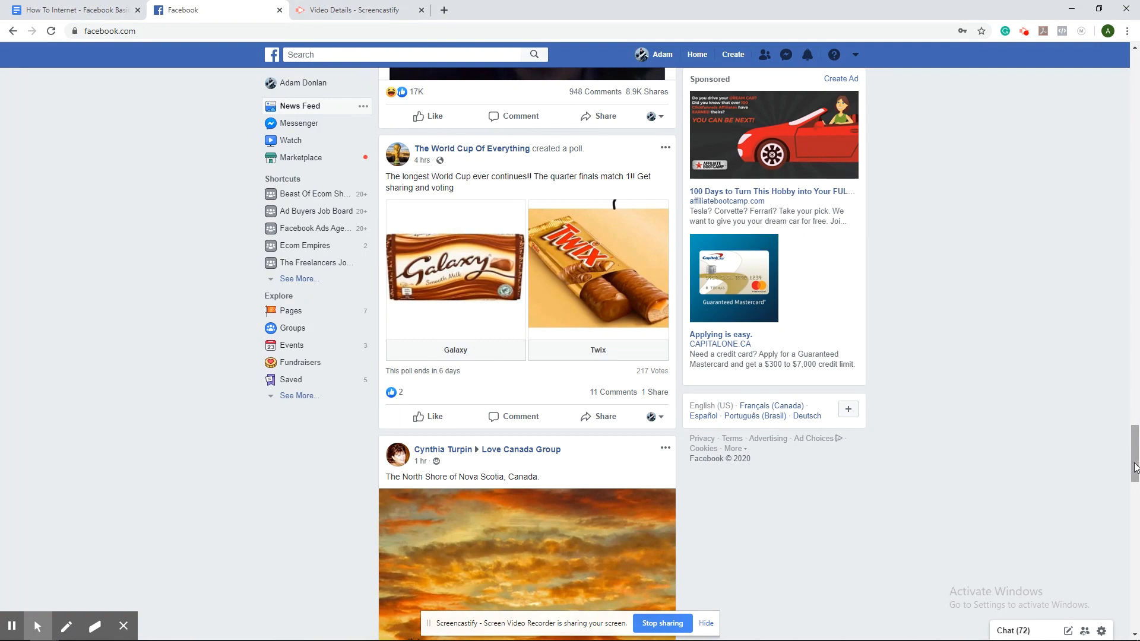
pyautogui.moveTo(1134, 480)
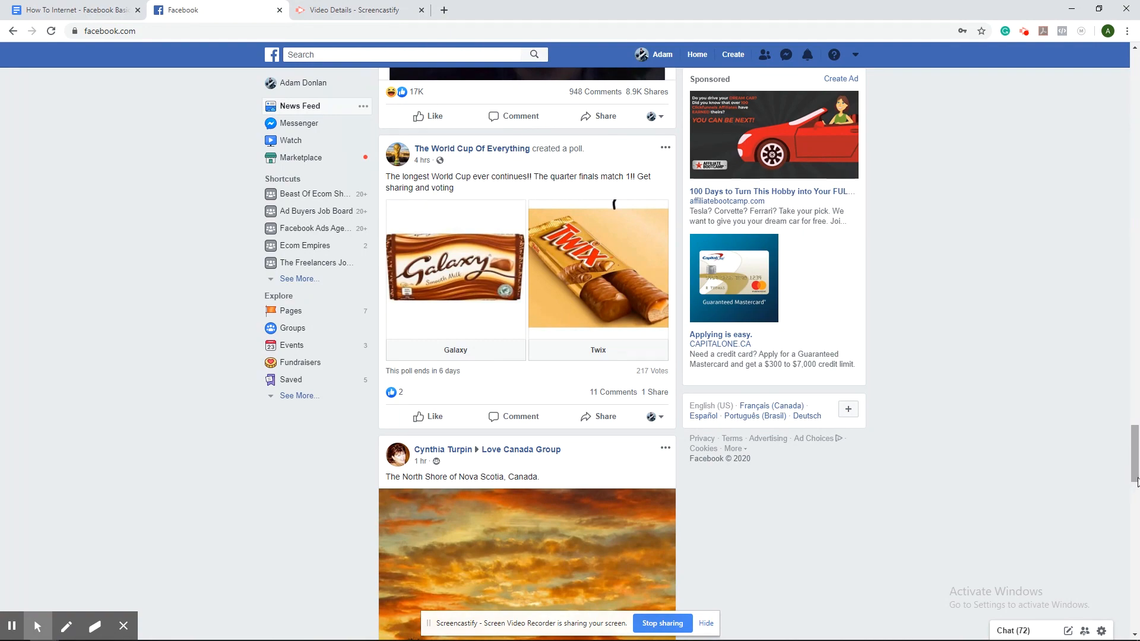
pyautogui.scroll(-3)
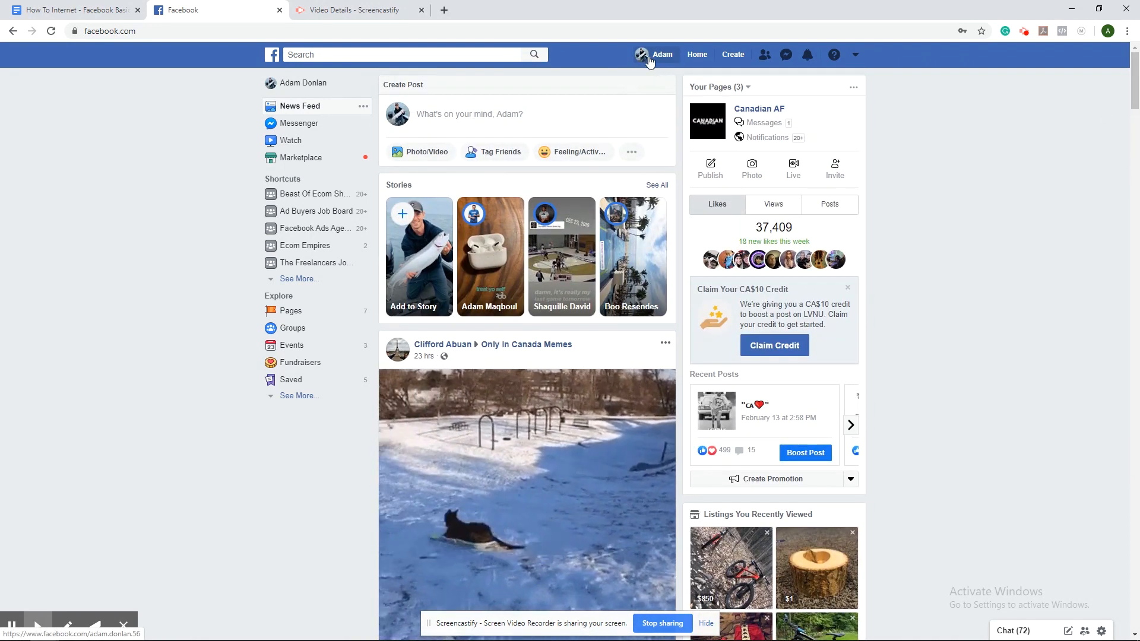
# - Open your own profile from the top bar and scroll down its posts timeline
pyautogui.click(661, 54)
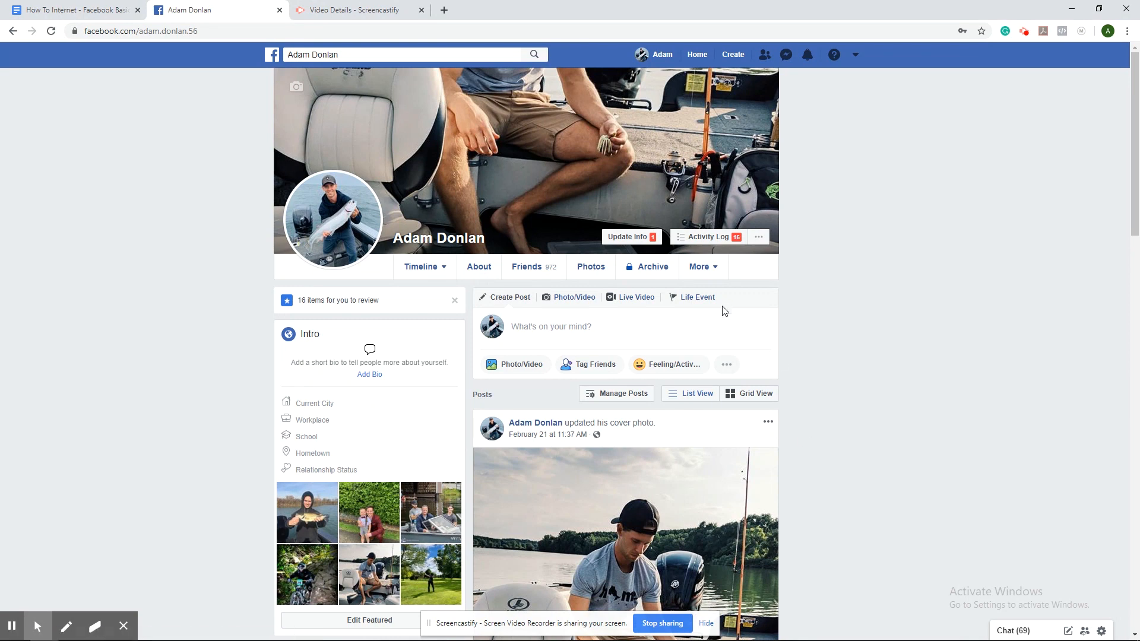
pyautogui.click(701, 267)
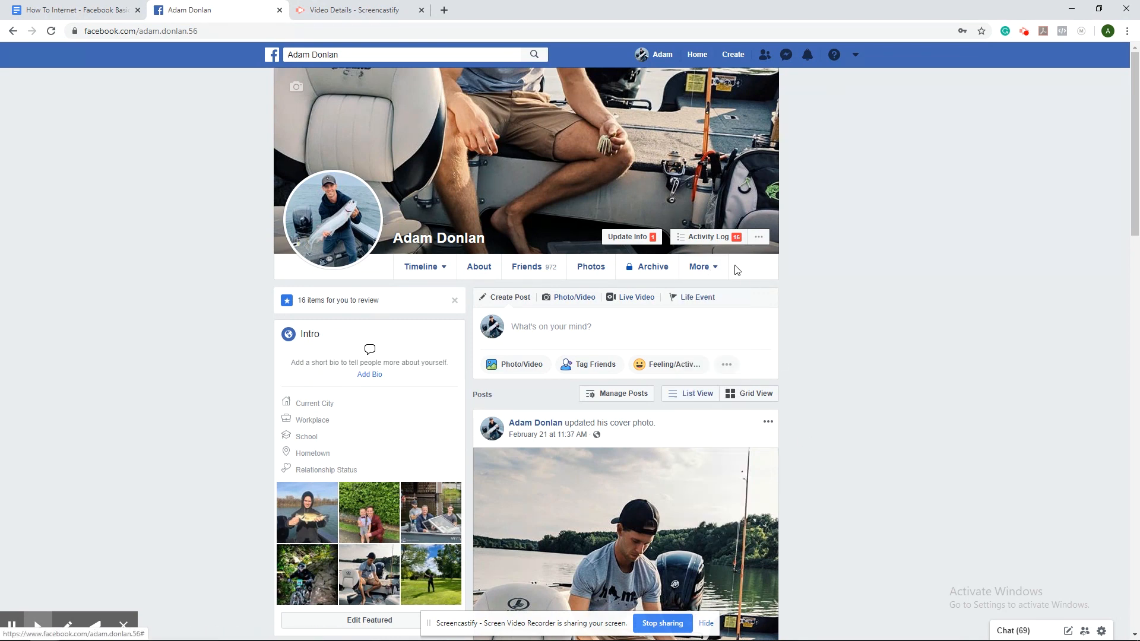
pyautogui.moveTo(350, 203)
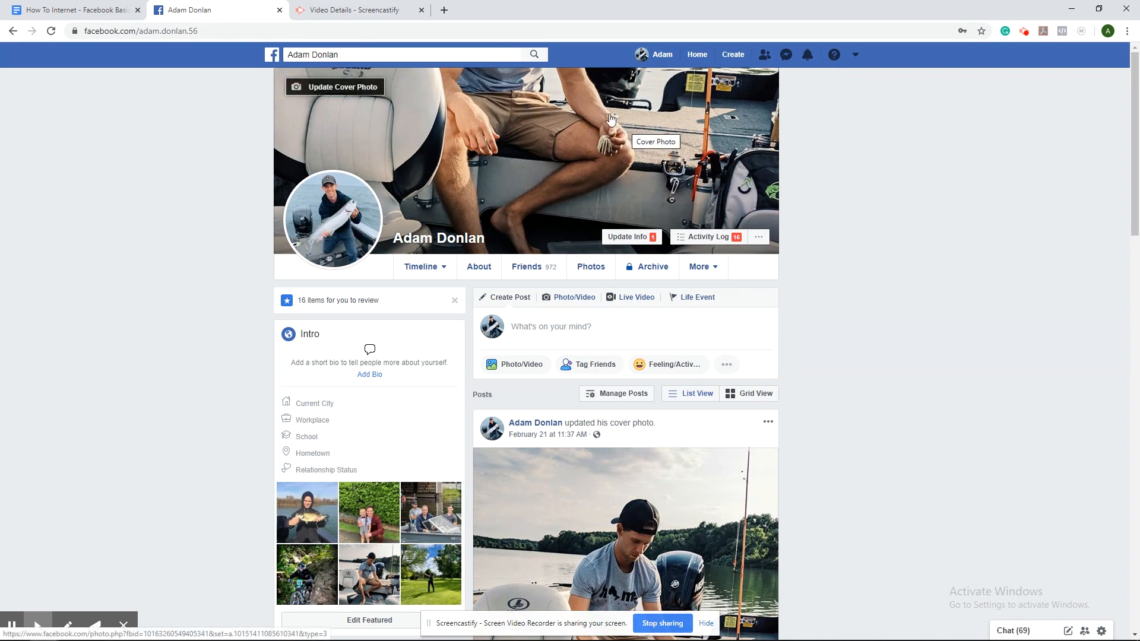
pyautogui.scroll(-3)
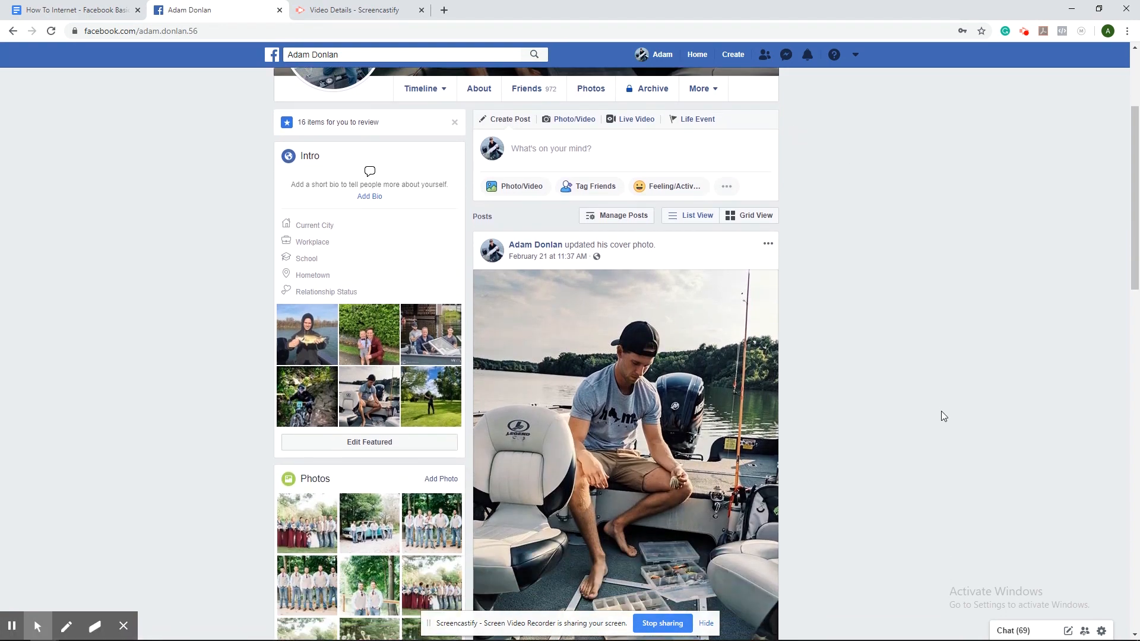
pyautogui.scroll(-3)
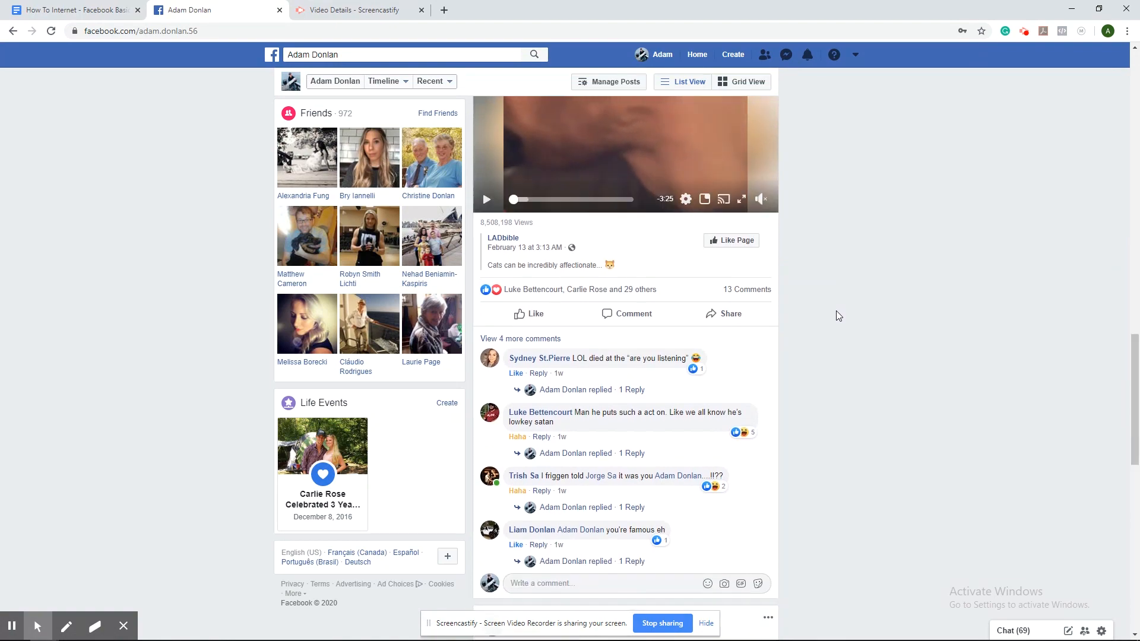
pyautogui.scroll(-3)
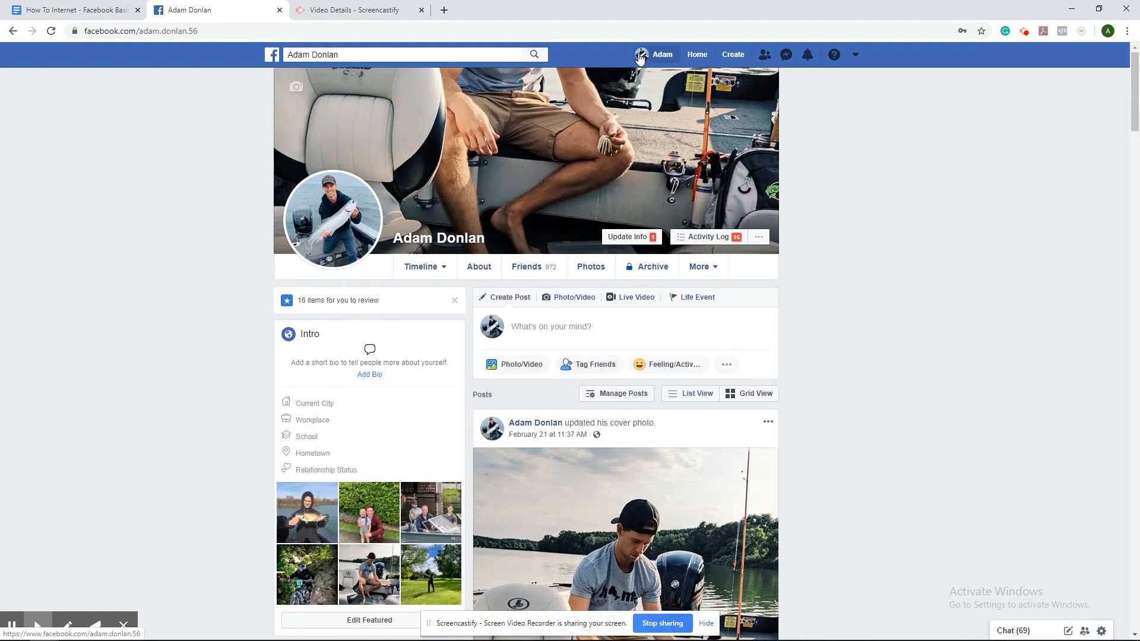
pyautogui.moveTo(274, 55)
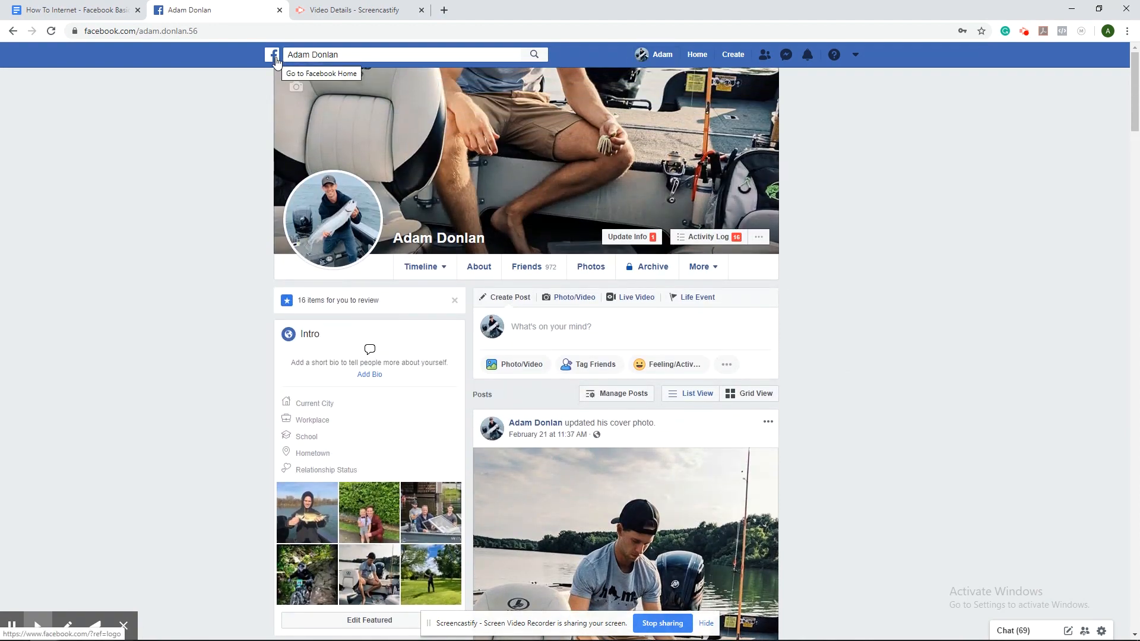
pyautogui.click(273, 54)
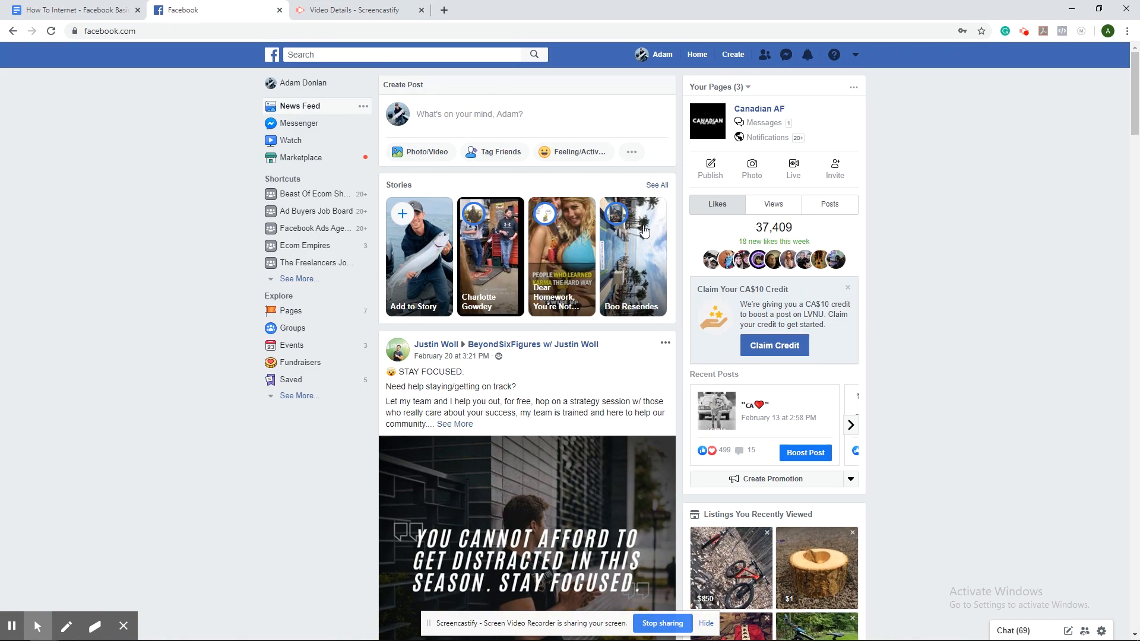
pyautogui.scroll(-3)
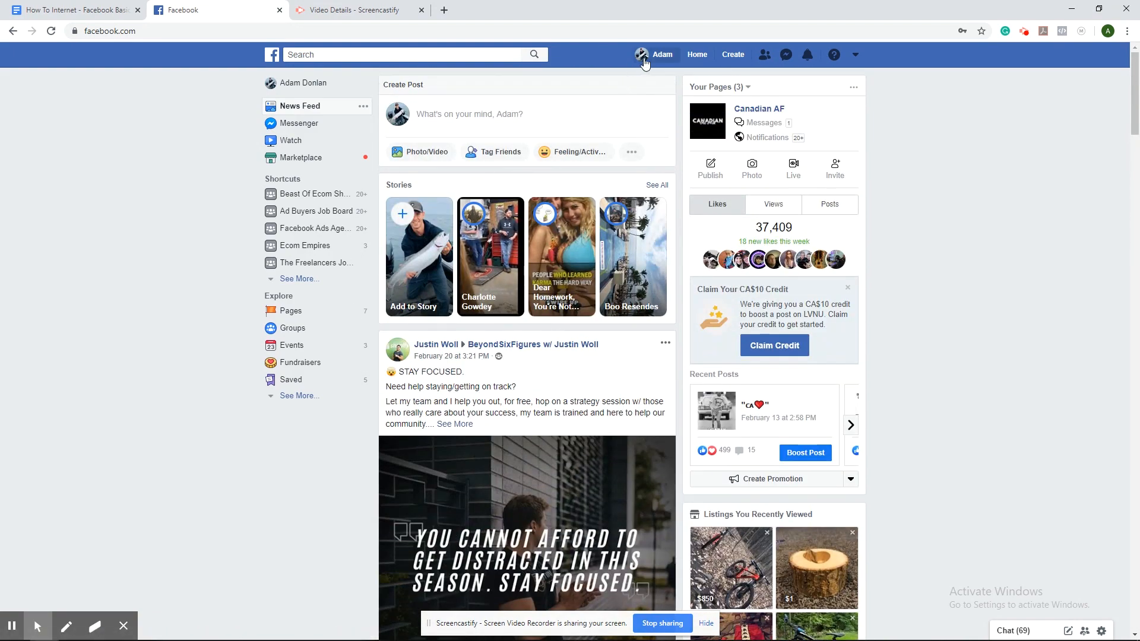
pyautogui.click(661, 54)
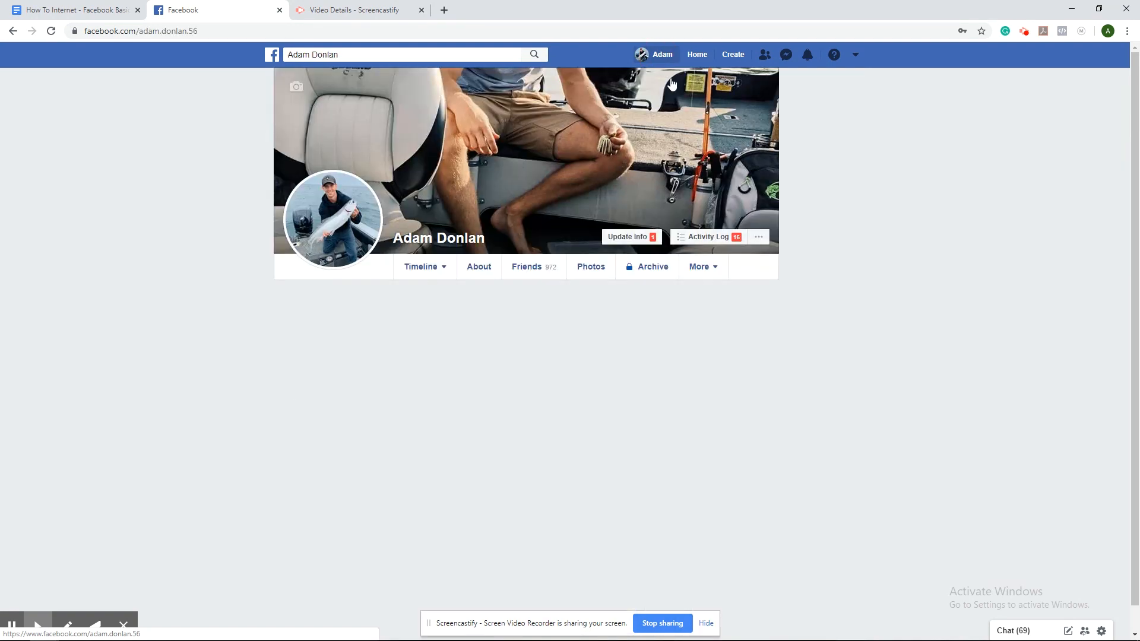
pyautogui.scroll(-3)
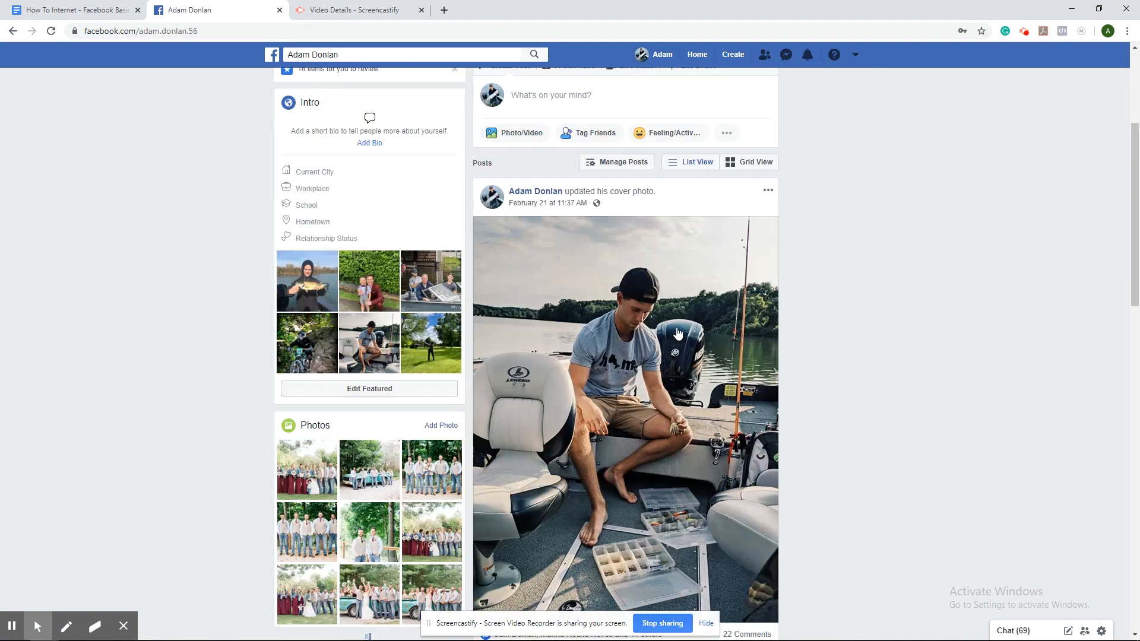
pyautogui.scroll(-3)
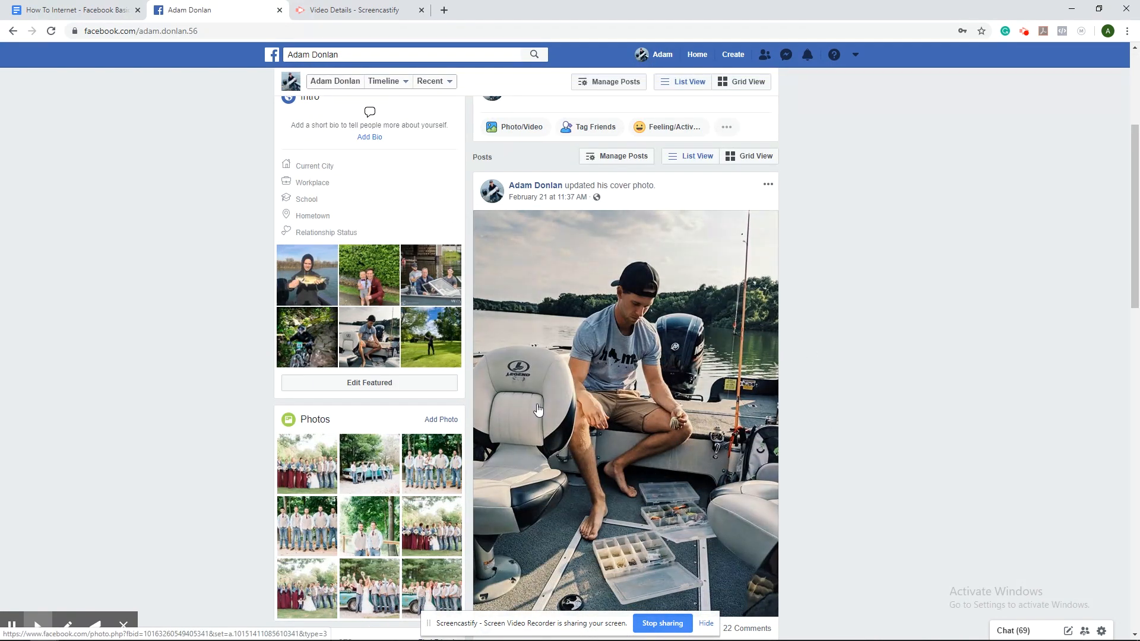
pyautogui.scroll(3)
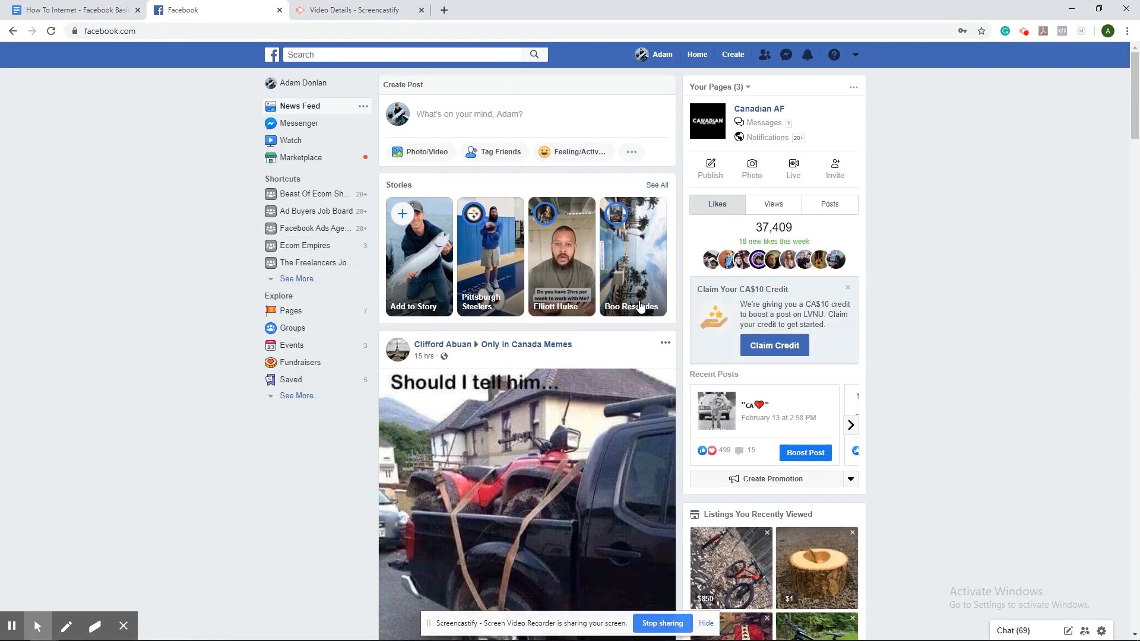
pyautogui.click(73, 10)
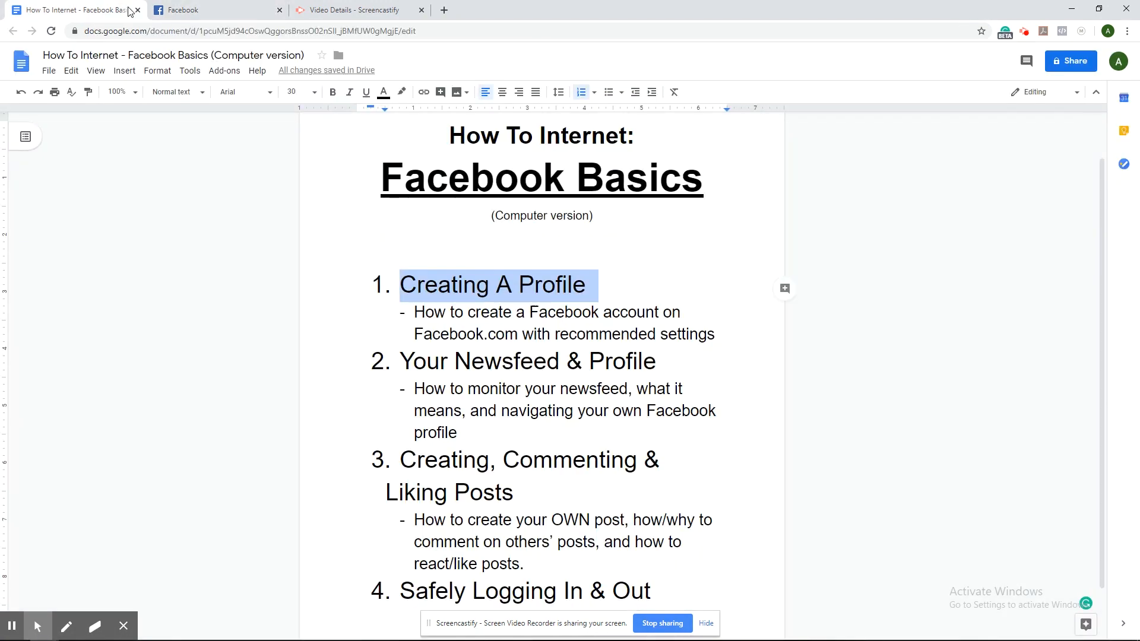
pyautogui.scroll(-3)
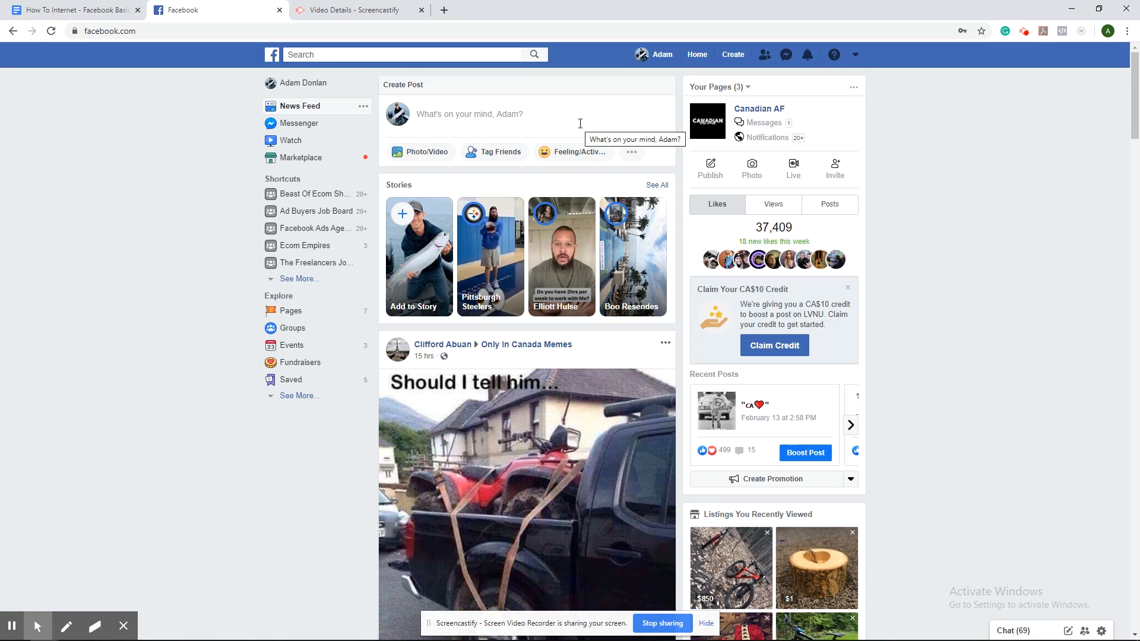
pyautogui.moveTo(448, 118)
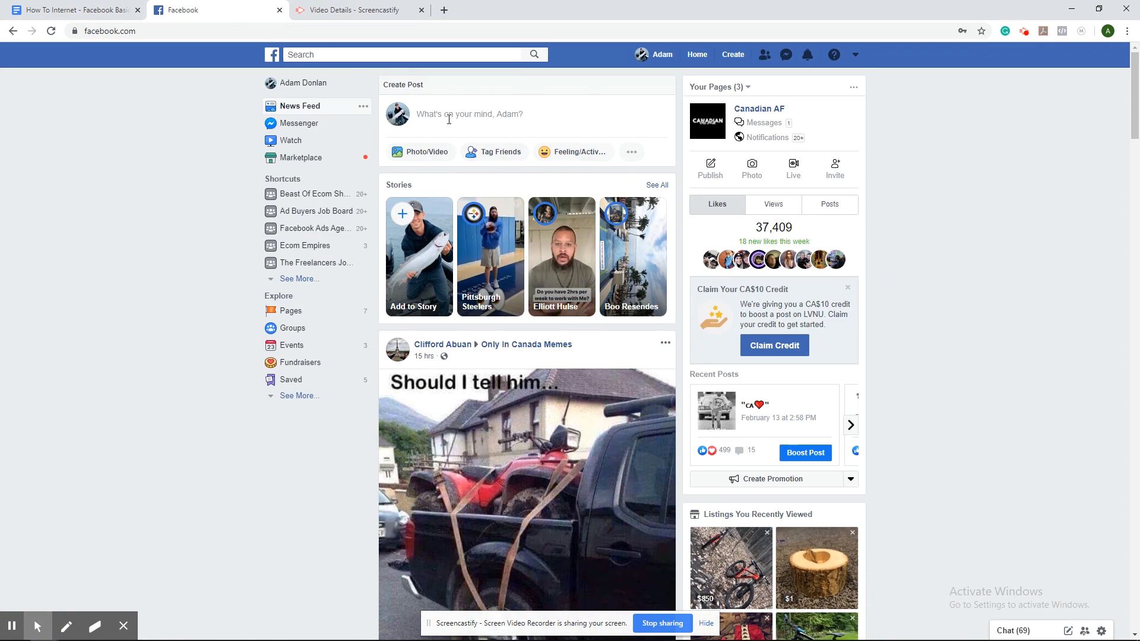
# - Start a new post and dismiss the Privacy Checkup prompt via More Options, keeping Public
pyautogui.click(471, 114)
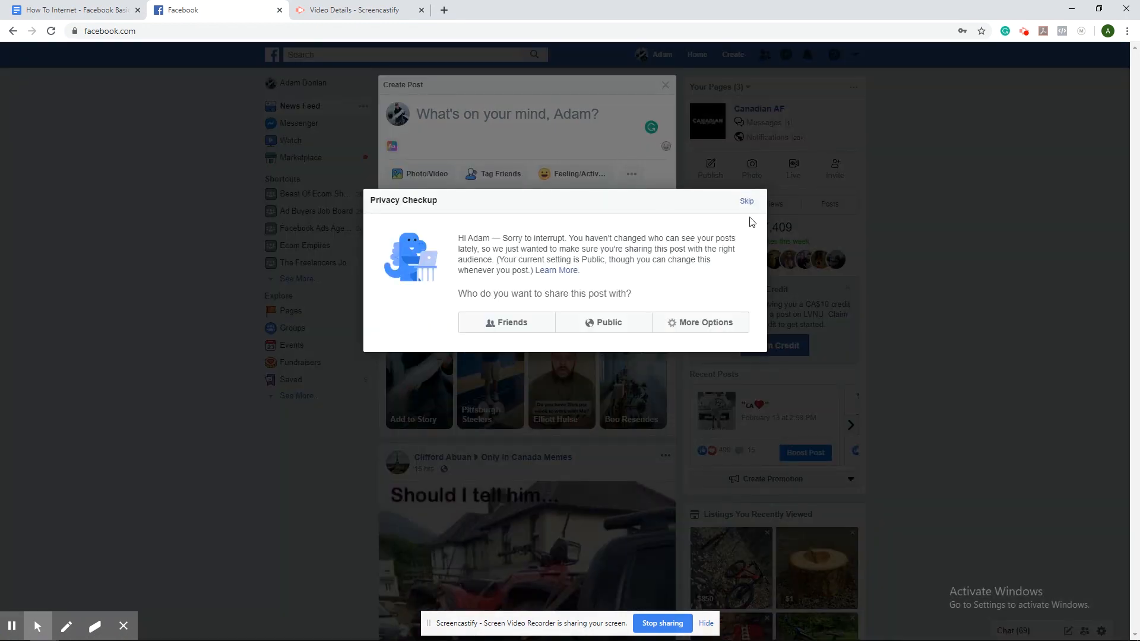
pyautogui.moveTo(570, 310)
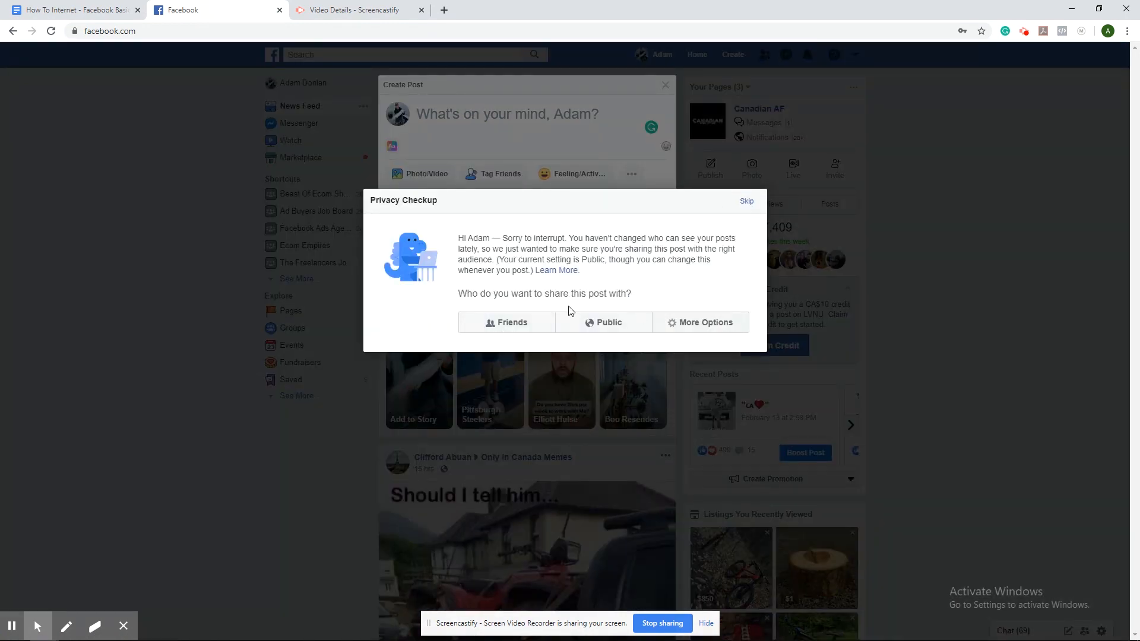
pyautogui.moveTo(512, 321)
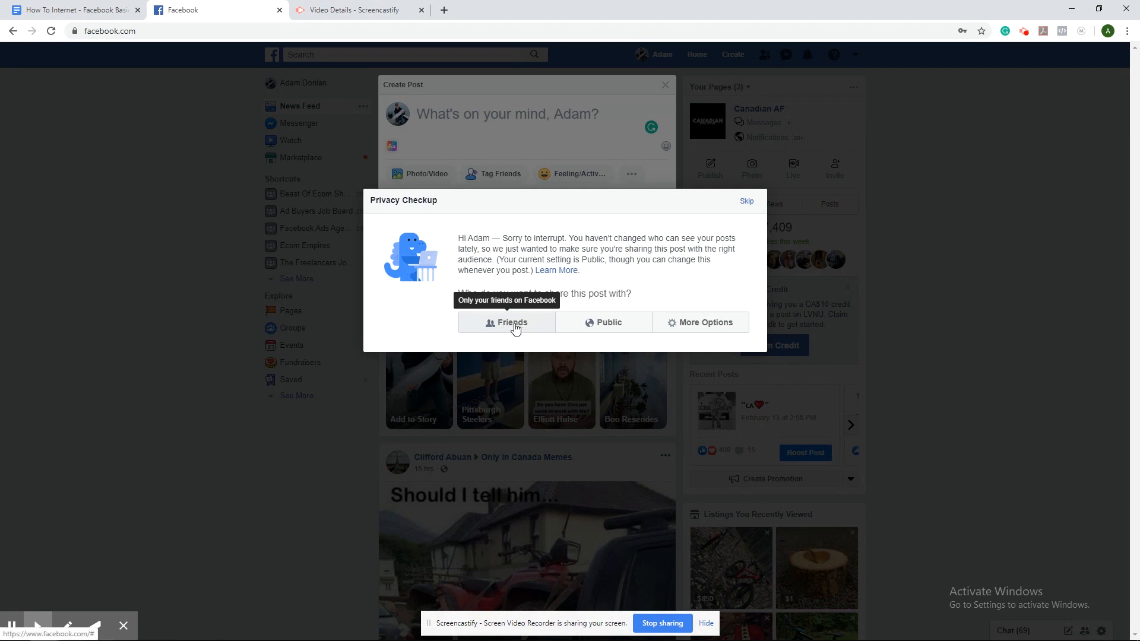
pyautogui.moveTo(604, 325)
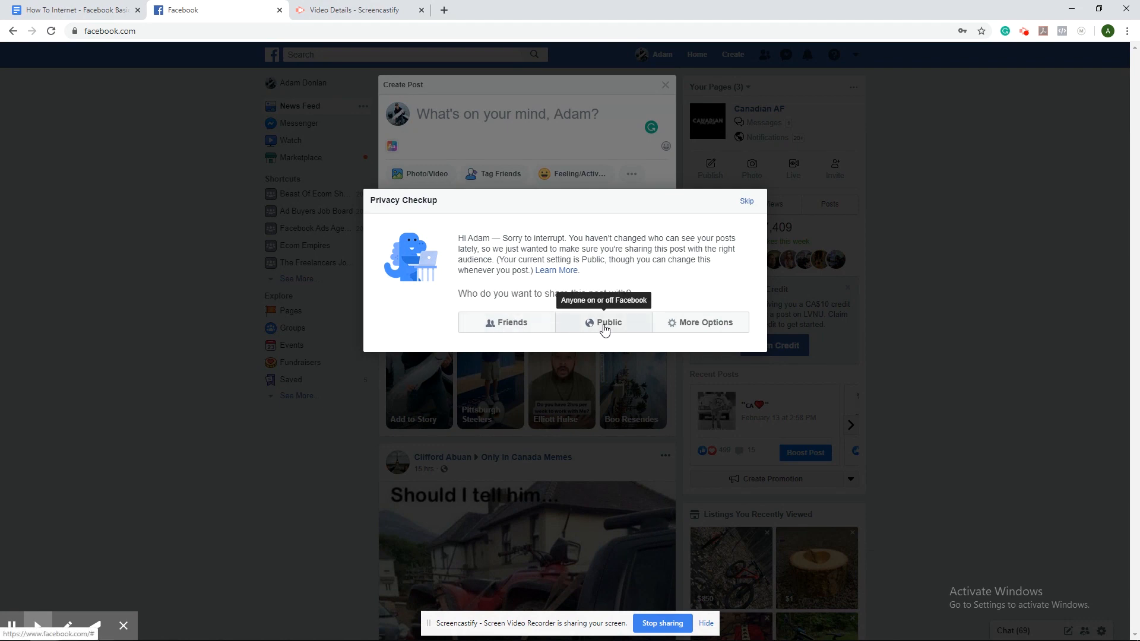
pyautogui.moveTo(684, 342)
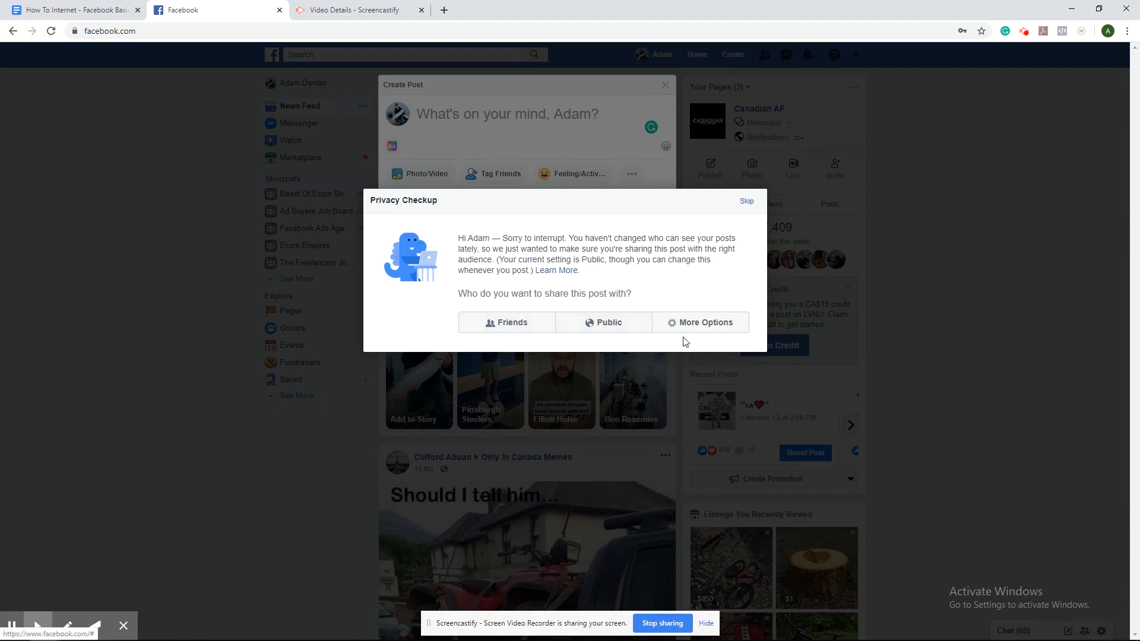
pyautogui.moveTo(706, 321)
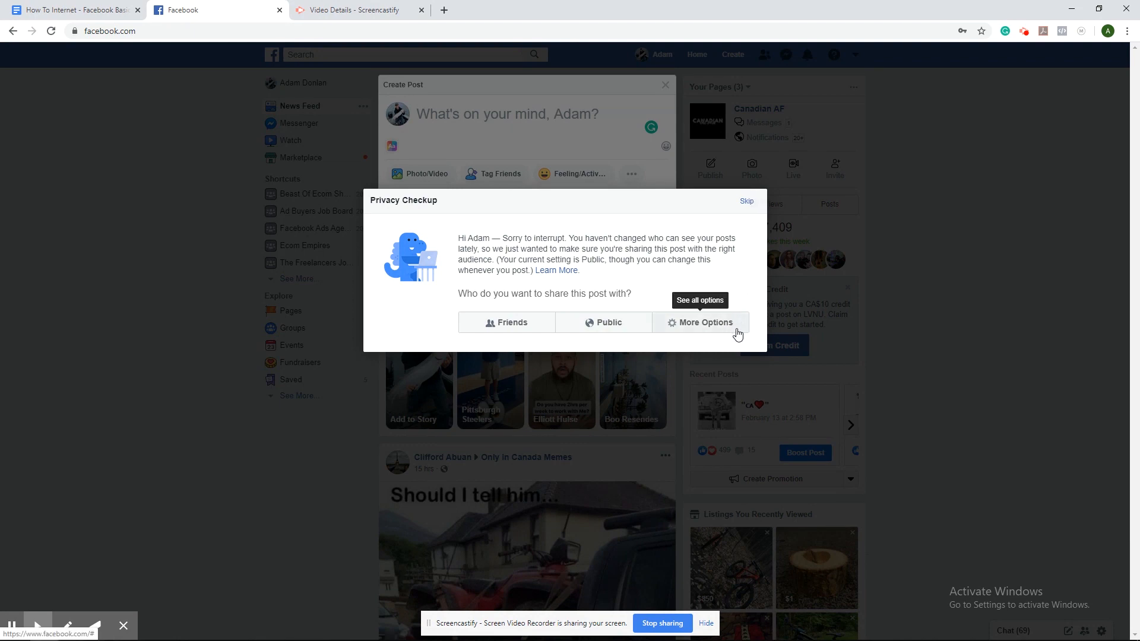
pyautogui.click(603, 322)
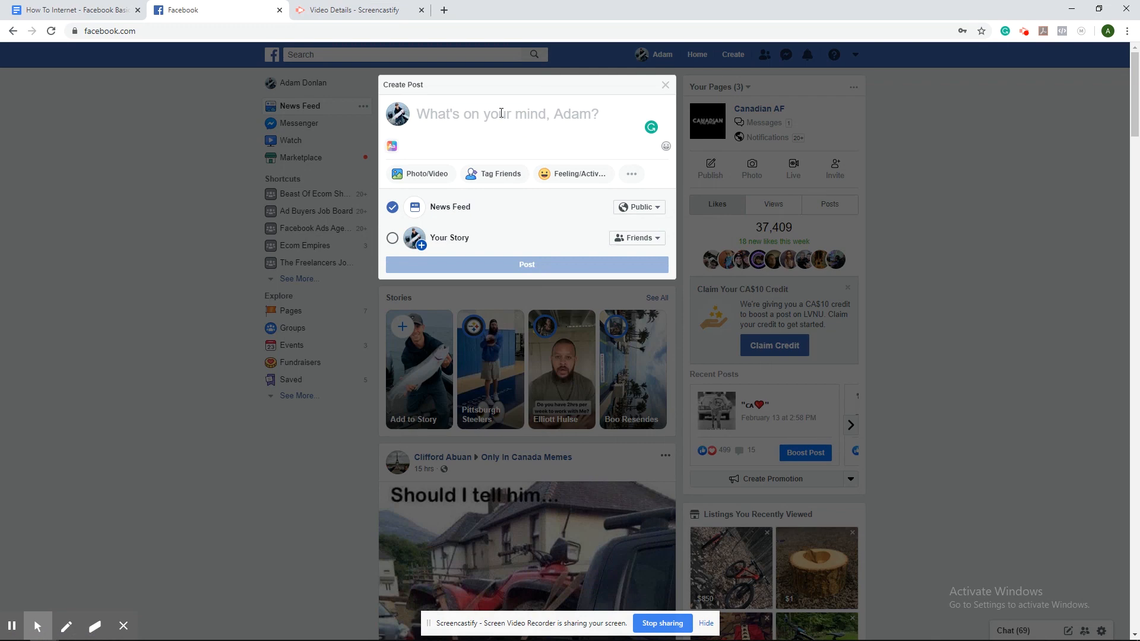
# - Write the post text "I'm recording a Facebook tutorial video."
pyautogui.click(500, 114)
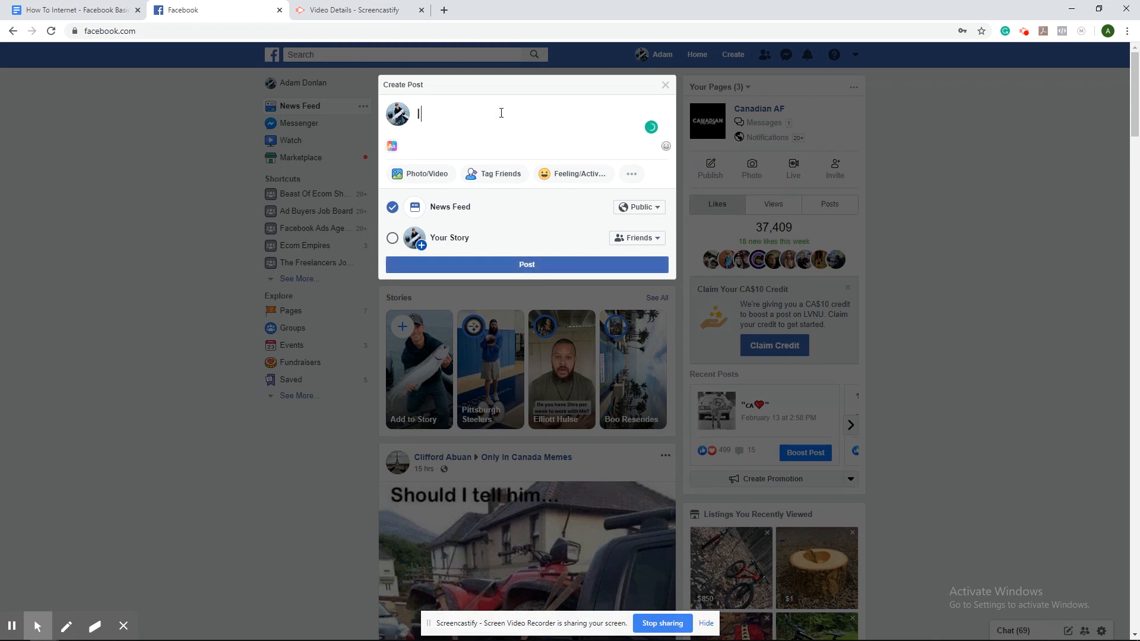
pyautogui.write("I'm recording a")
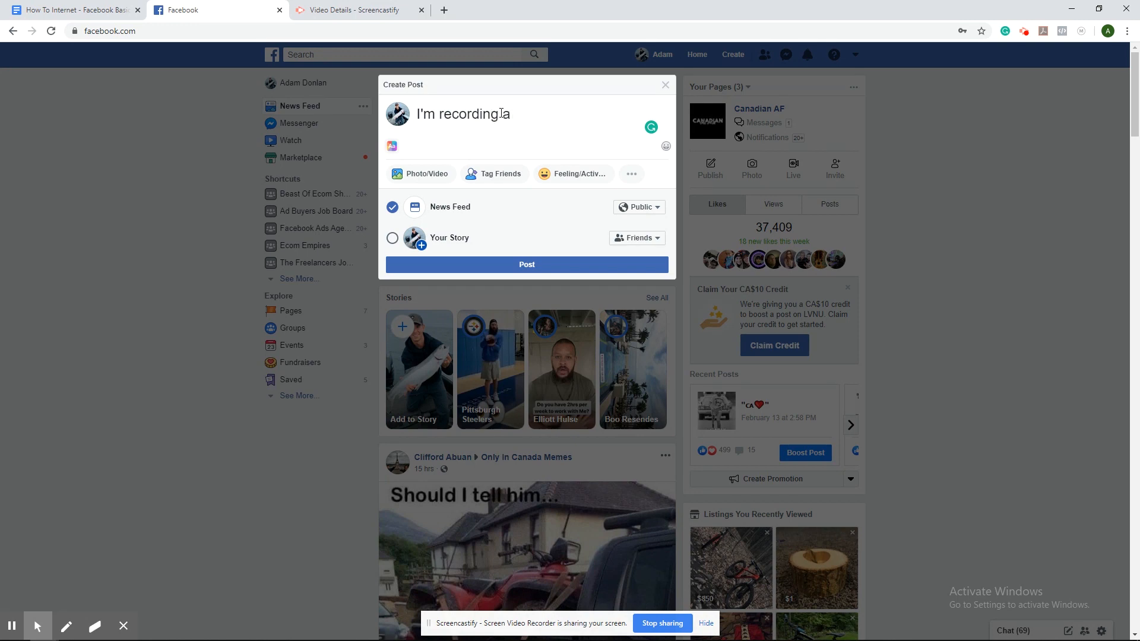
pyautogui.write('Facebook tu')
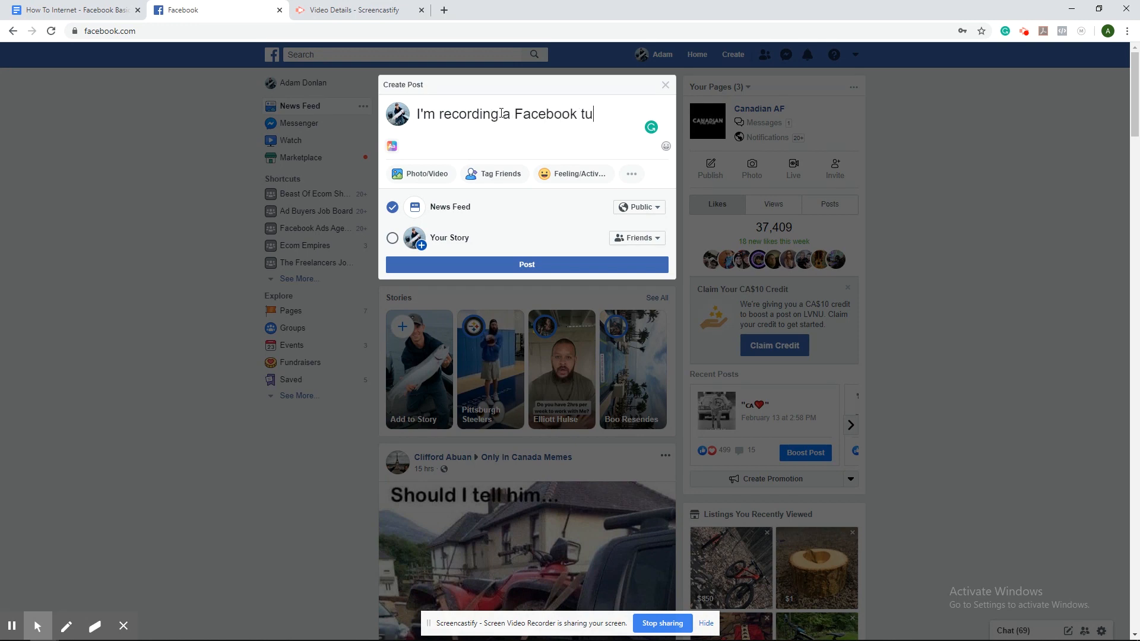
pyautogui.write('torial video.')
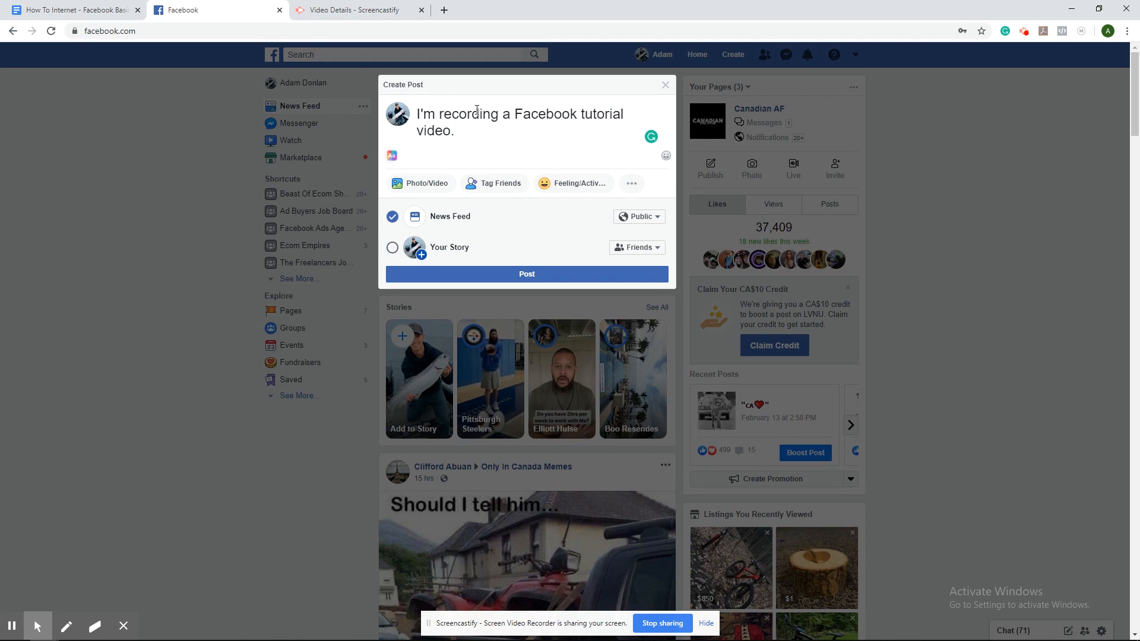
pyautogui.moveTo(468, 161)
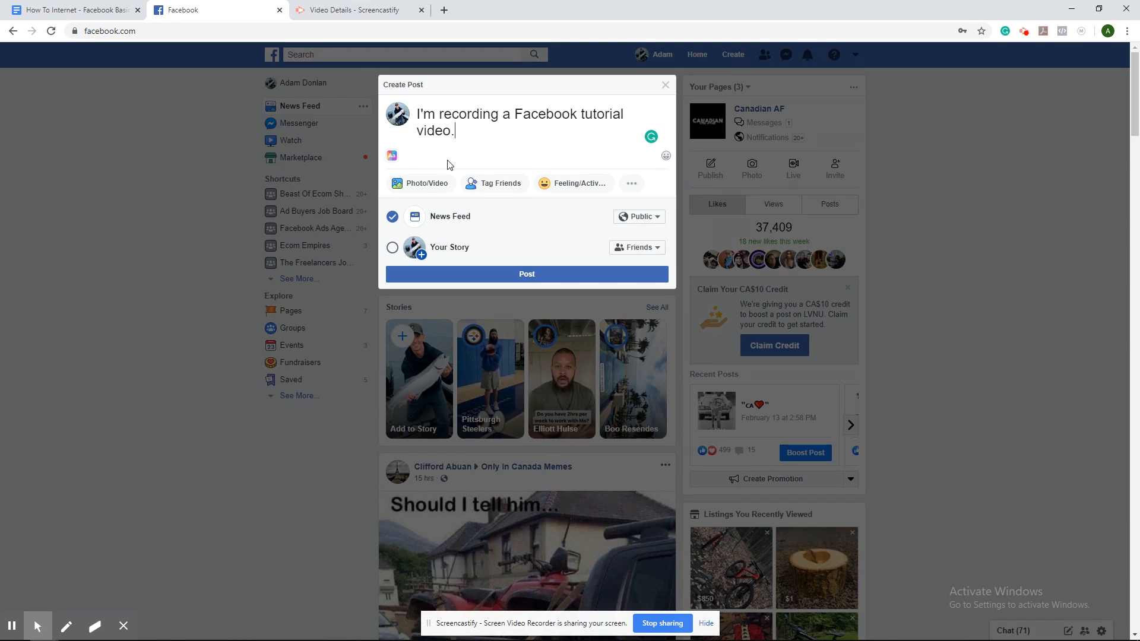
pyautogui.moveTo(483, 75)
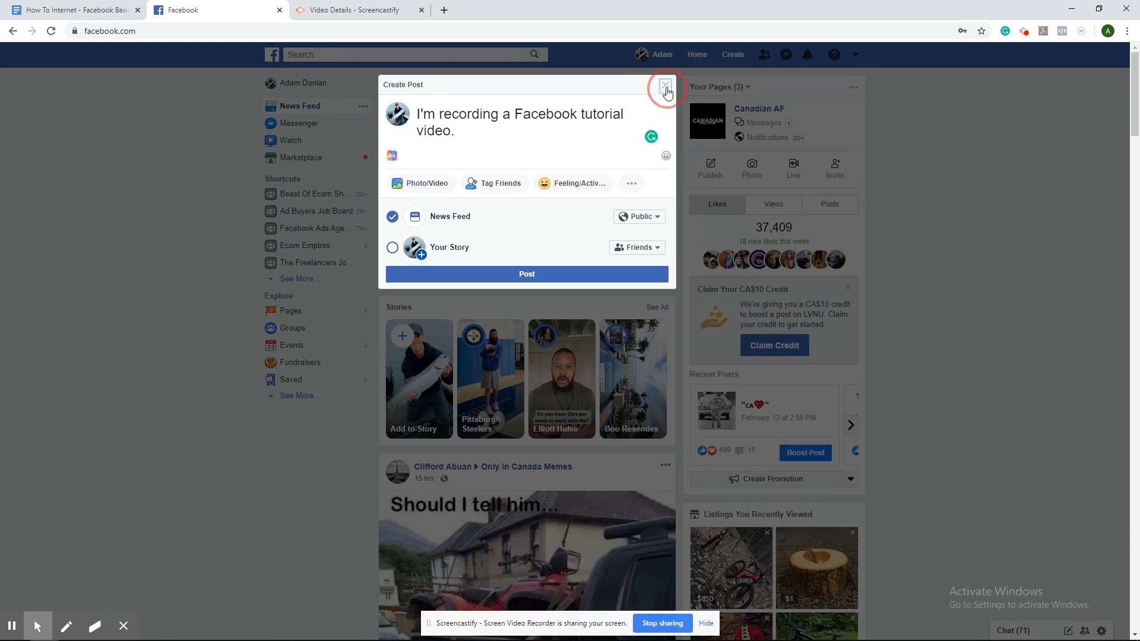
# - Discard the draft, type 'Hello' in the profile's post box, then close it unposted
pyautogui.click(665, 85)
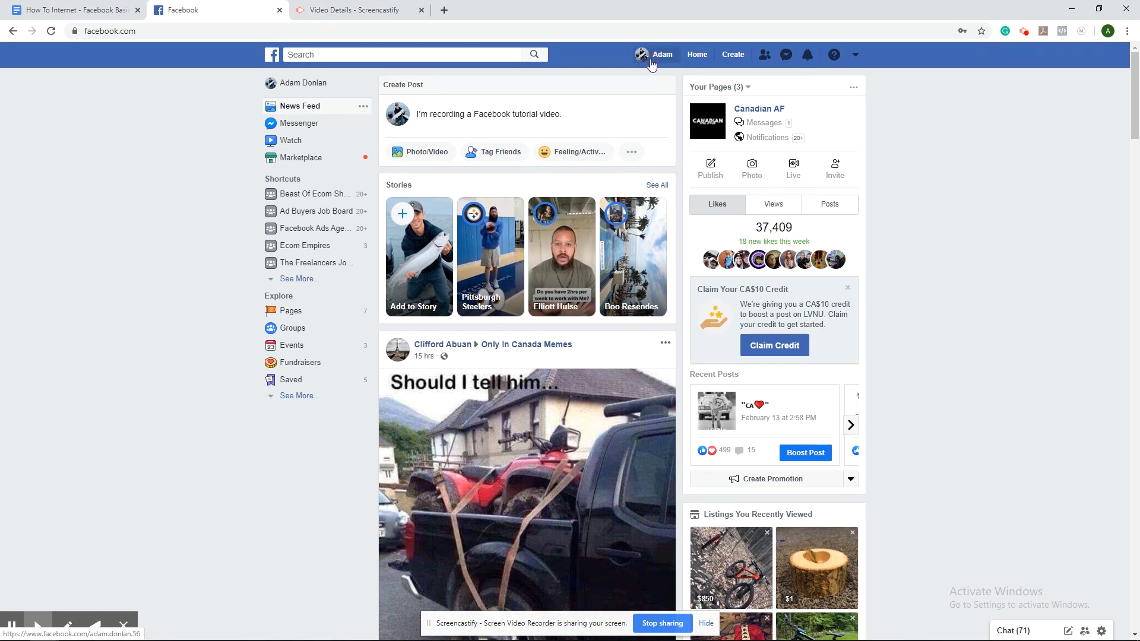
pyautogui.click(662, 54)
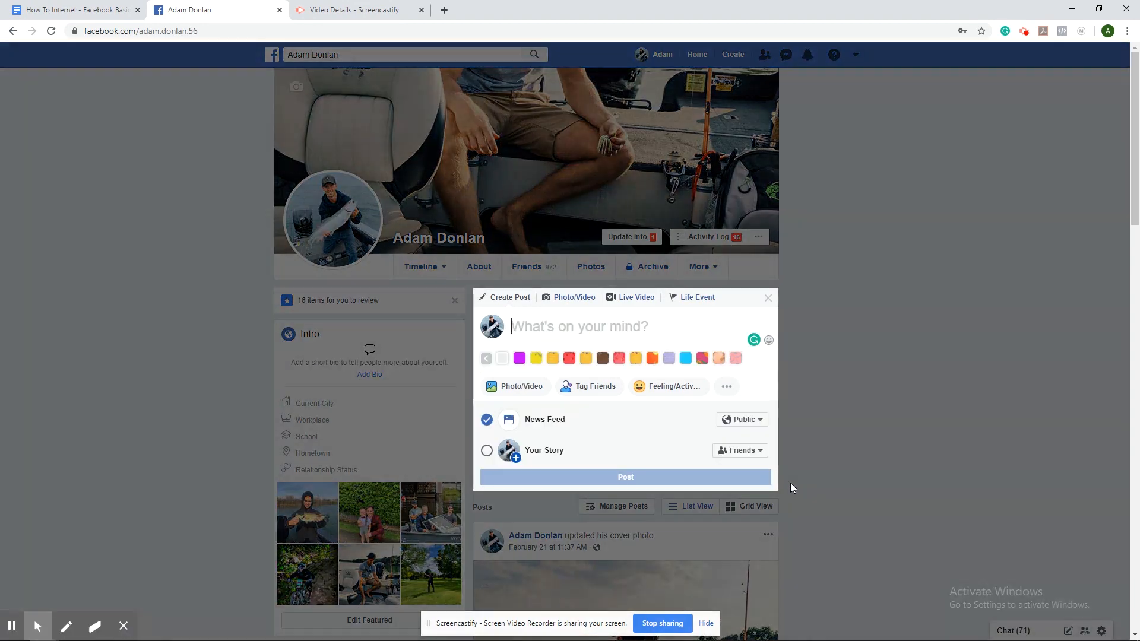
pyautogui.click(768, 297)
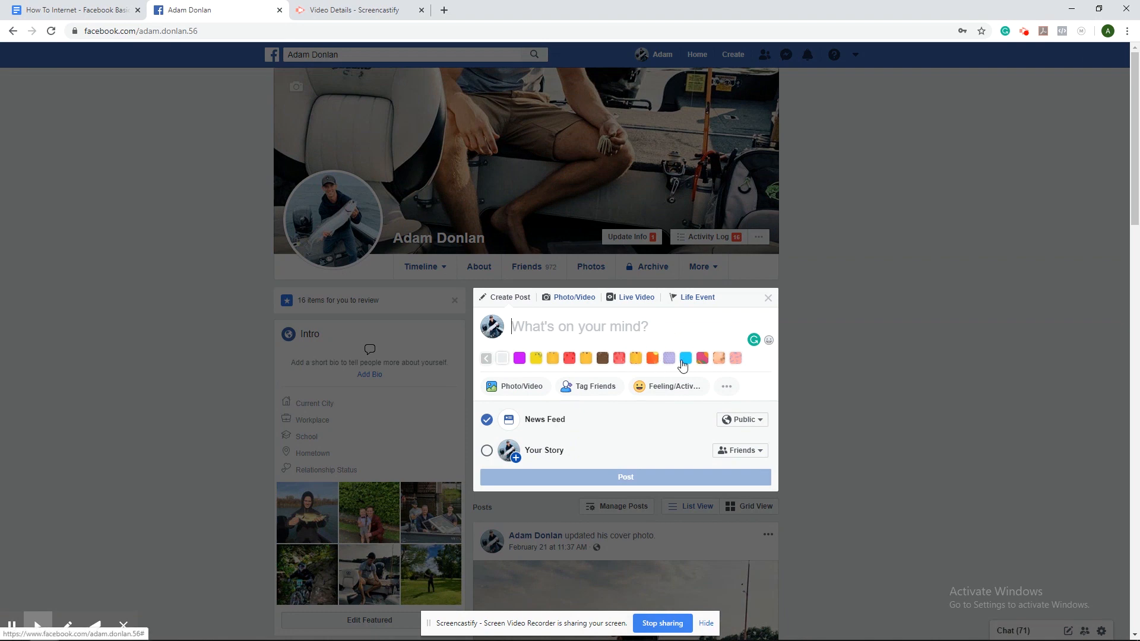
pyautogui.write('Hello')
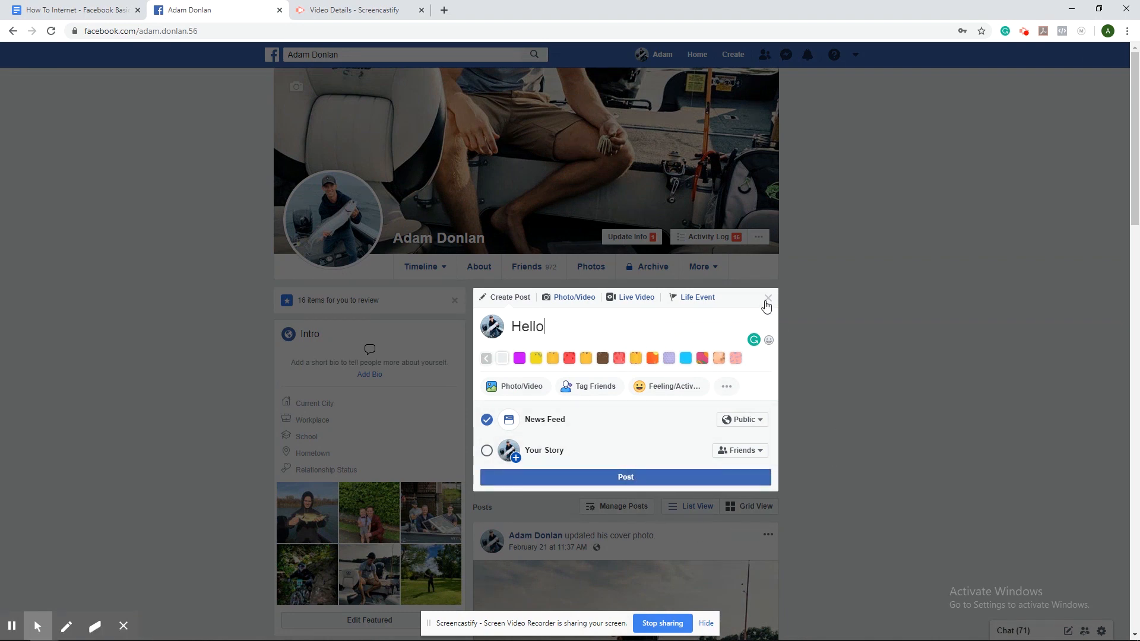
pyautogui.click(766, 301)
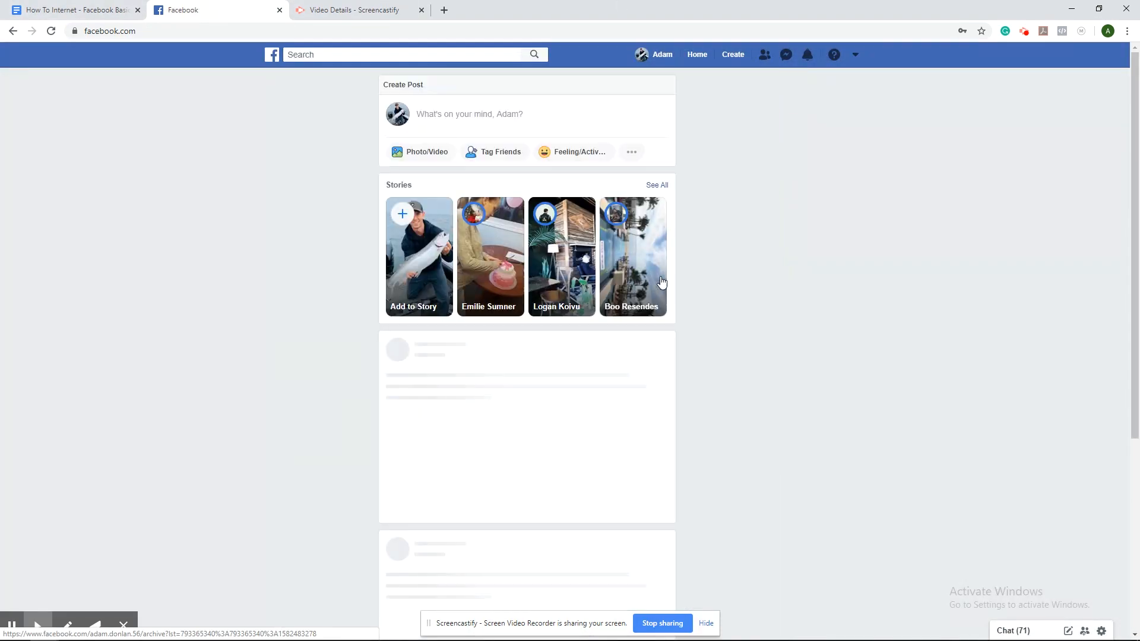
# - Like the 'moment you give up' quote post in the feed
pyautogui.scroll(-3)
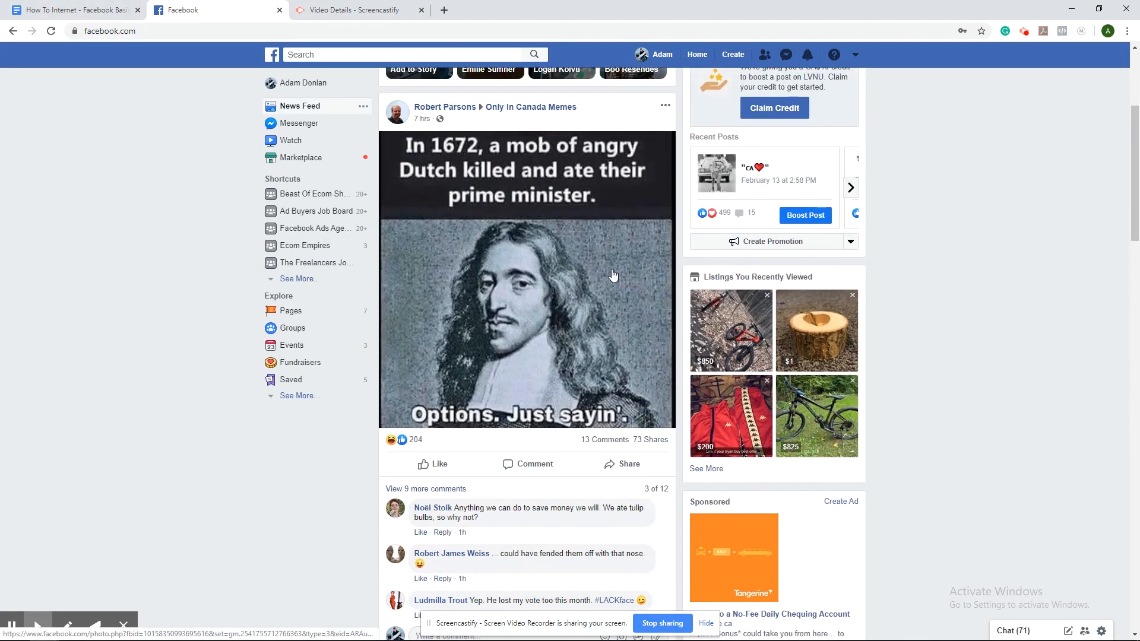
pyautogui.scroll(-3)
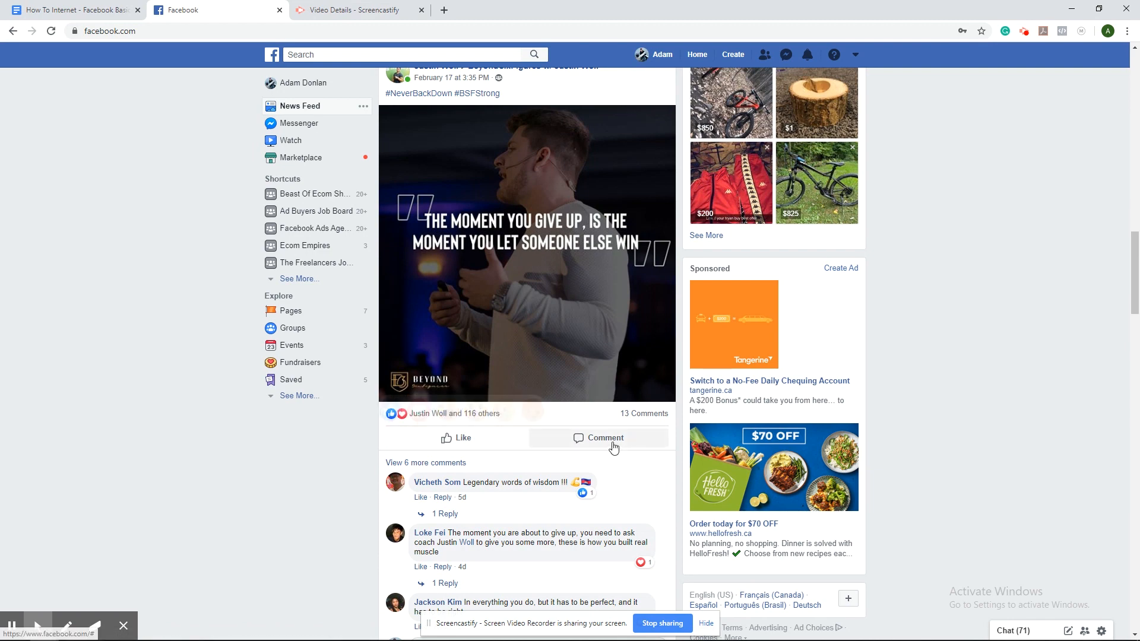
pyautogui.click(454, 438)
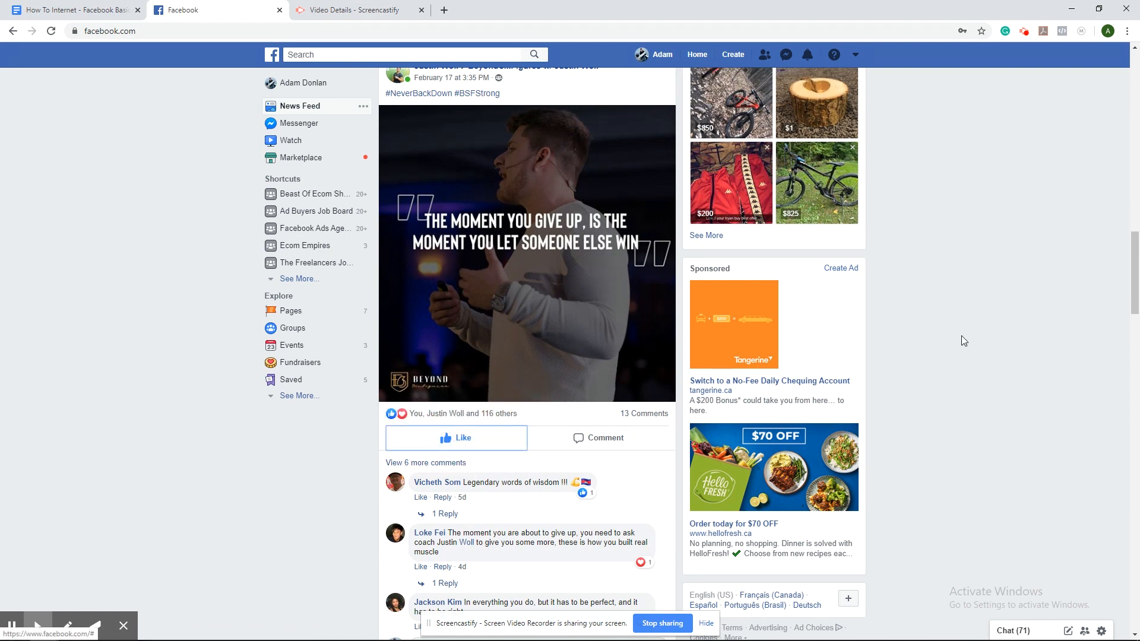
pyautogui.moveTo(608, 443)
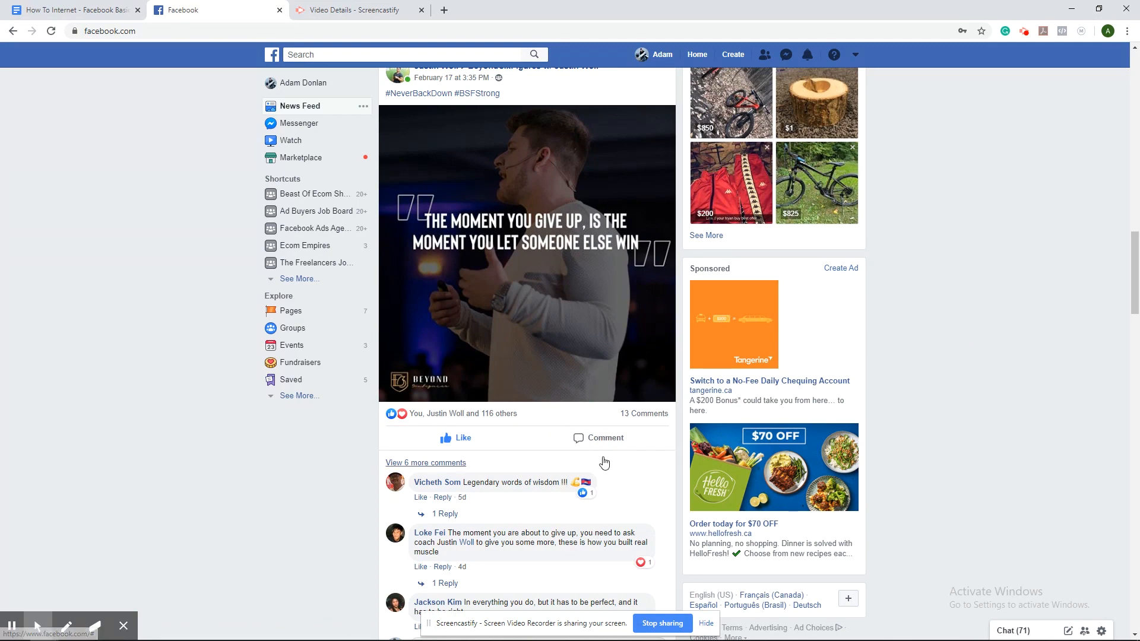
# - Delete your 'Hello' comment on the post, confirming the deletion
pyautogui.scroll(-3)
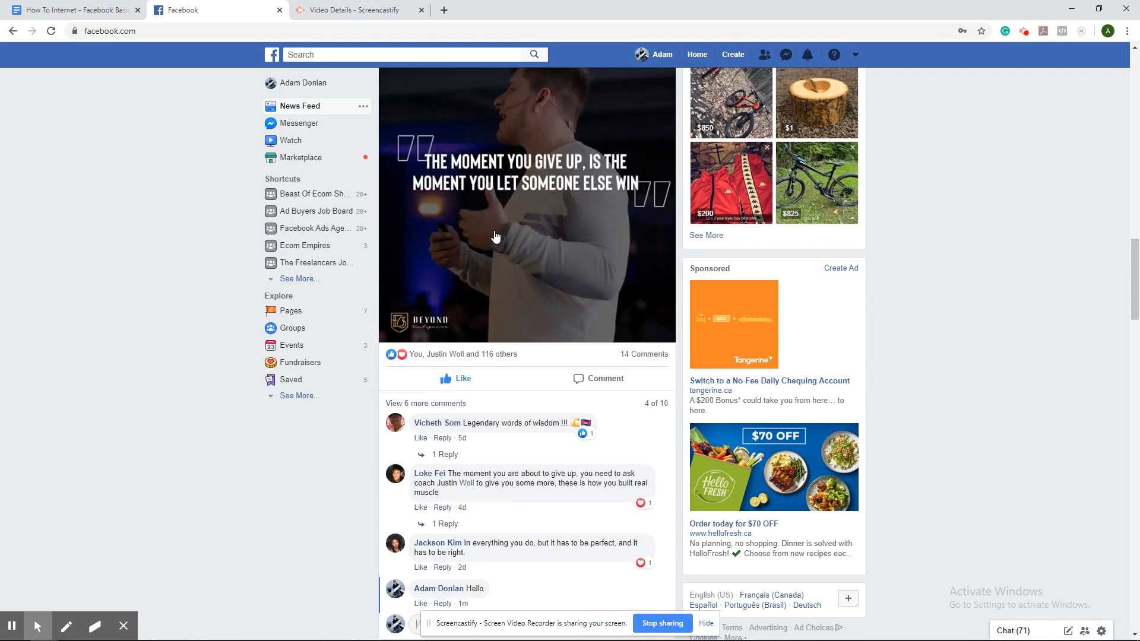
pyautogui.scroll(-3)
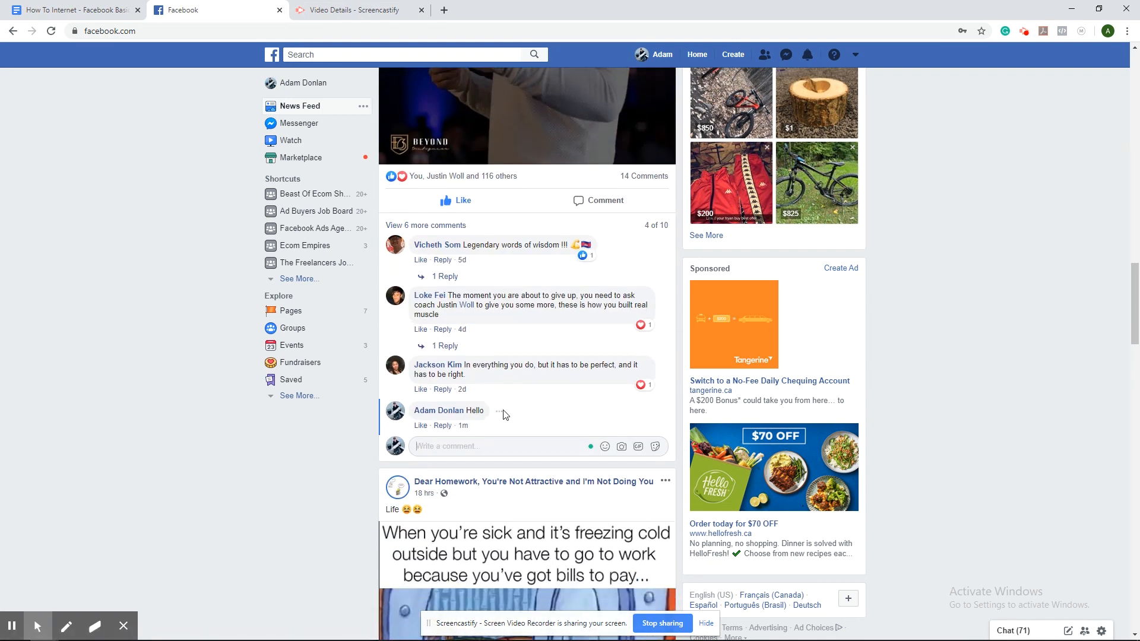
pyautogui.click(484, 412)
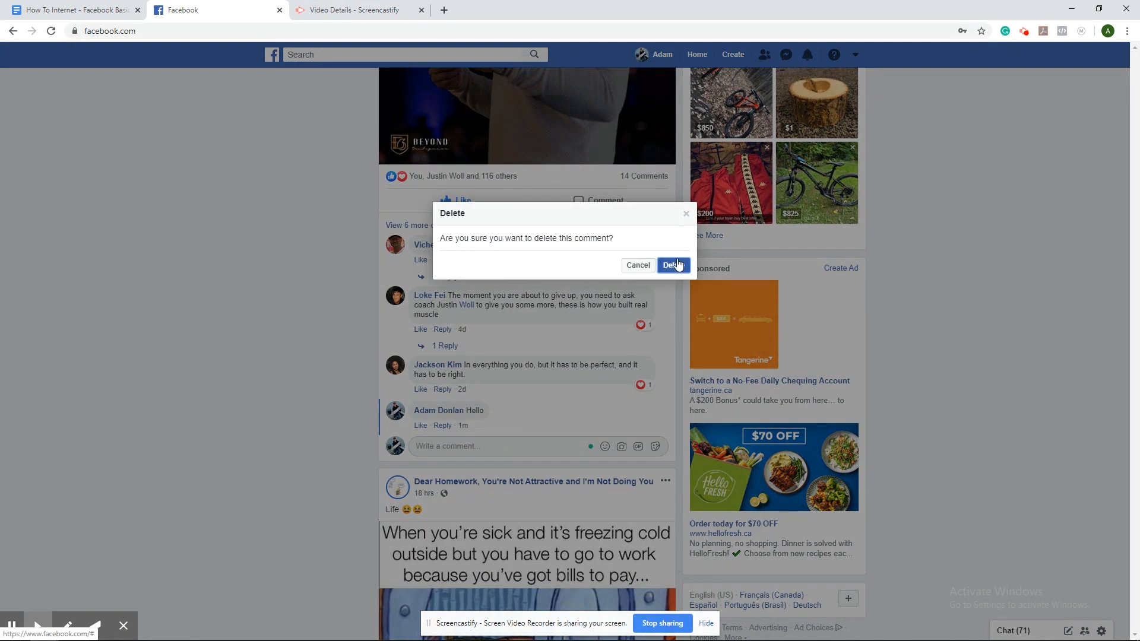
pyautogui.click(672, 265)
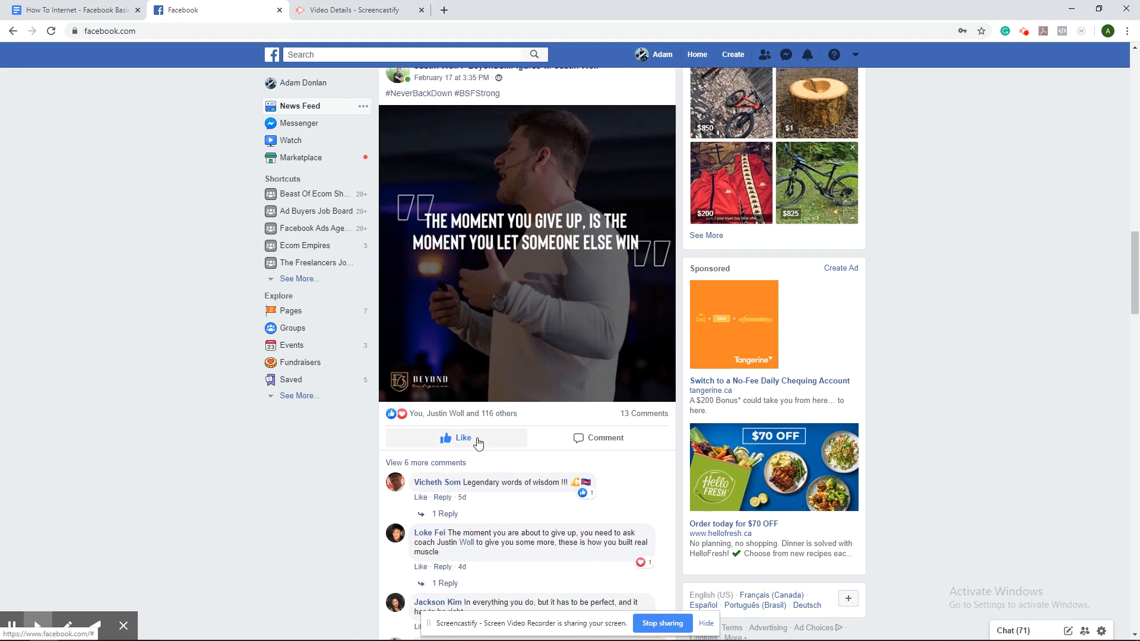
pyautogui.moveTo(463, 438)
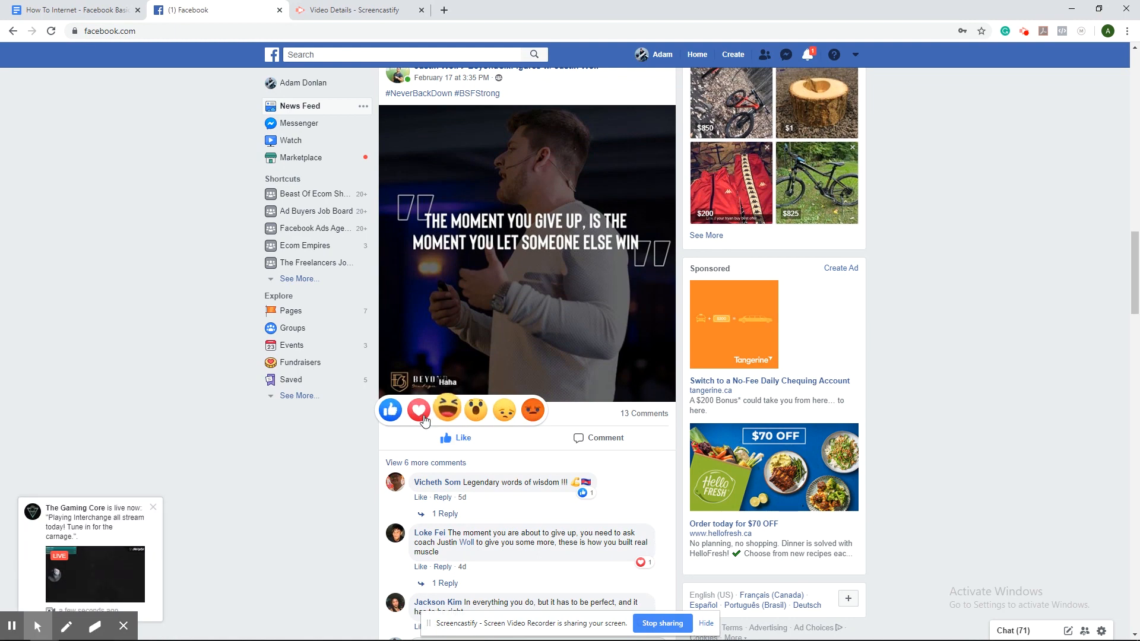
pyautogui.moveTo(419, 409)
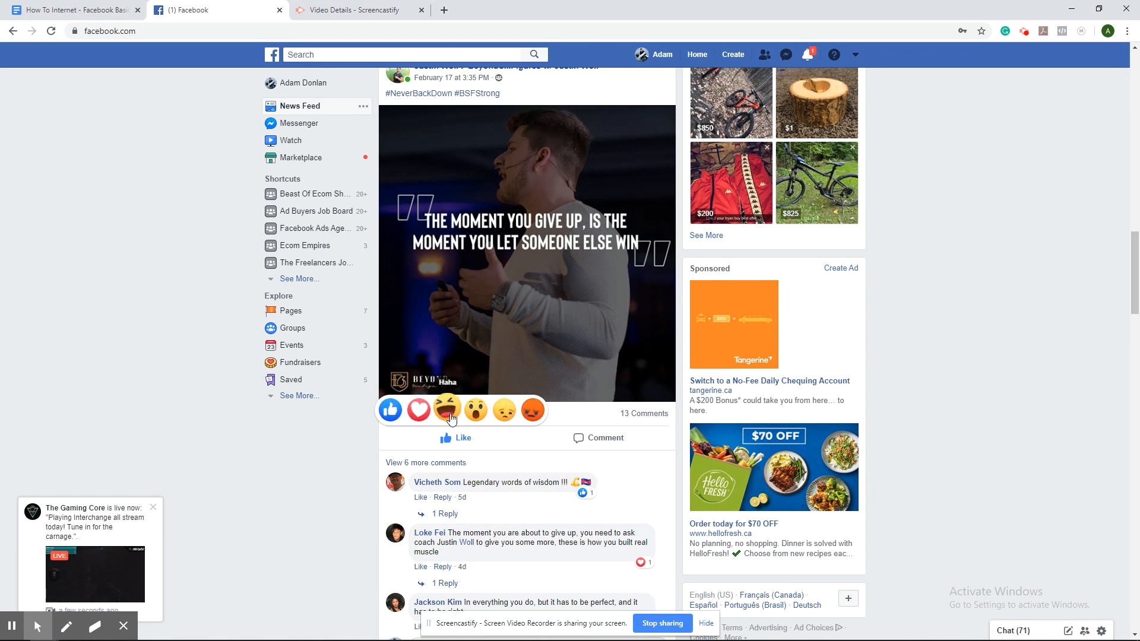
pyautogui.moveTo(474, 410)
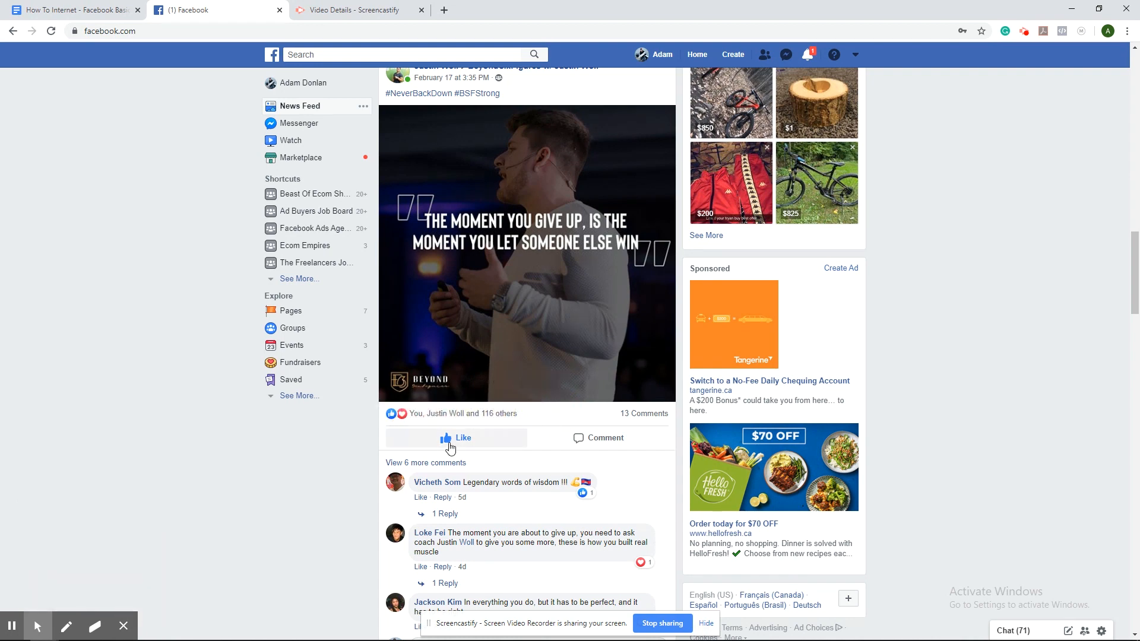
pyautogui.moveTo(449, 442)
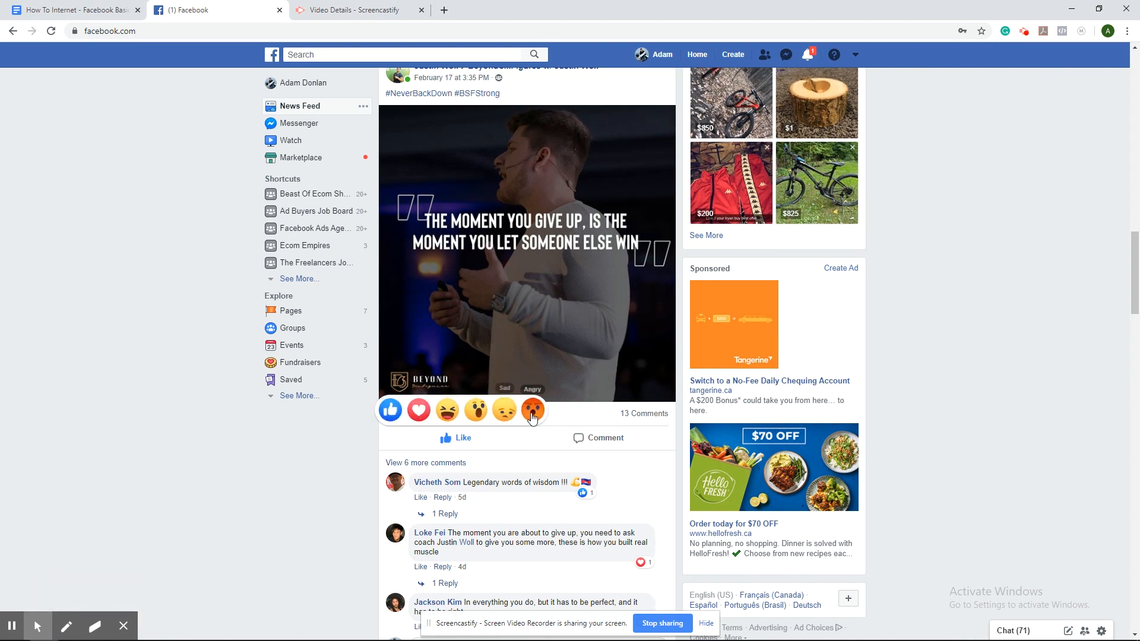
pyautogui.click(390, 410)
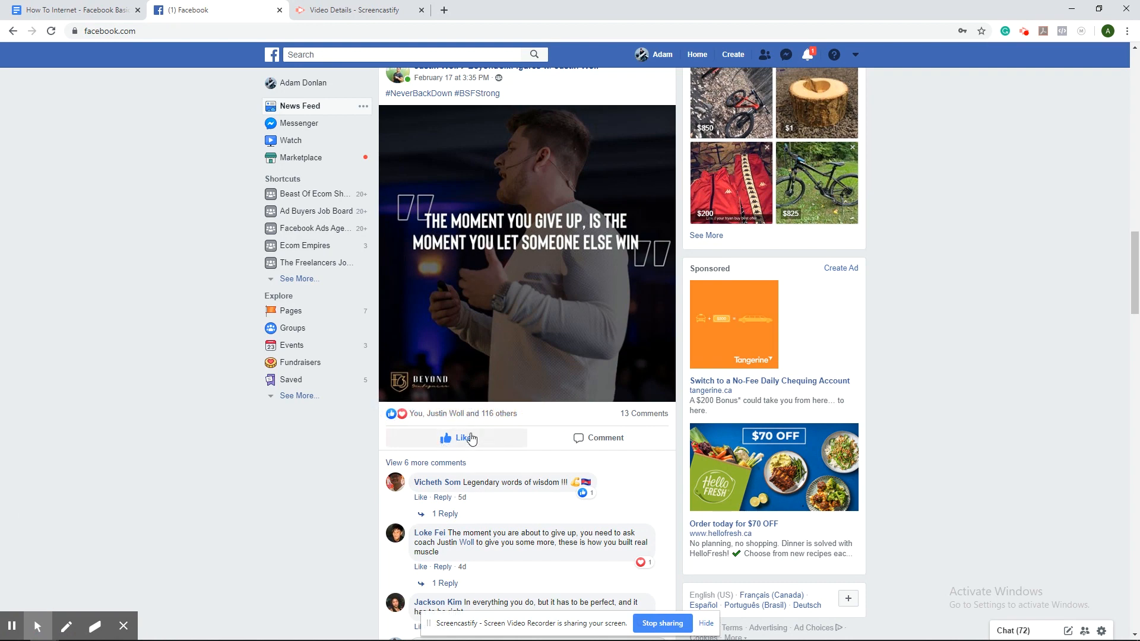
pyautogui.click(464, 438)
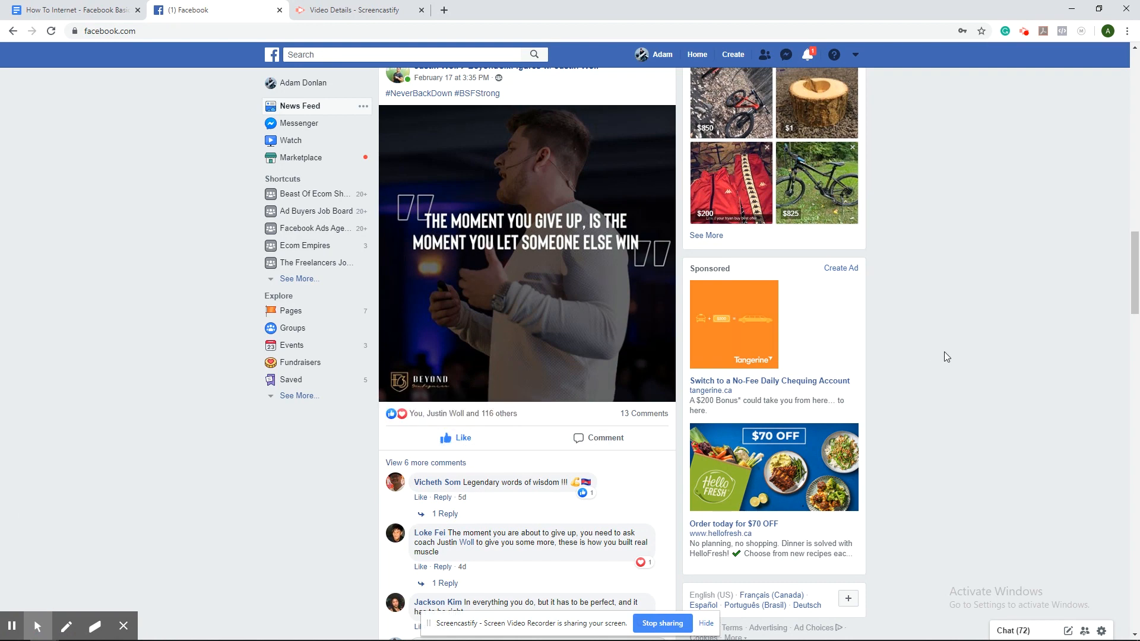
pyautogui.moveTo(455, 438)
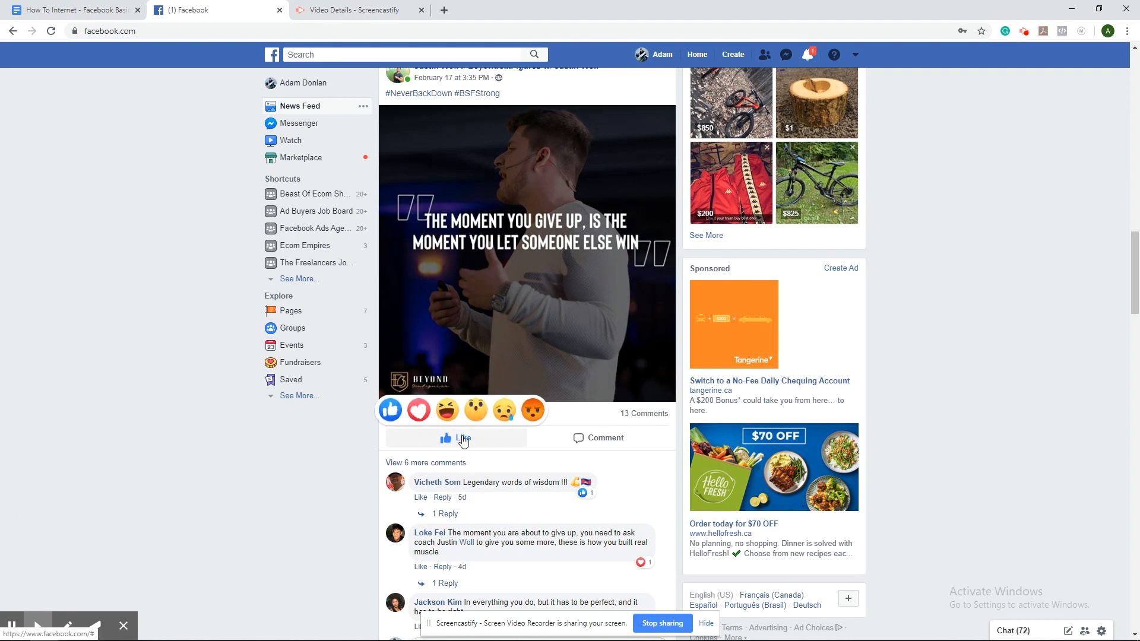
pyautogui.click(357, 10)
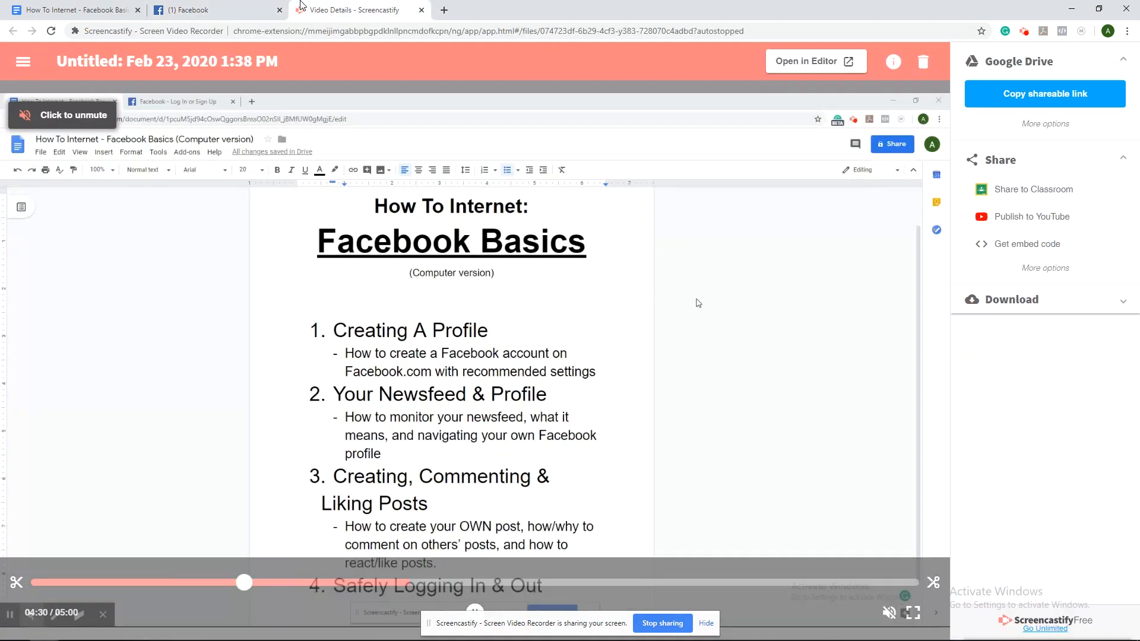
# - Glance at the Google Docs Facebook Basics outline, then return to the Facebook feed
pyautogui.click(73, 9)
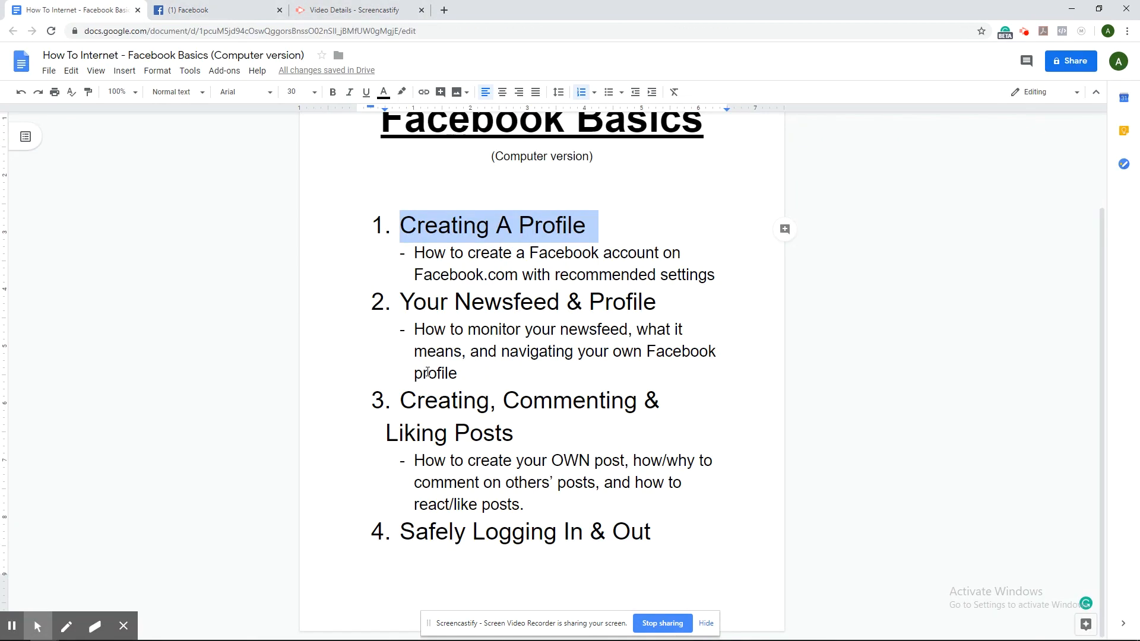
pyautogui.moveTo(565, 461)
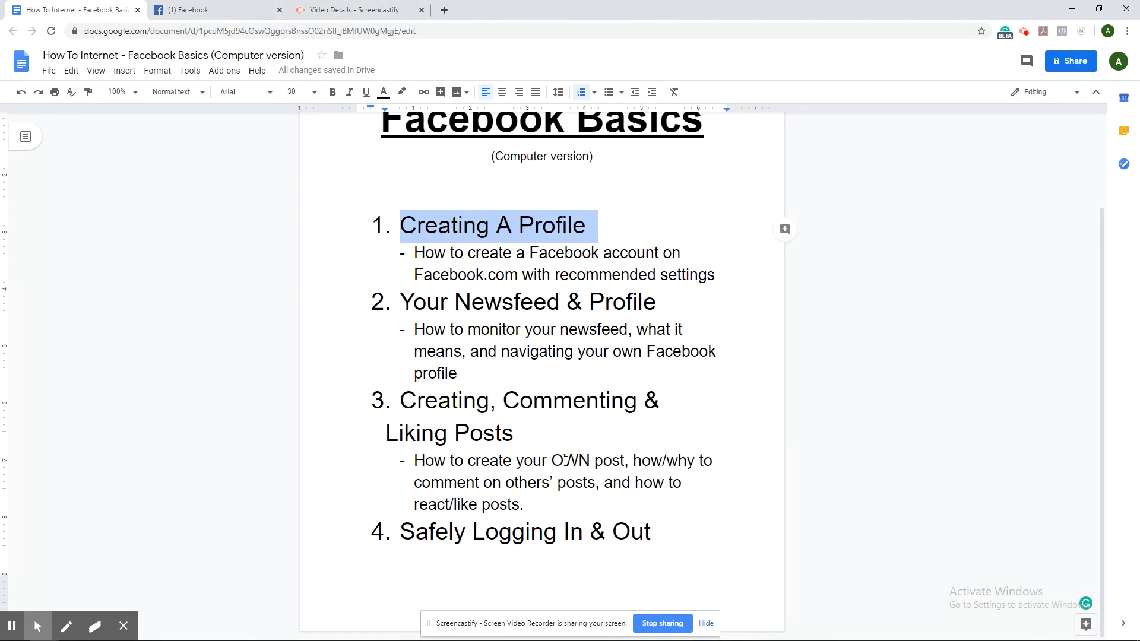
pyautogui.click(212, 9)
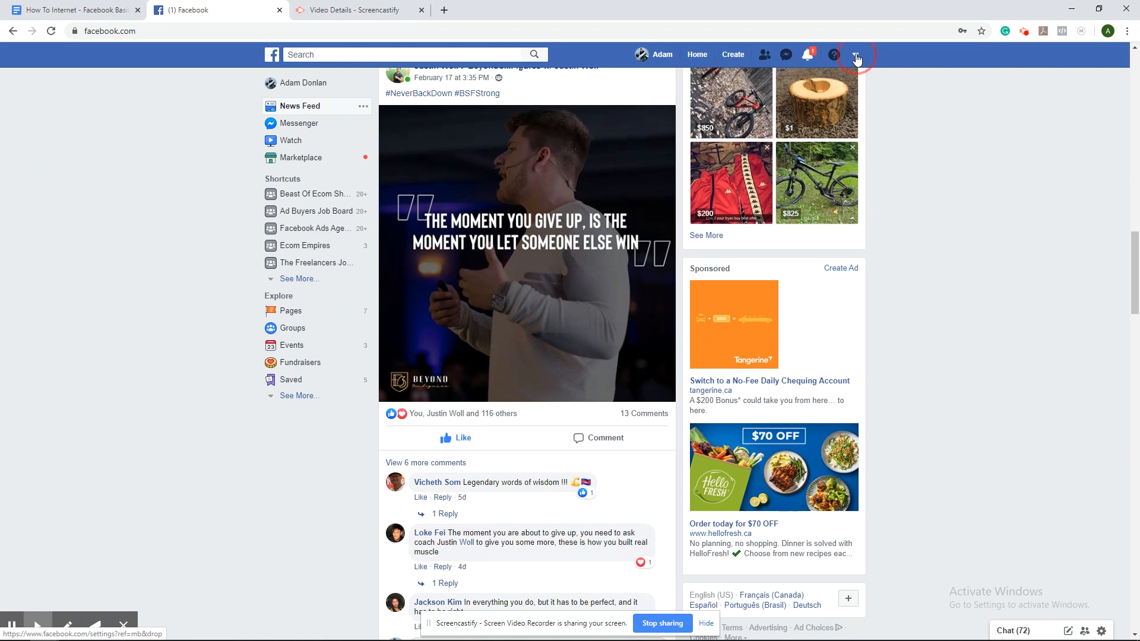
# - Log out of Facebook via the account menu, returning to the login page
pyautogui.click(857, 53)
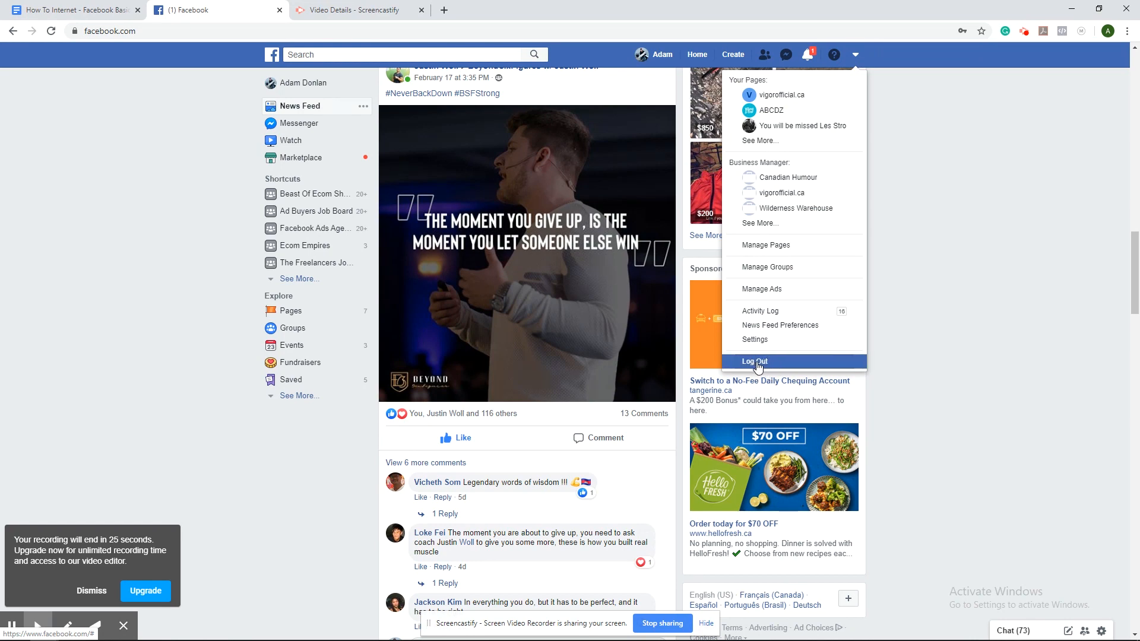
pyautogui.click(756, 361)
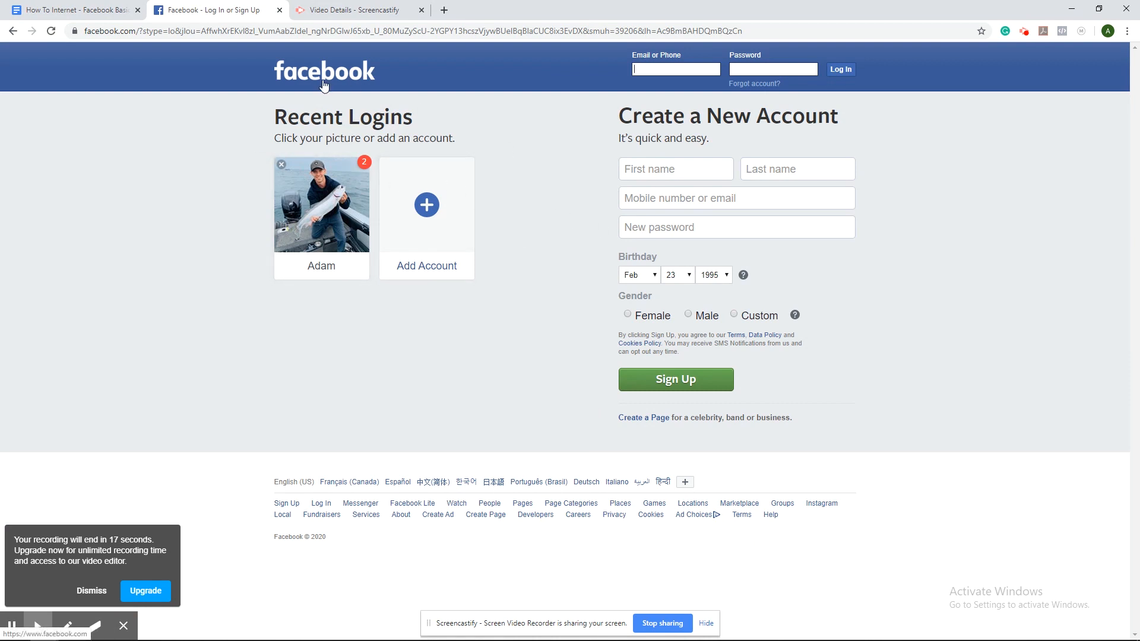
pyautogui.moveTo(549, 150)
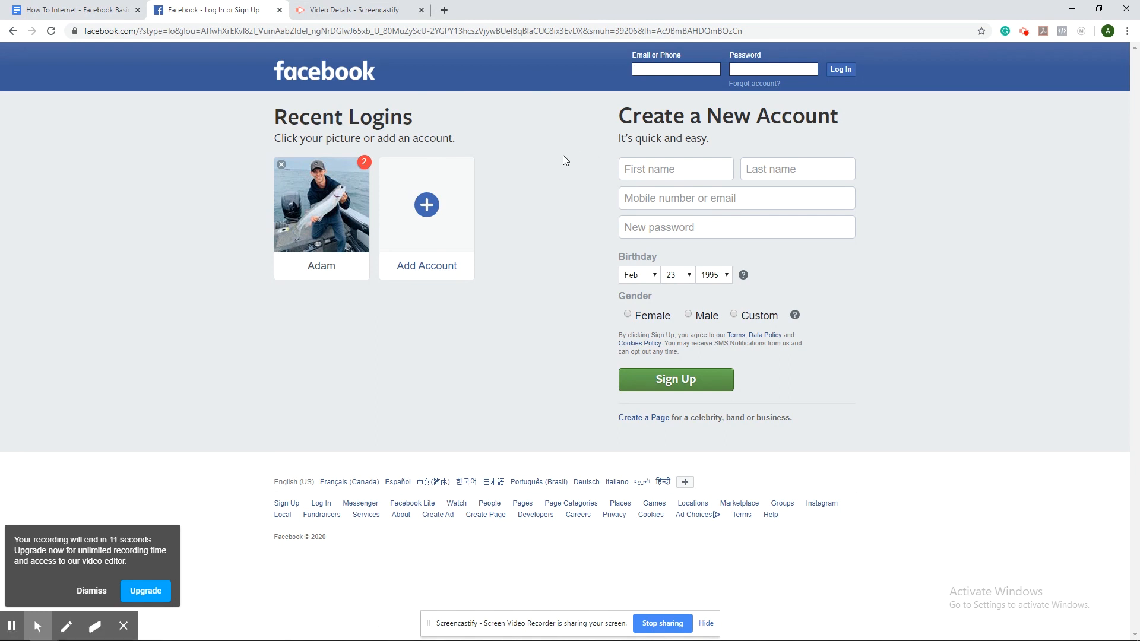
pyautogui.moveTo(550, 156)
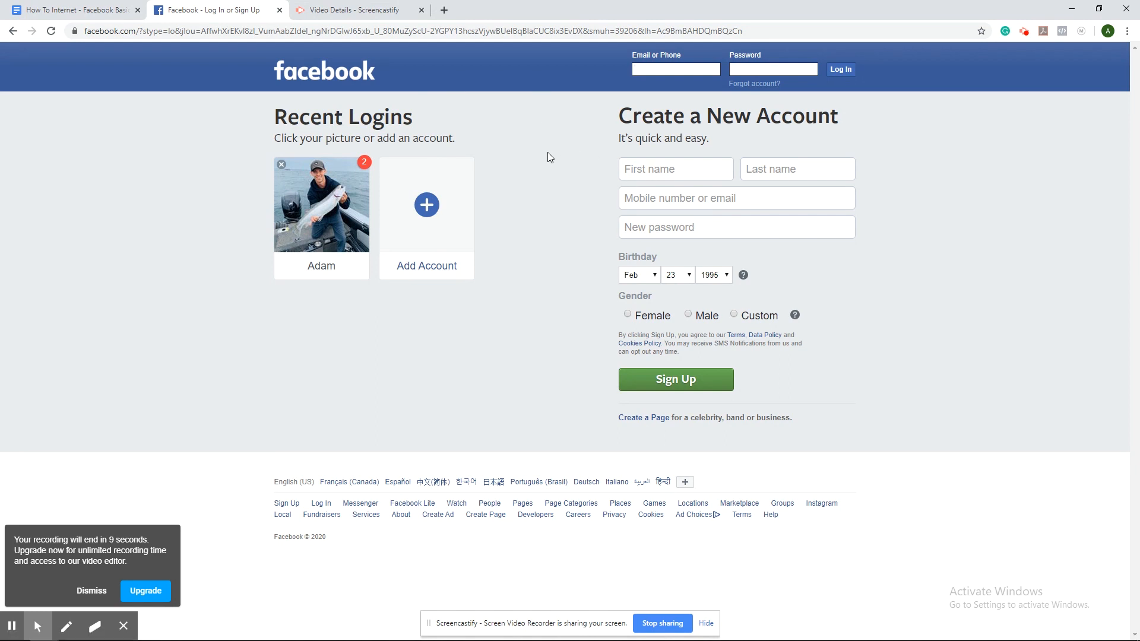
pyautogui.moveTo(377, 66)
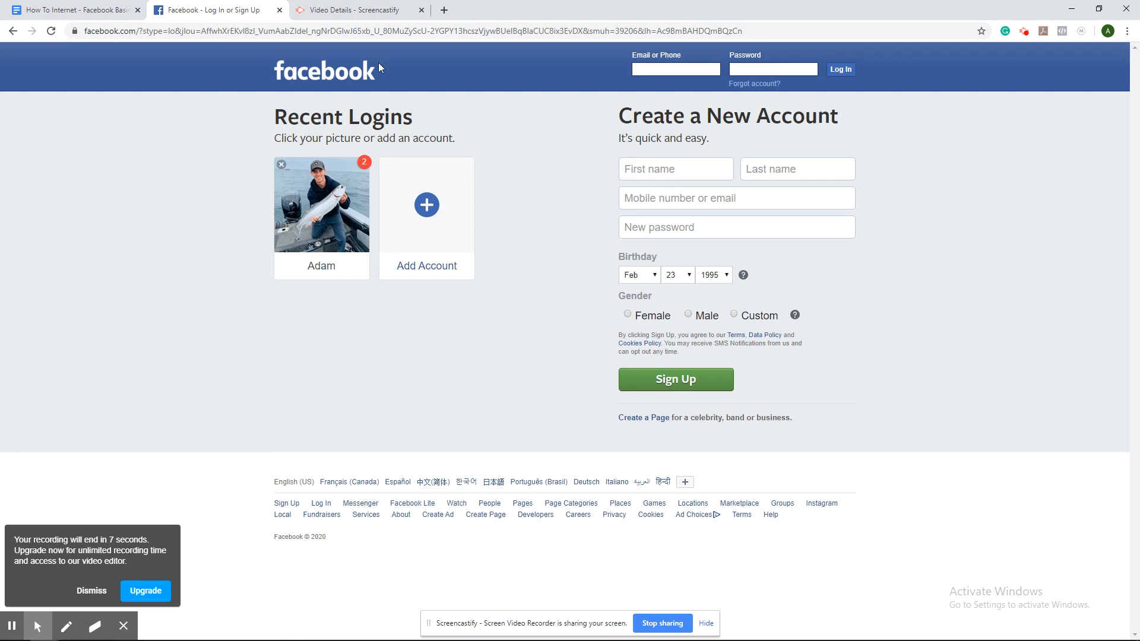